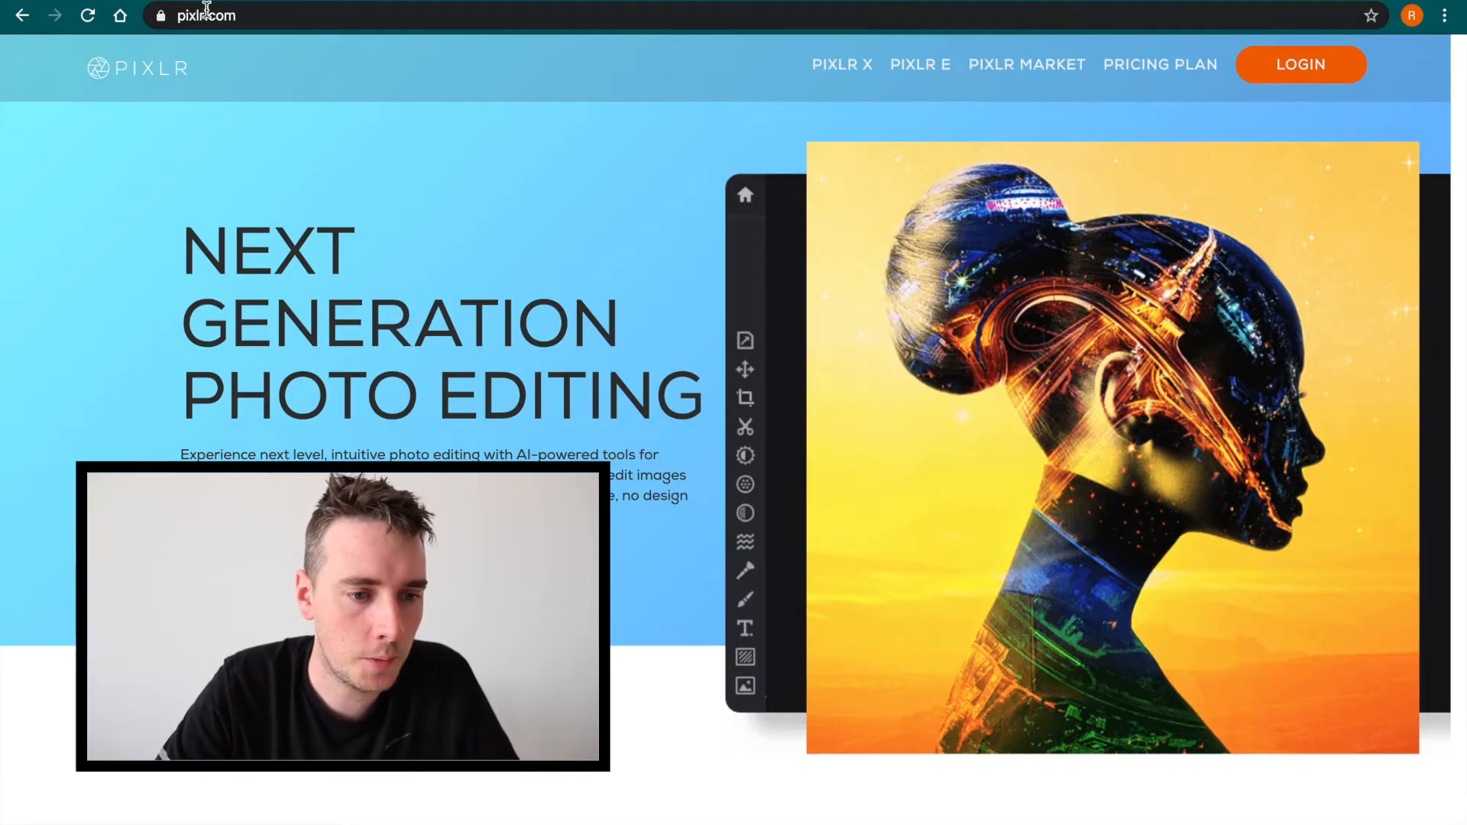
{"action": "mouse_move", "coordinate": [920, 64]}
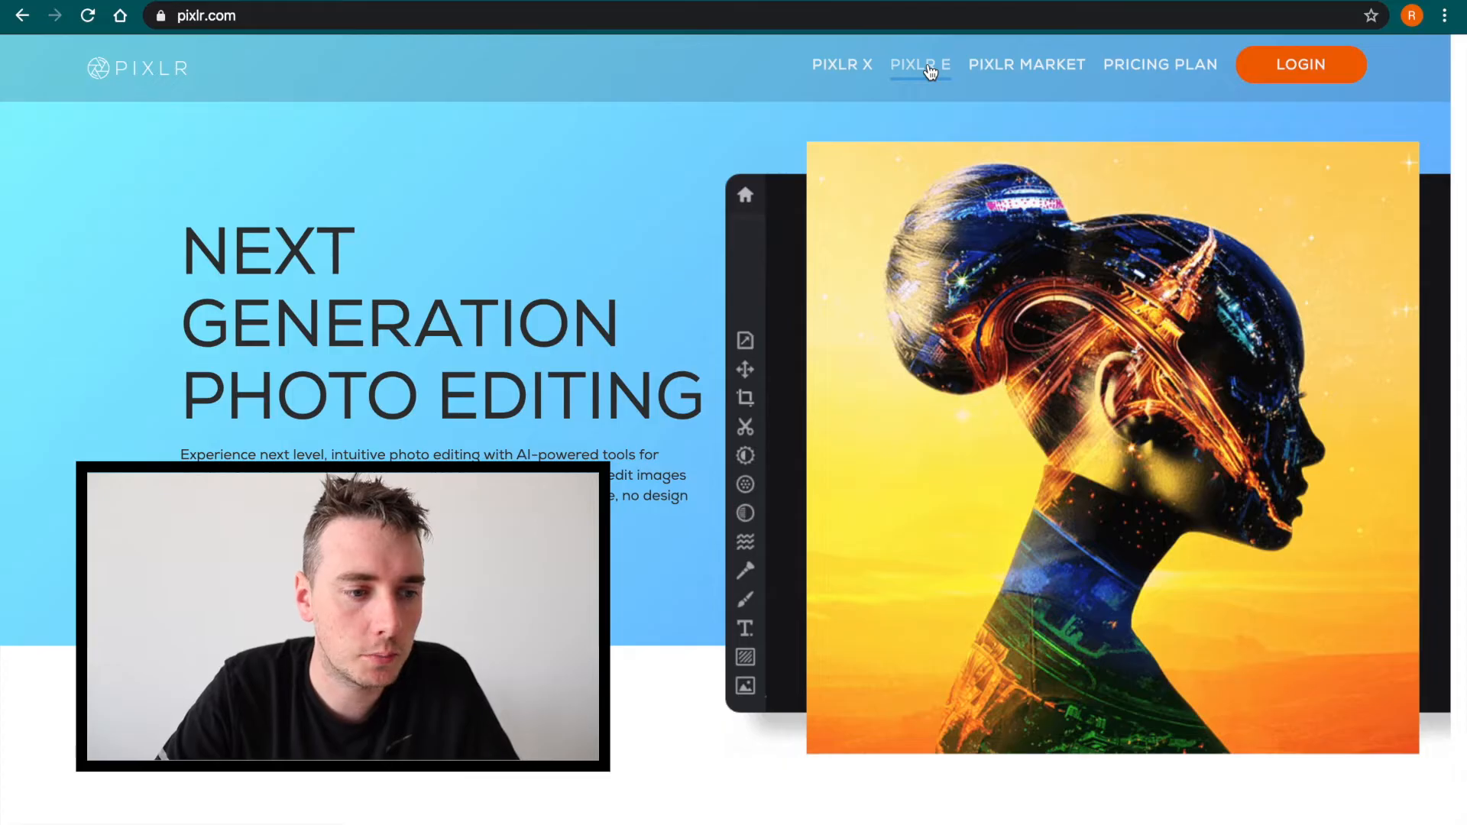
Go to PIXLR E from the pixlr.com top navigation to reach its start page
{"action": "left_click", "coordinate": [919, 64]}
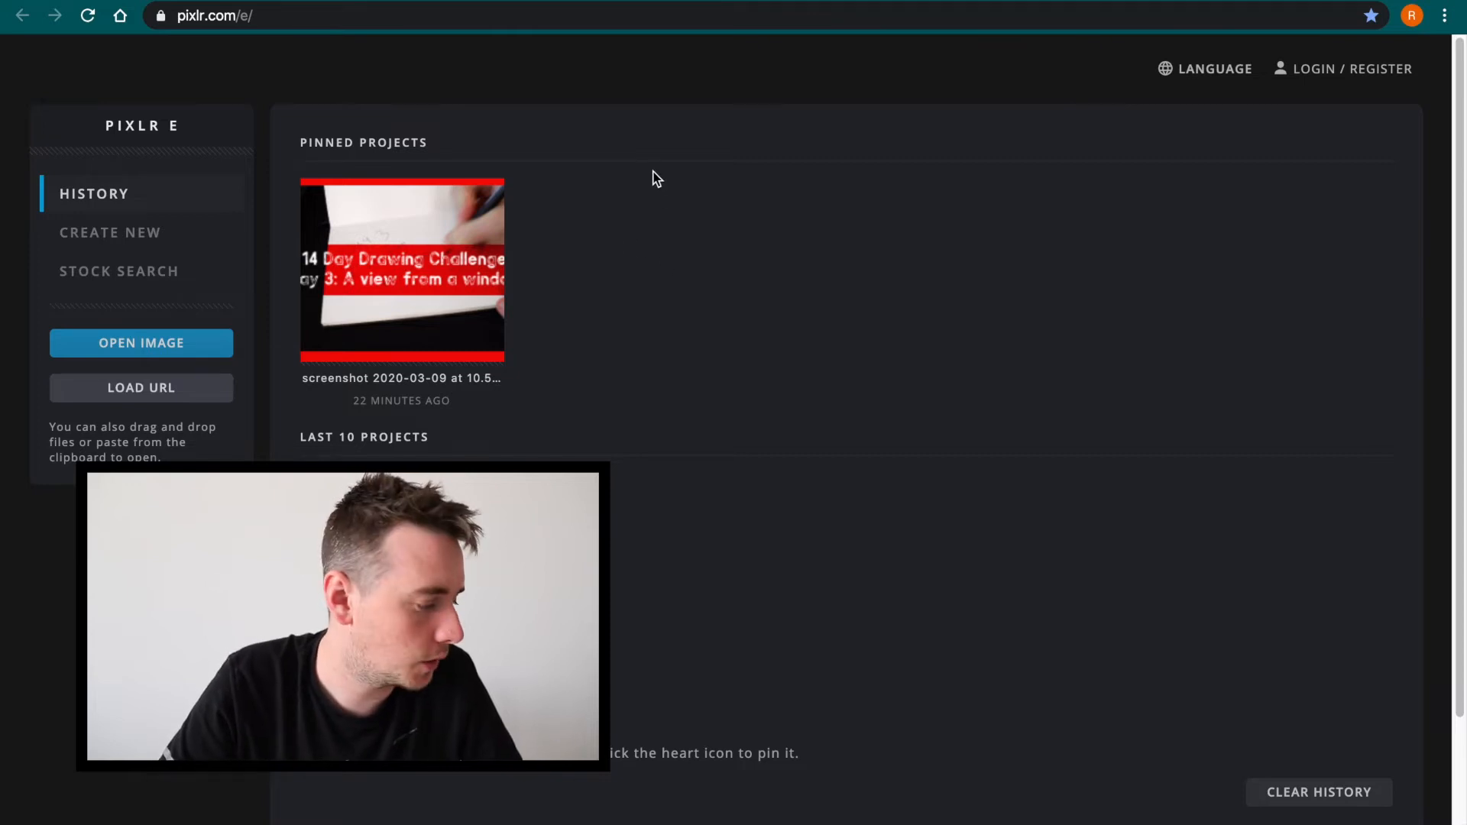
{"action": "mouse_move", "coordinate": [547, 246]}
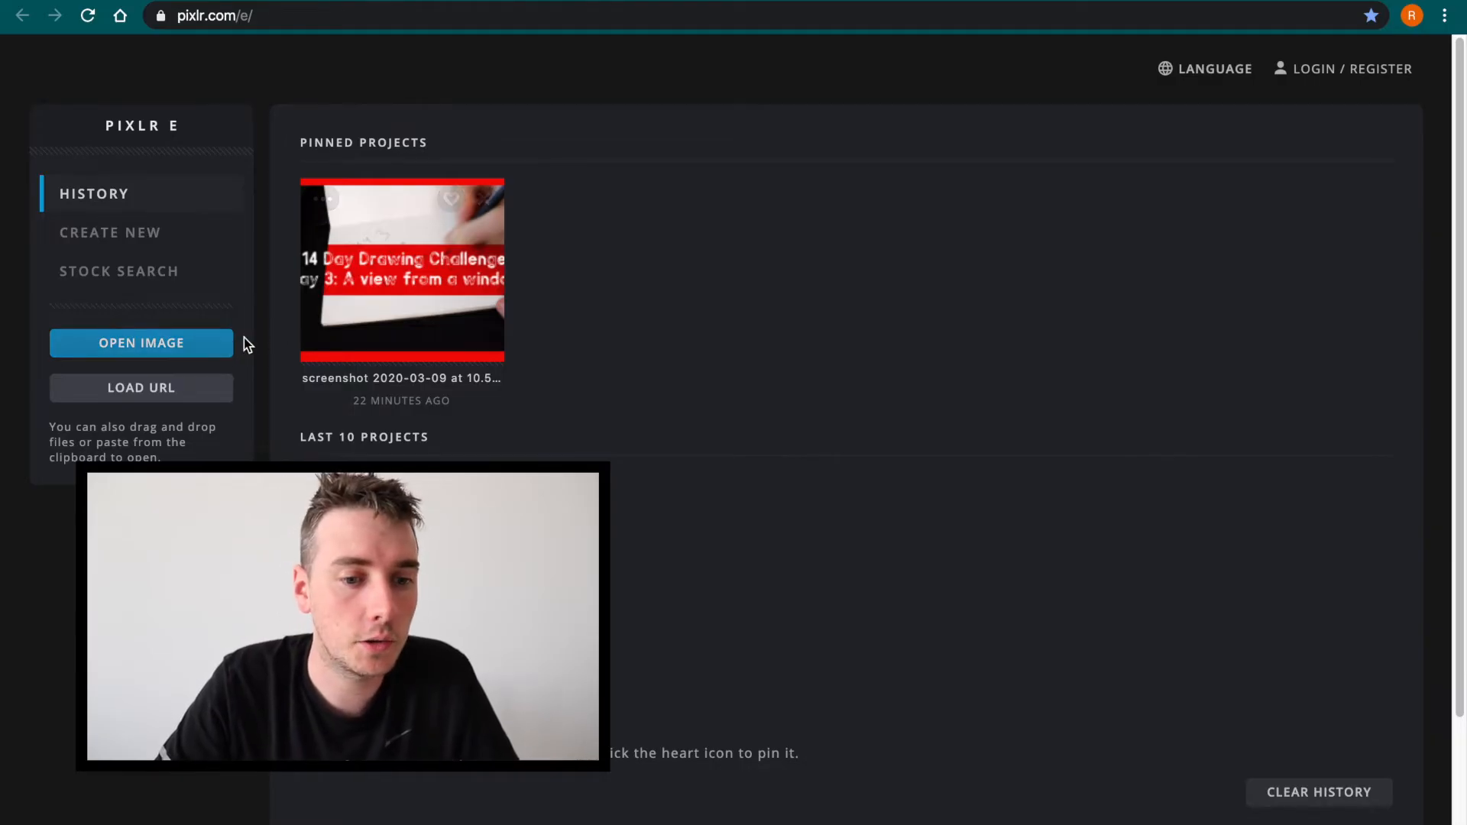
{"action": "mouse_move", "coordinate": [217, 320]}
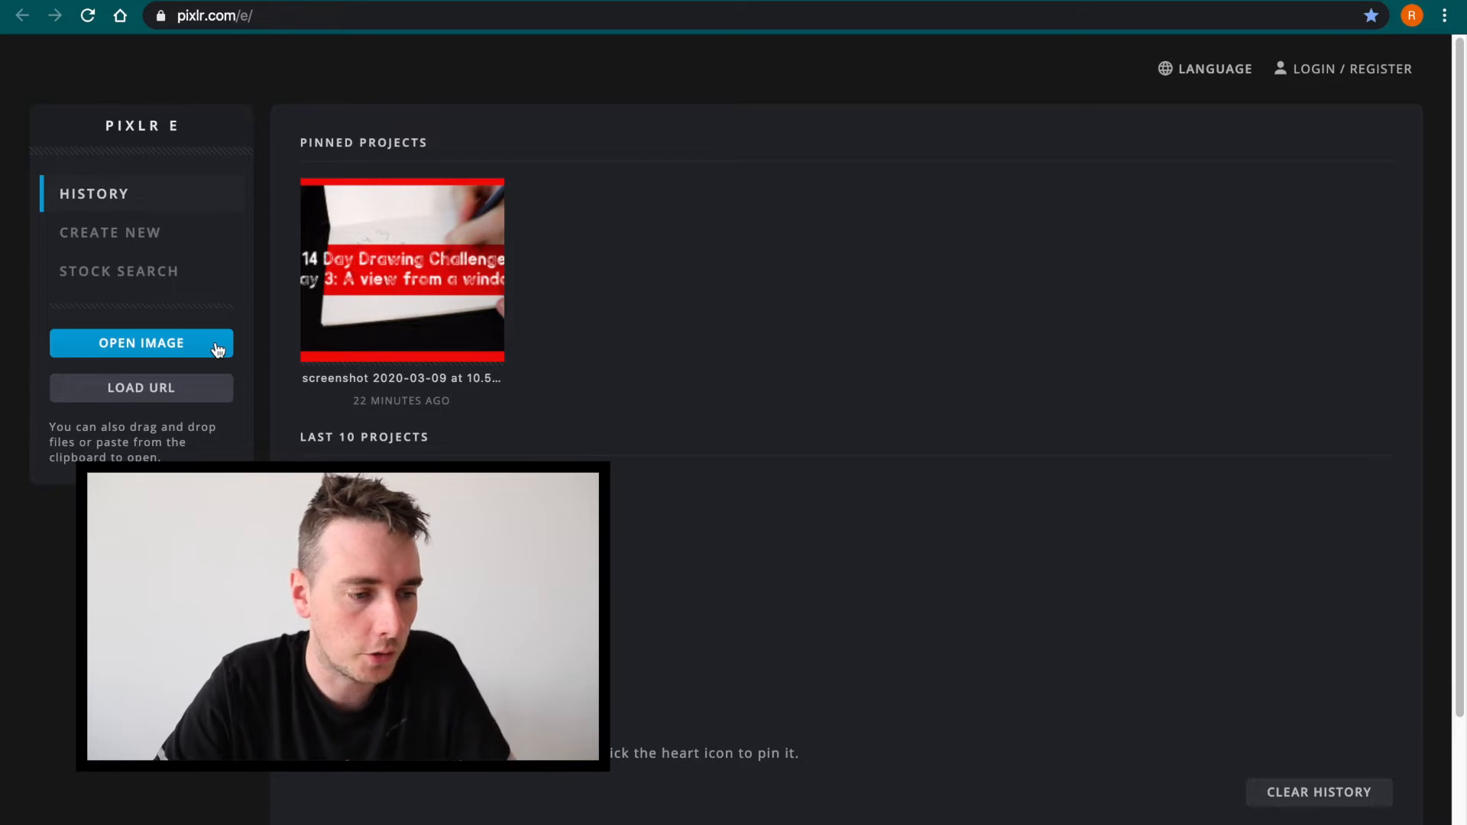
Open the pexels JPEG of the suited man holding a phone
{"action": "left_click", "coordinate": [142, 342]}
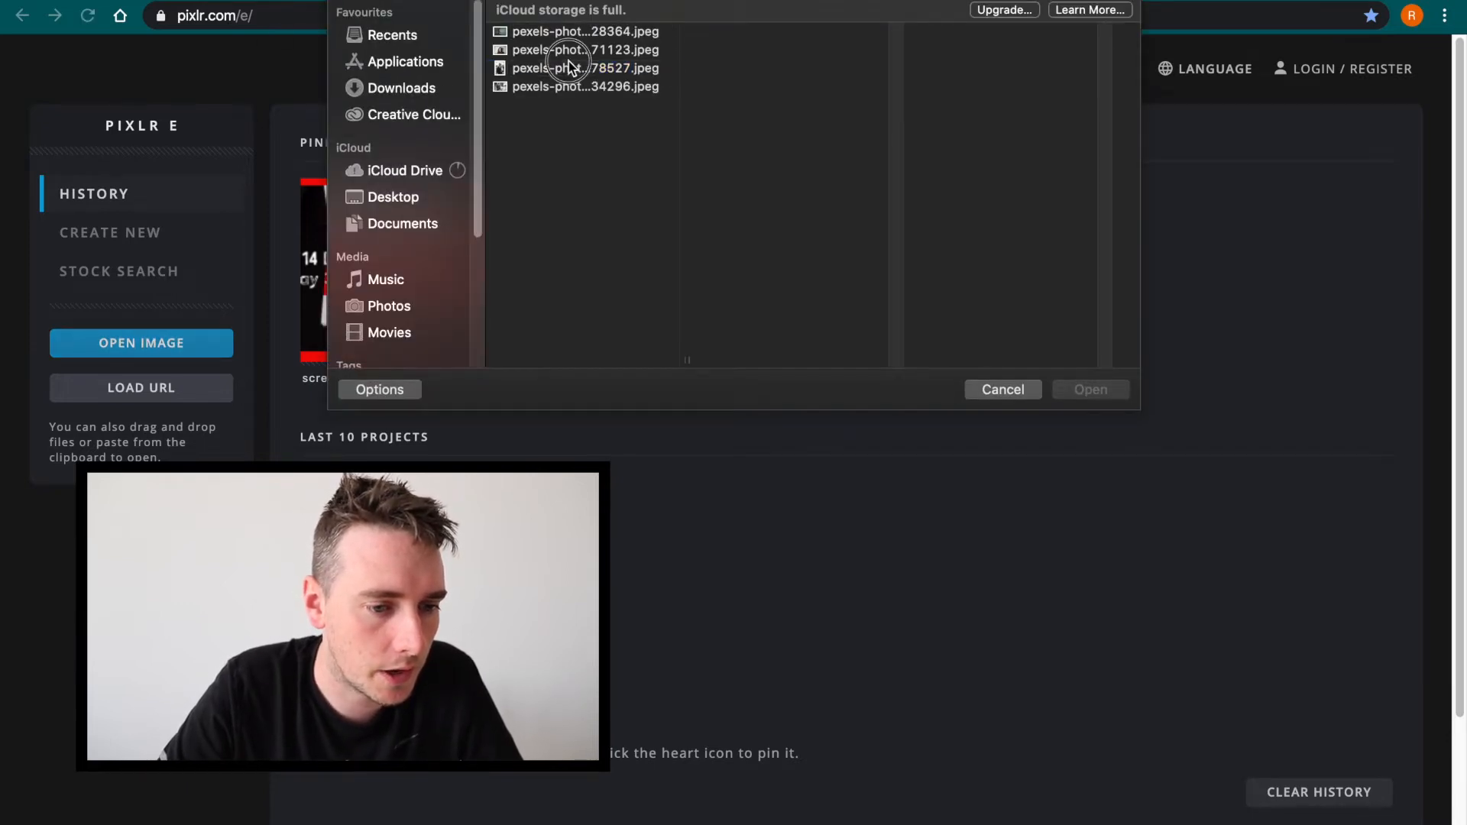
{"action": "left_click", "coordinate": [1001, 389]}
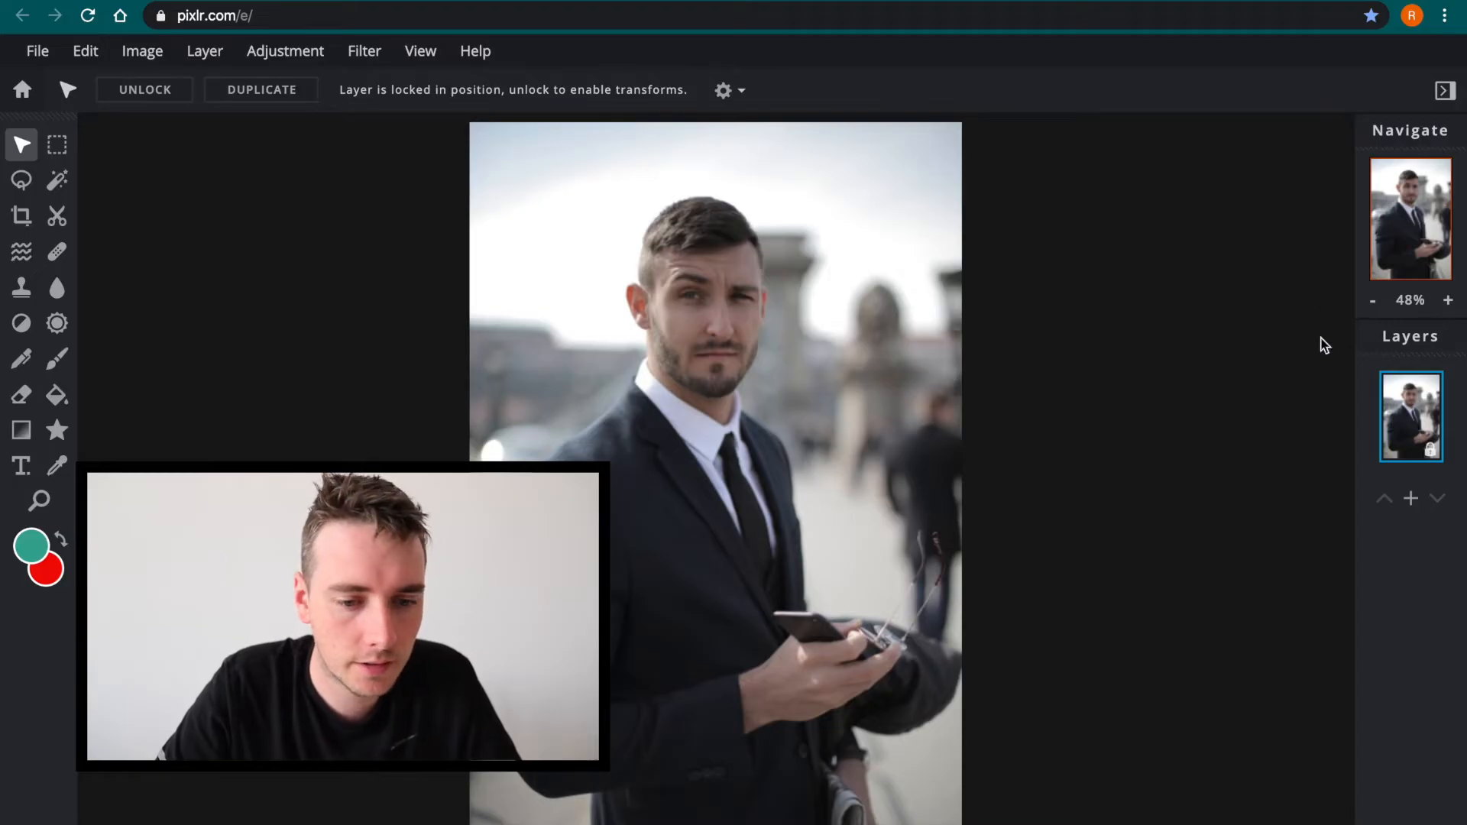
{"action": "mouse_move", "coordinate": [1064, 310]}
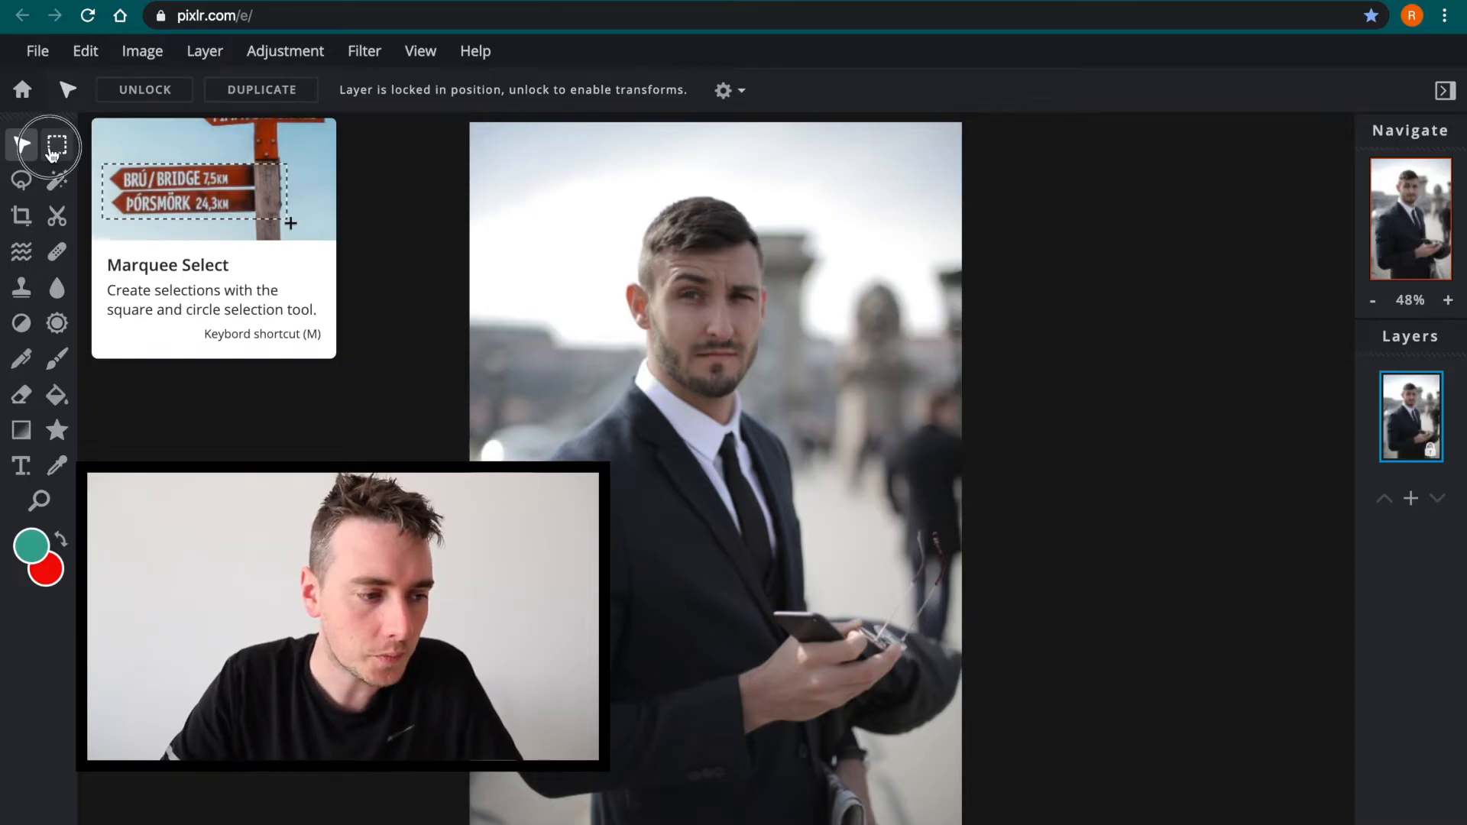
Drag a rectangular selection from above the man's head down to his chest
{"action": "left_click", "coordinate": [56, 145]}
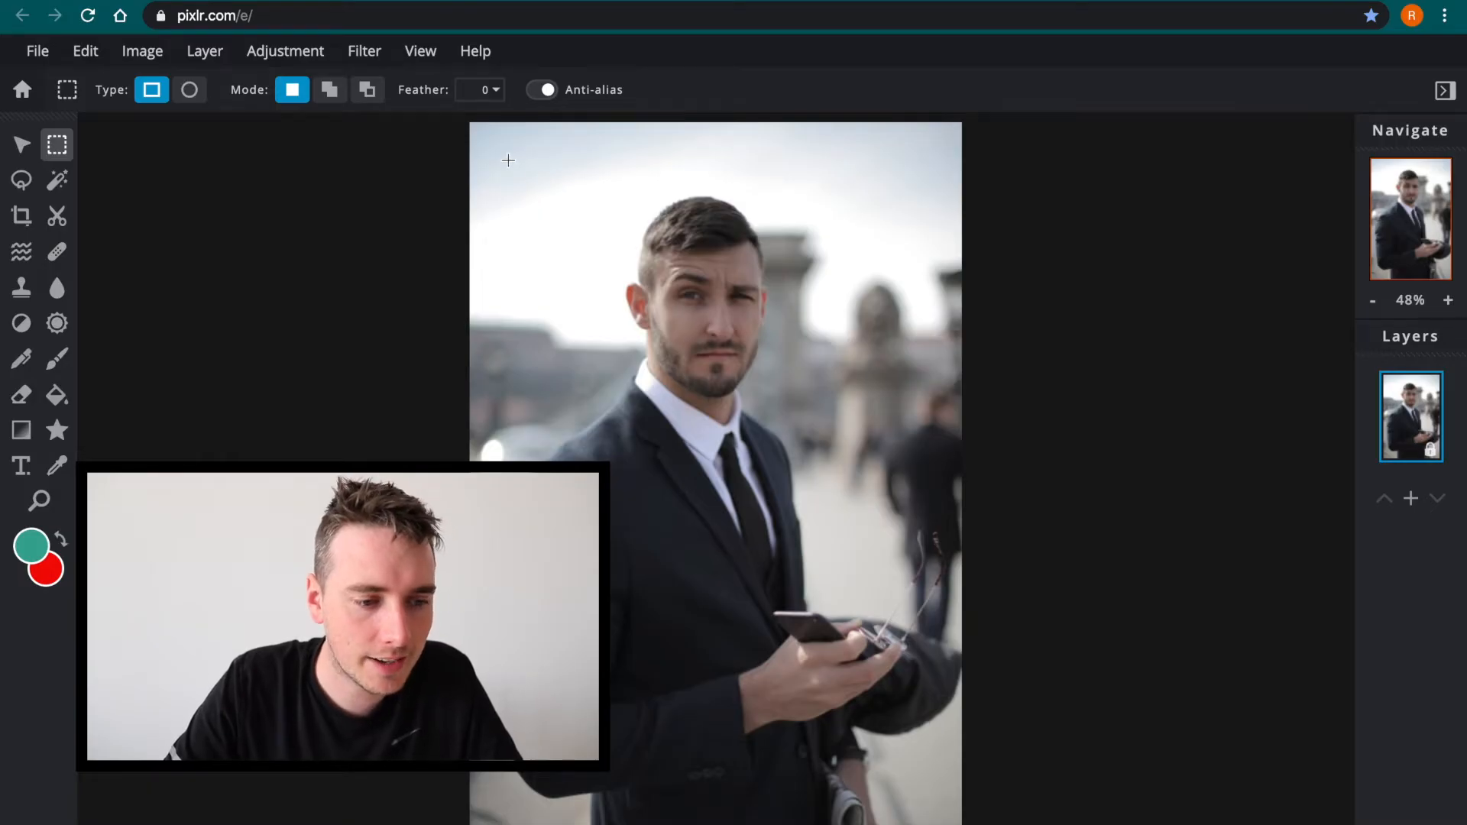
{"action": "left_click_drag", "start_coordinate": [509, 160], "coordinate": [725, 380]}
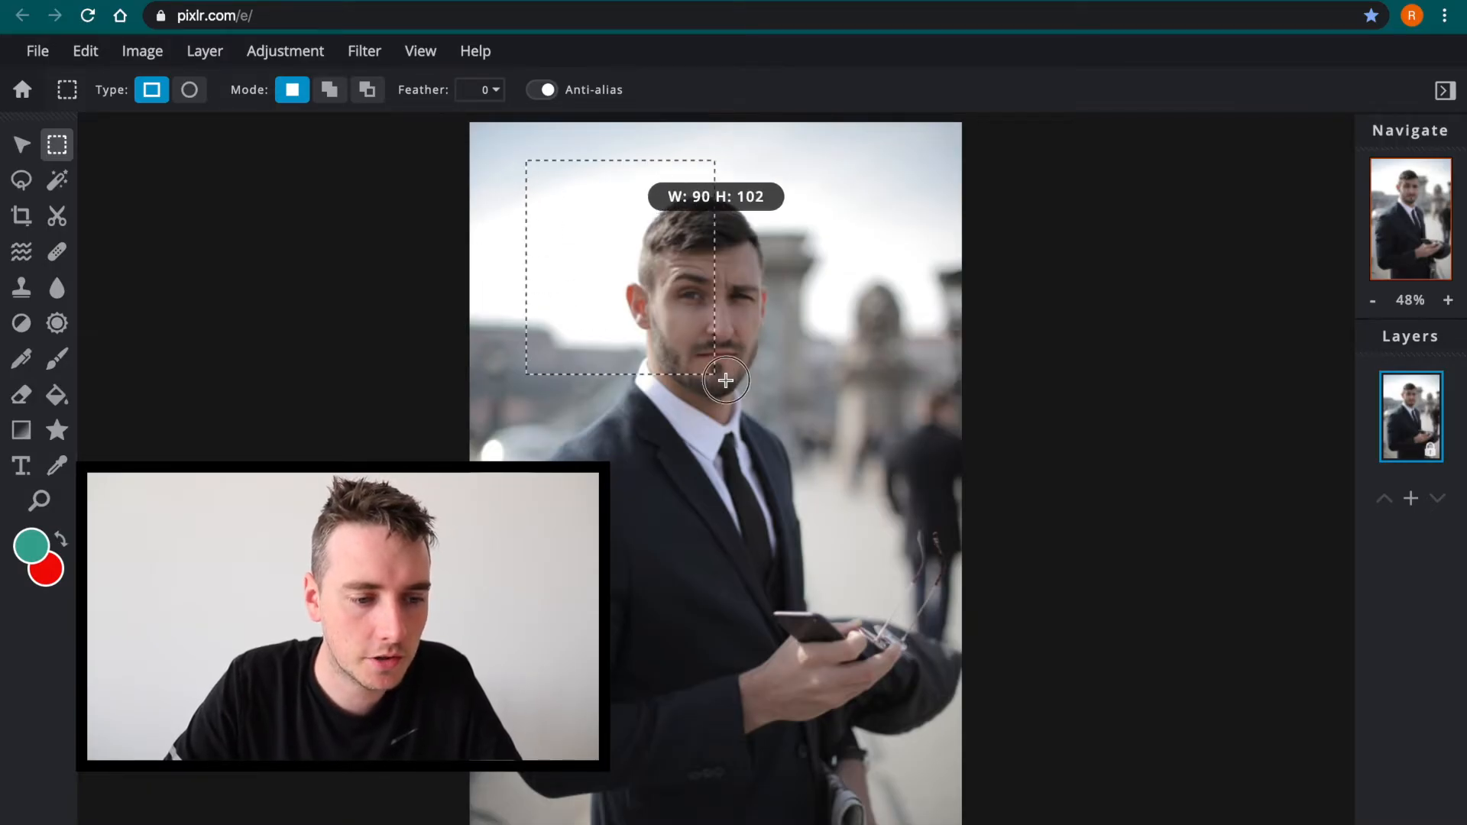
{"action": "left_click_drag", "start_coordinate": [725, 379], "coordinate": [908, 531]}
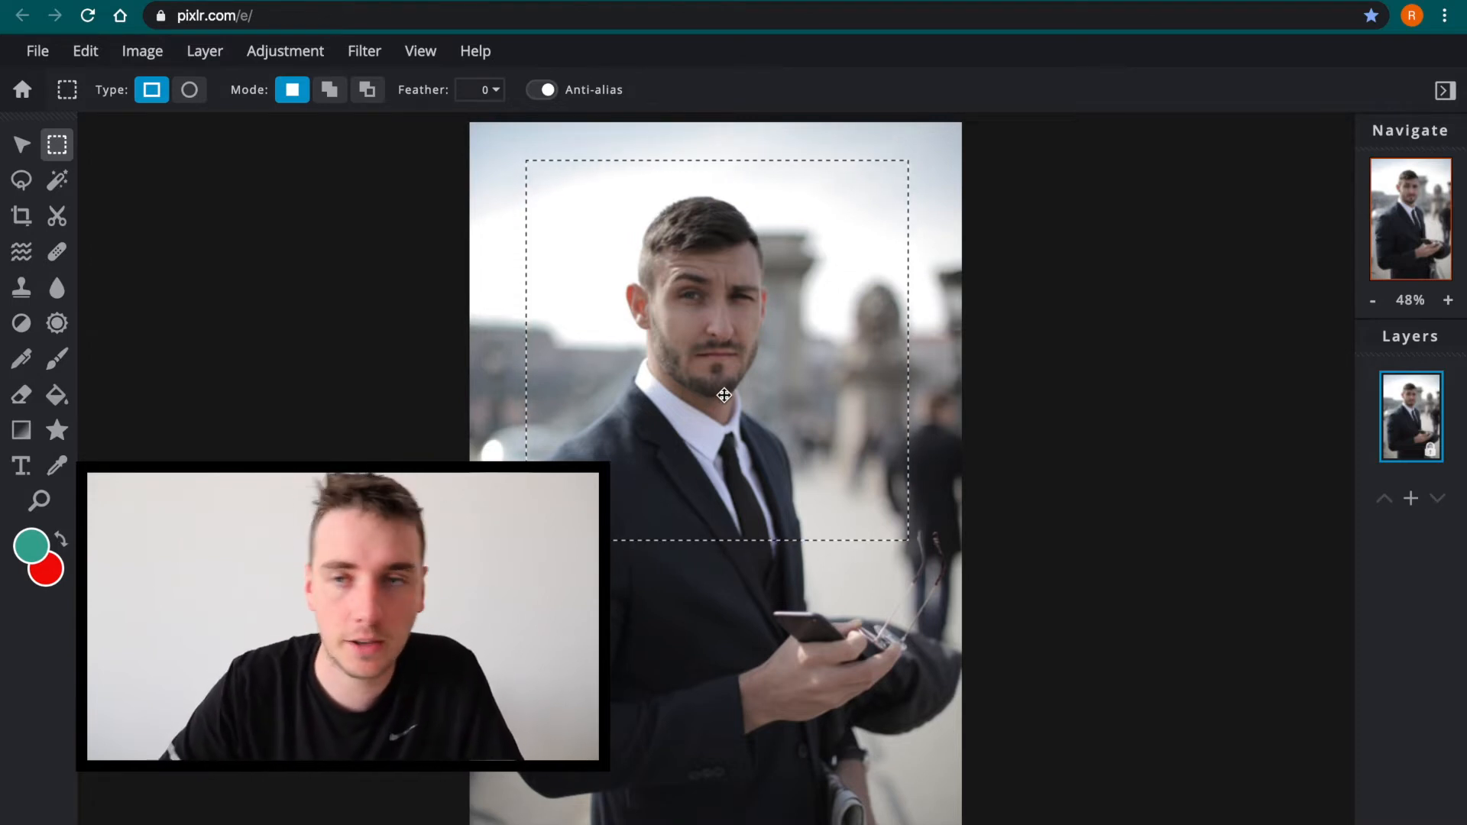
{"action": "key", "text": "Delete"}
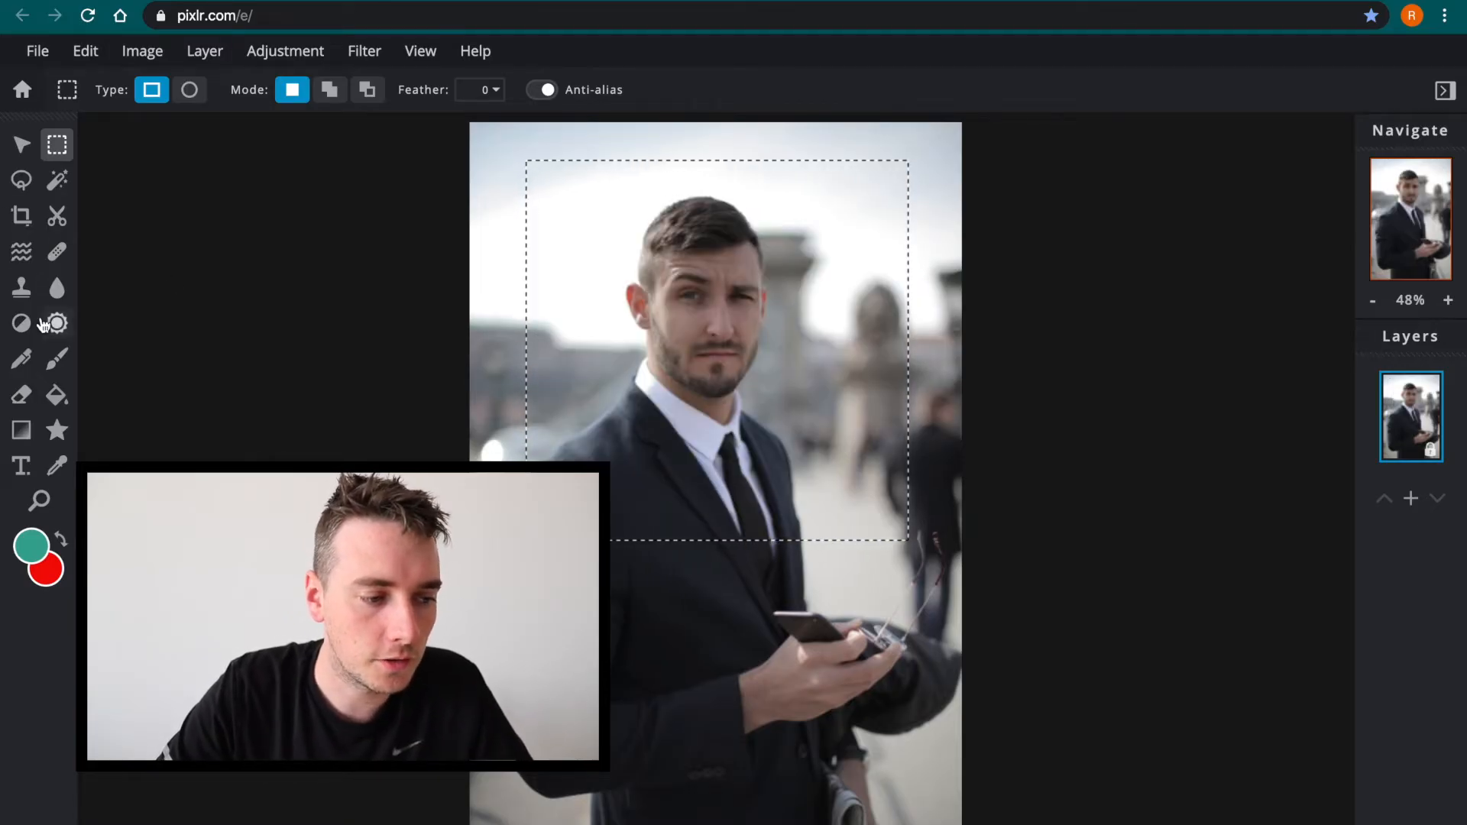
{"action": "left_click", "coordinate": [56, 359]}
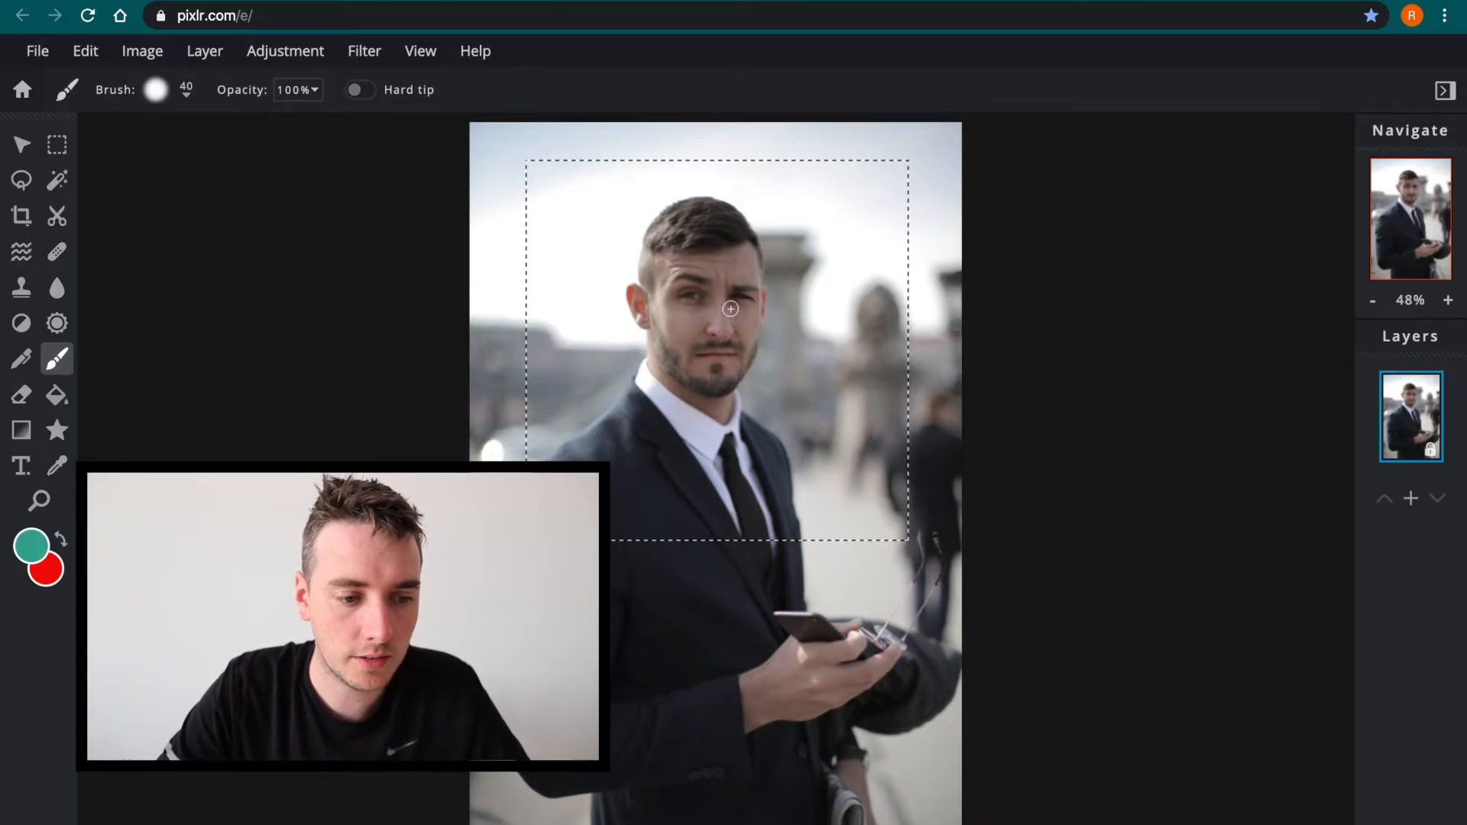
{"action": "left_click_drag", "start_coordinate": [730, 309], "coordinate": [842, 431]}
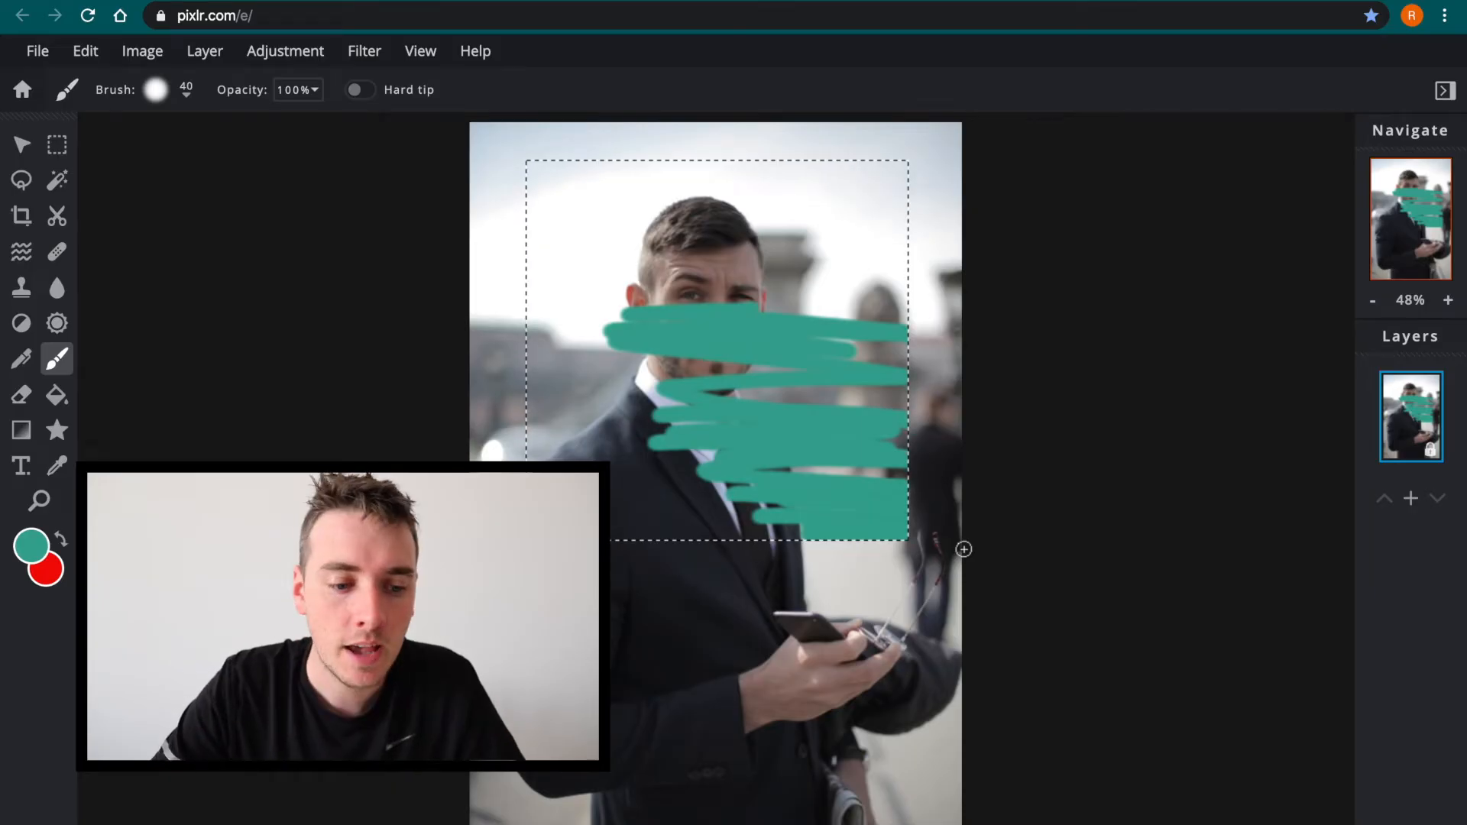
{"action": "mouse_move", "coordinate": [973, 460]}
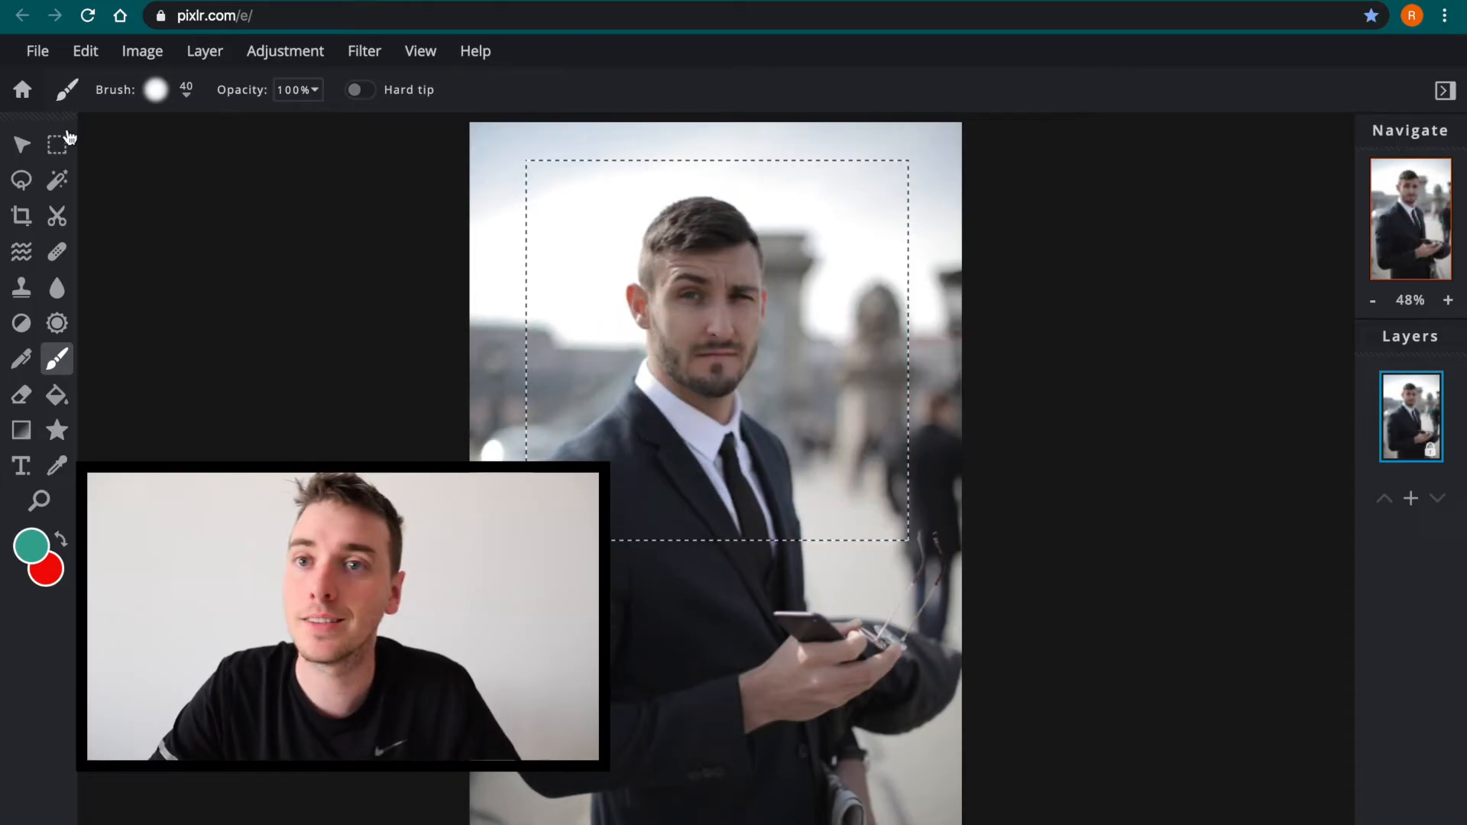
{"action": "mouse_move", "coordinate": [56, 143]}
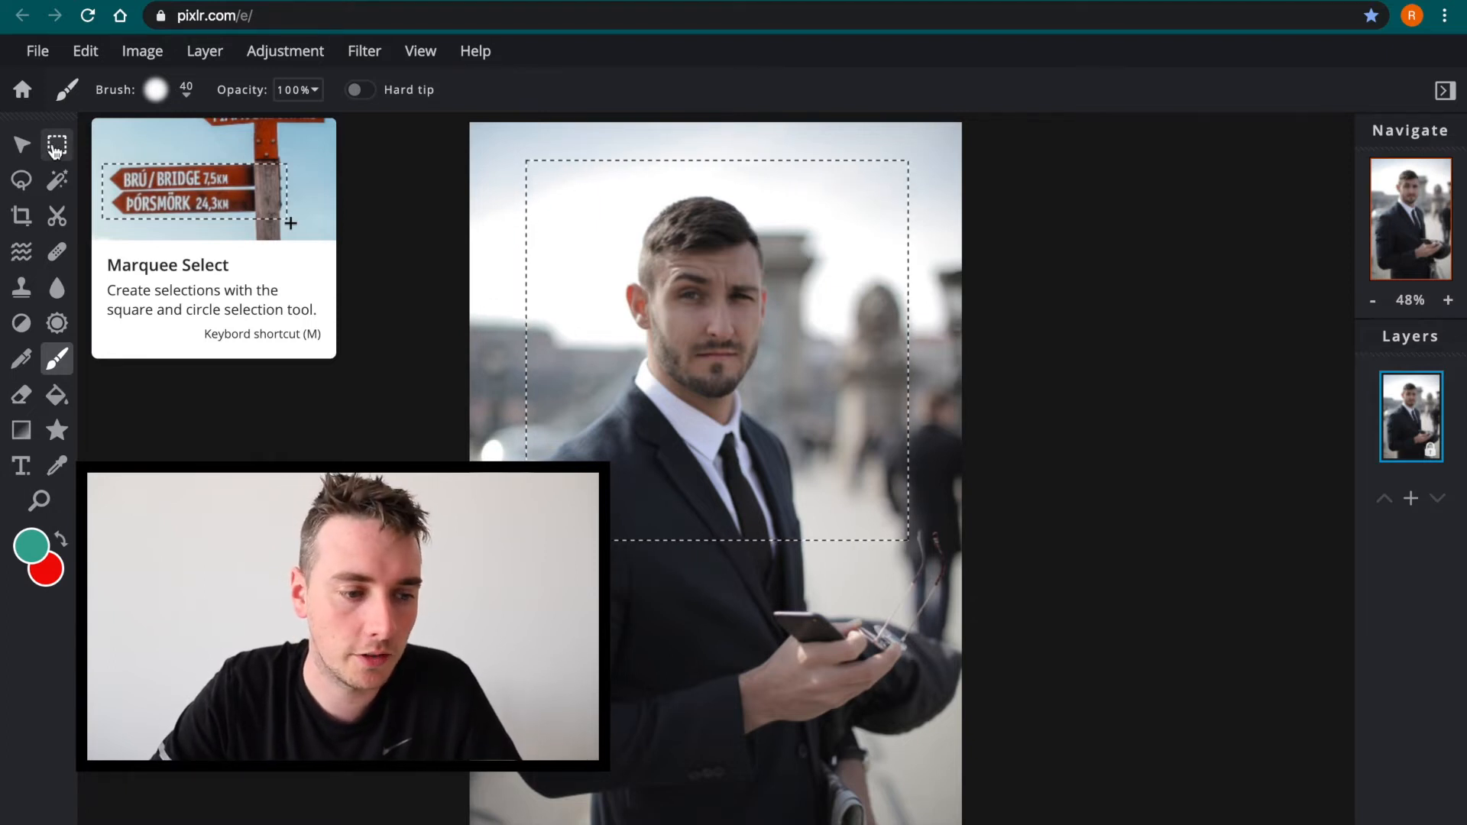
Deselect and crop the photo to frame the man's head and shoulders, bottom edge at chest
{"action": "left_click", "coordinate": [55, 145]}
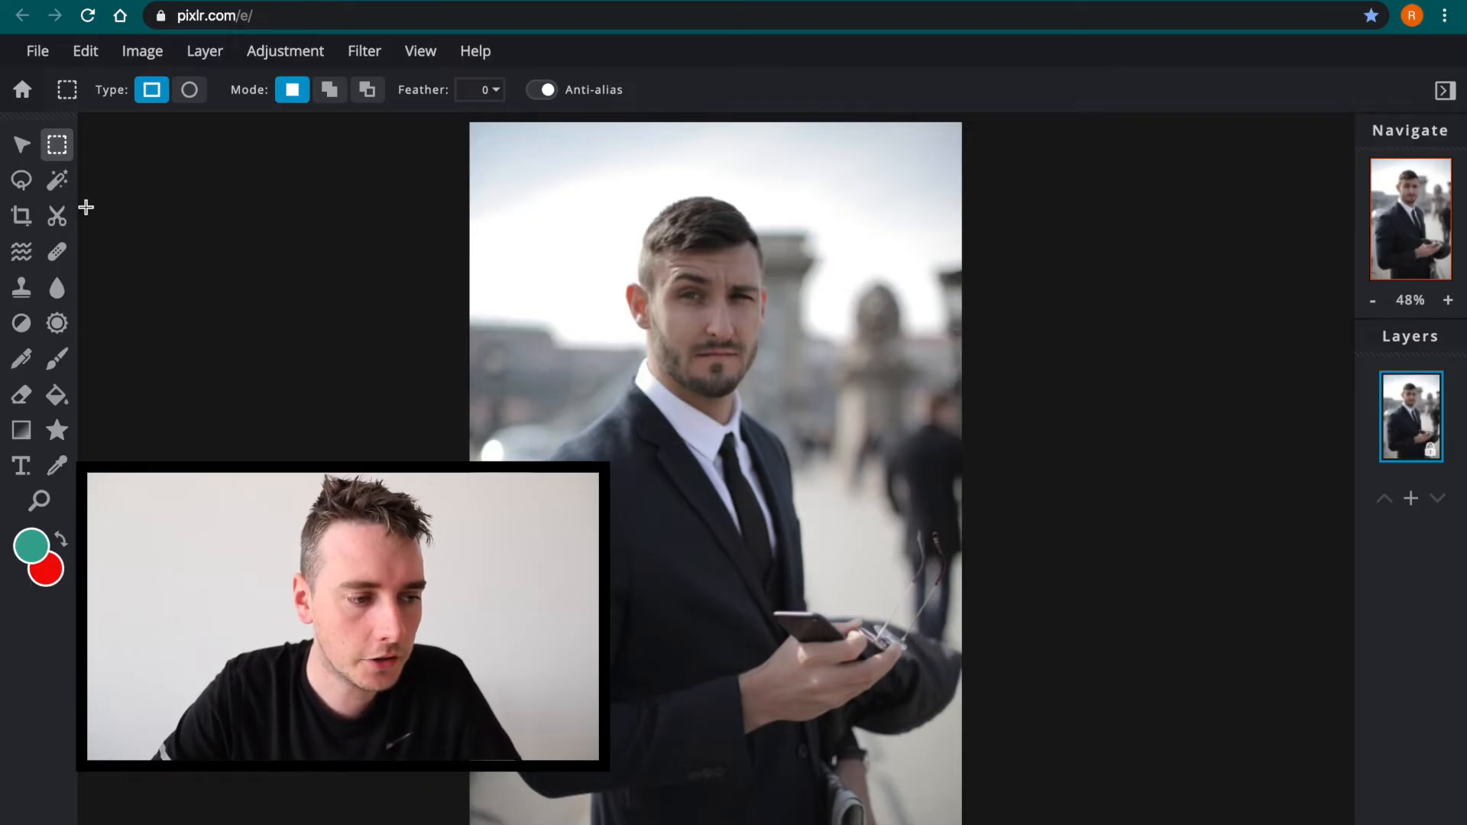
{"action": "left_click", "coordinate": [20, 216]}
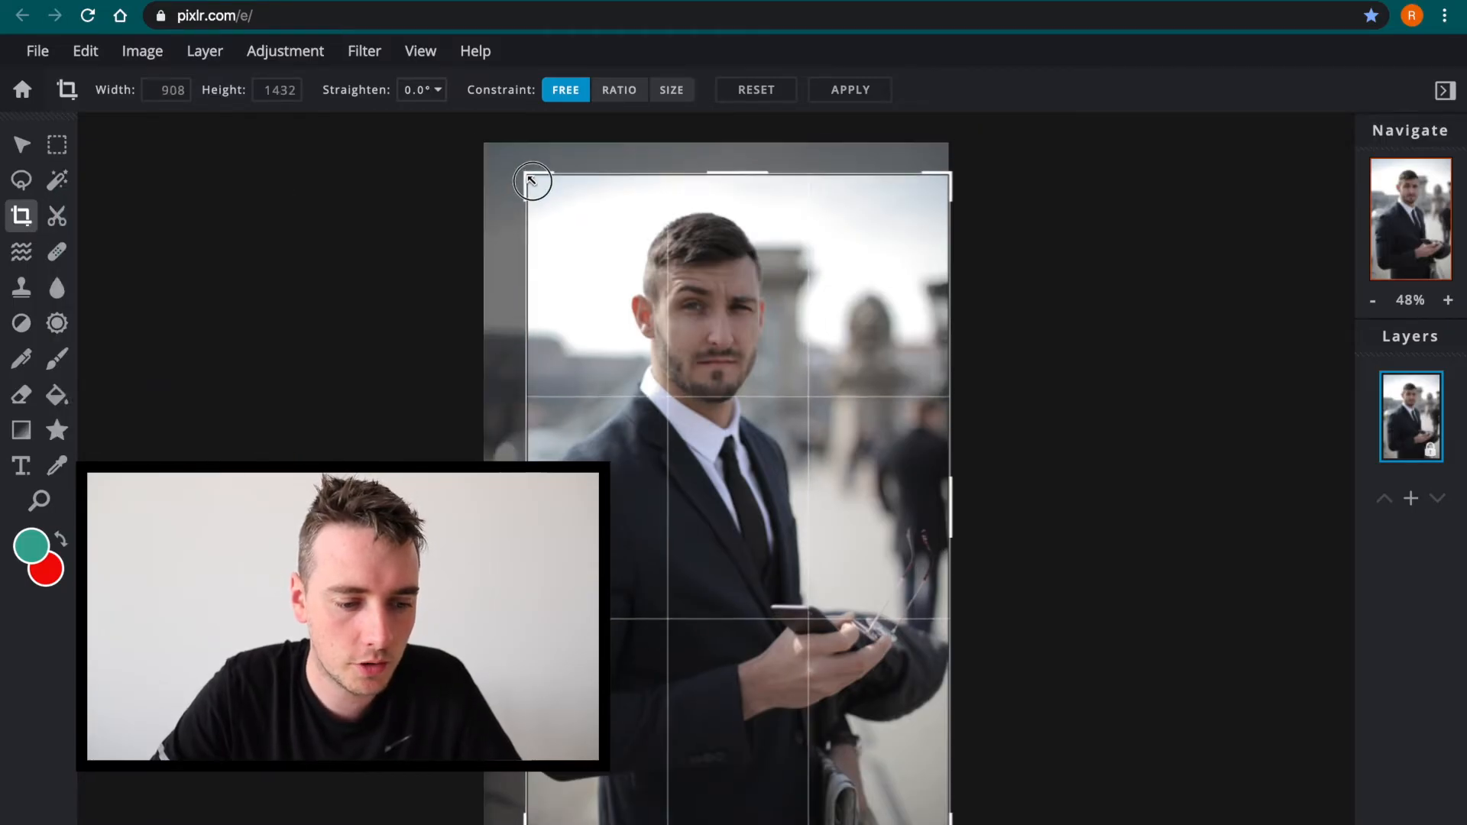
{"action": "left_click_drag", "start_coordinate": [534, 180], "coordinate": [547, 196]}
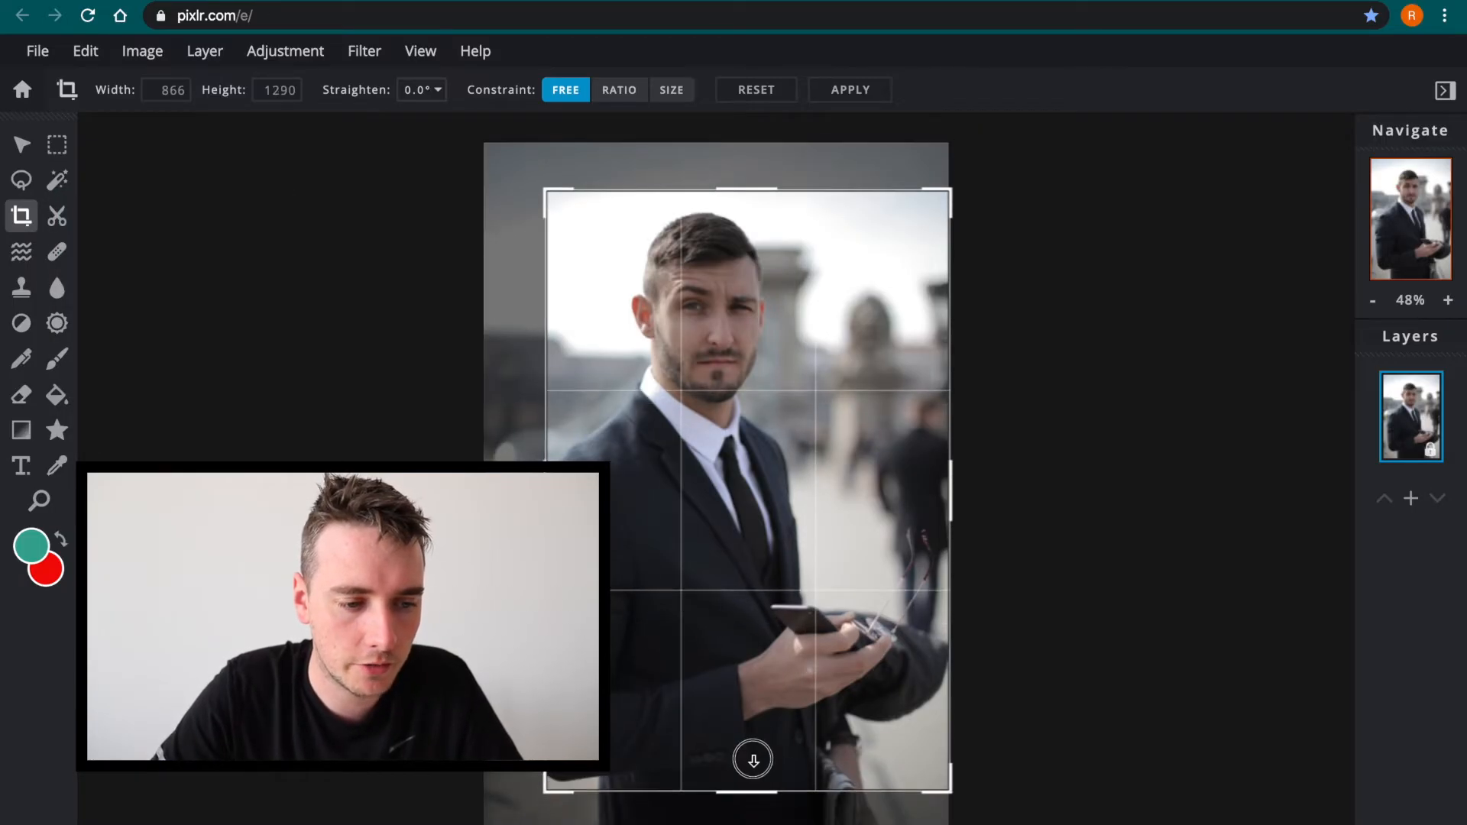
{"action": "left_click_drag", "start_coordinate": [752, 759], "coordinate": [818, 503]}
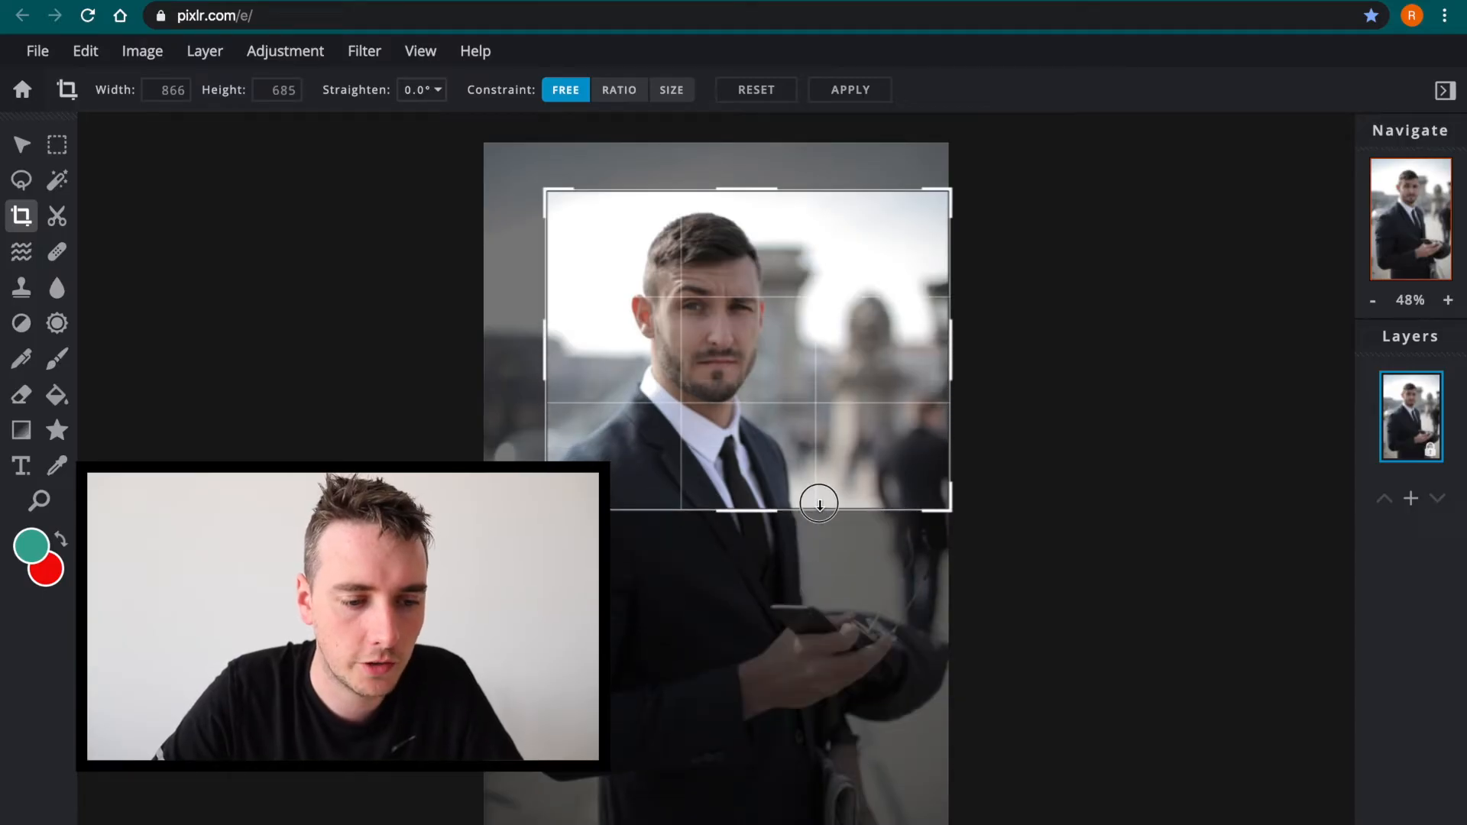
{"action": "left_click_drag", "start_coordinate": [818, 504], "coordinate": [818, 496]}
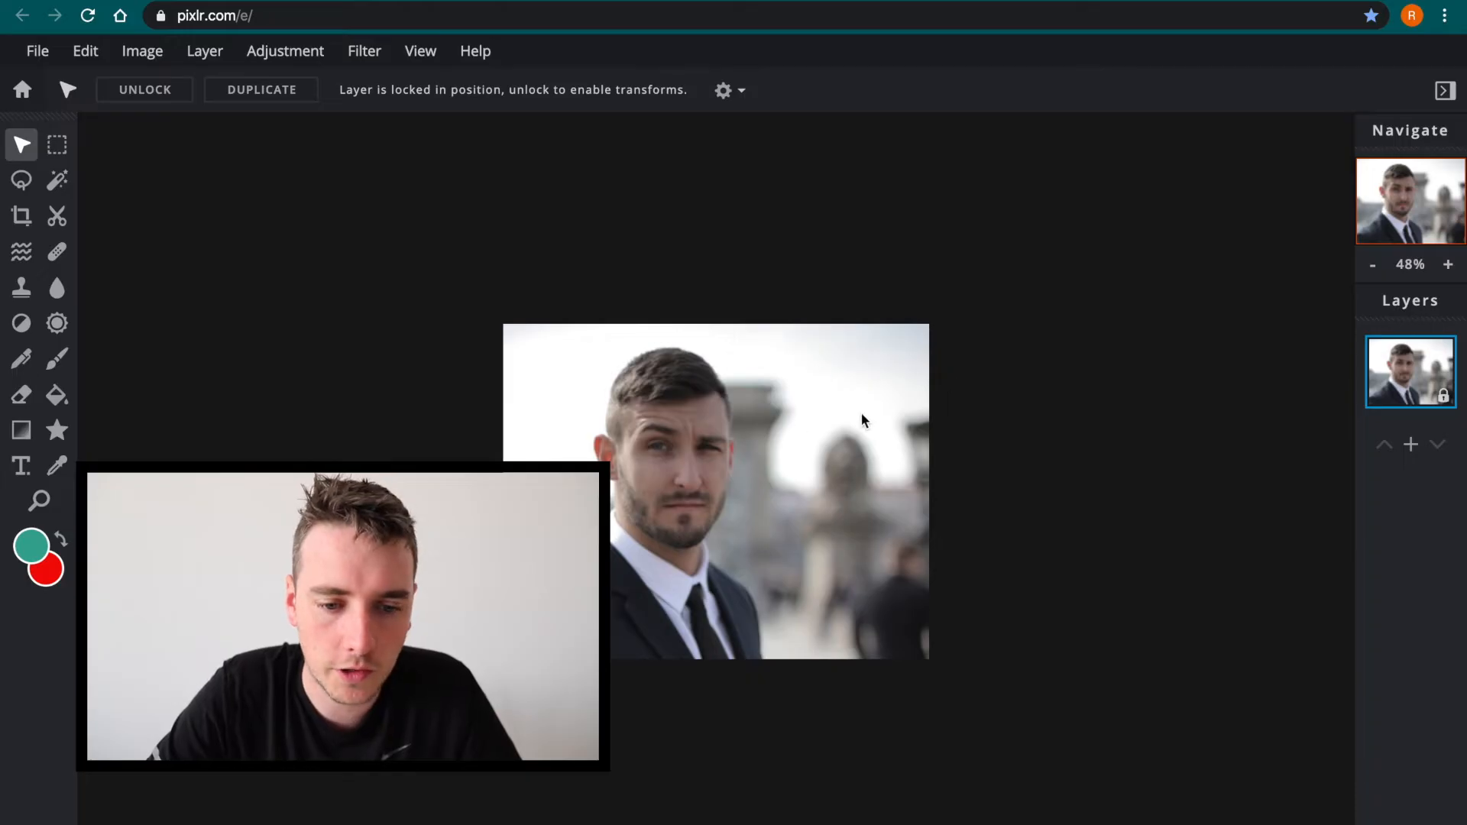
{"action": "left_click", "coordinate": [1447, 263]}
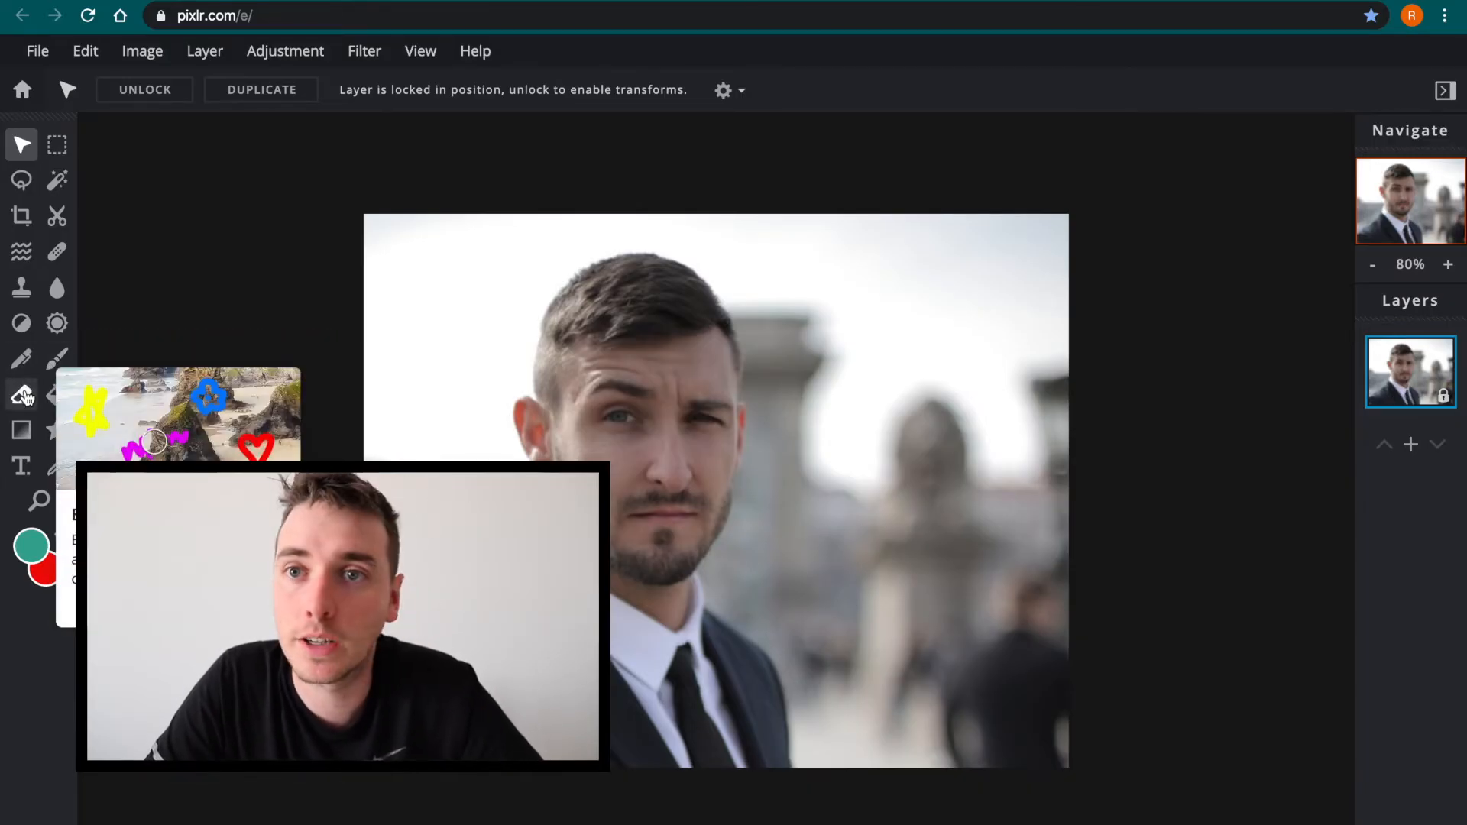
Give the Eraser tool a 67px brush size
{"action": "left_click", "coordinate": [21, 394]}
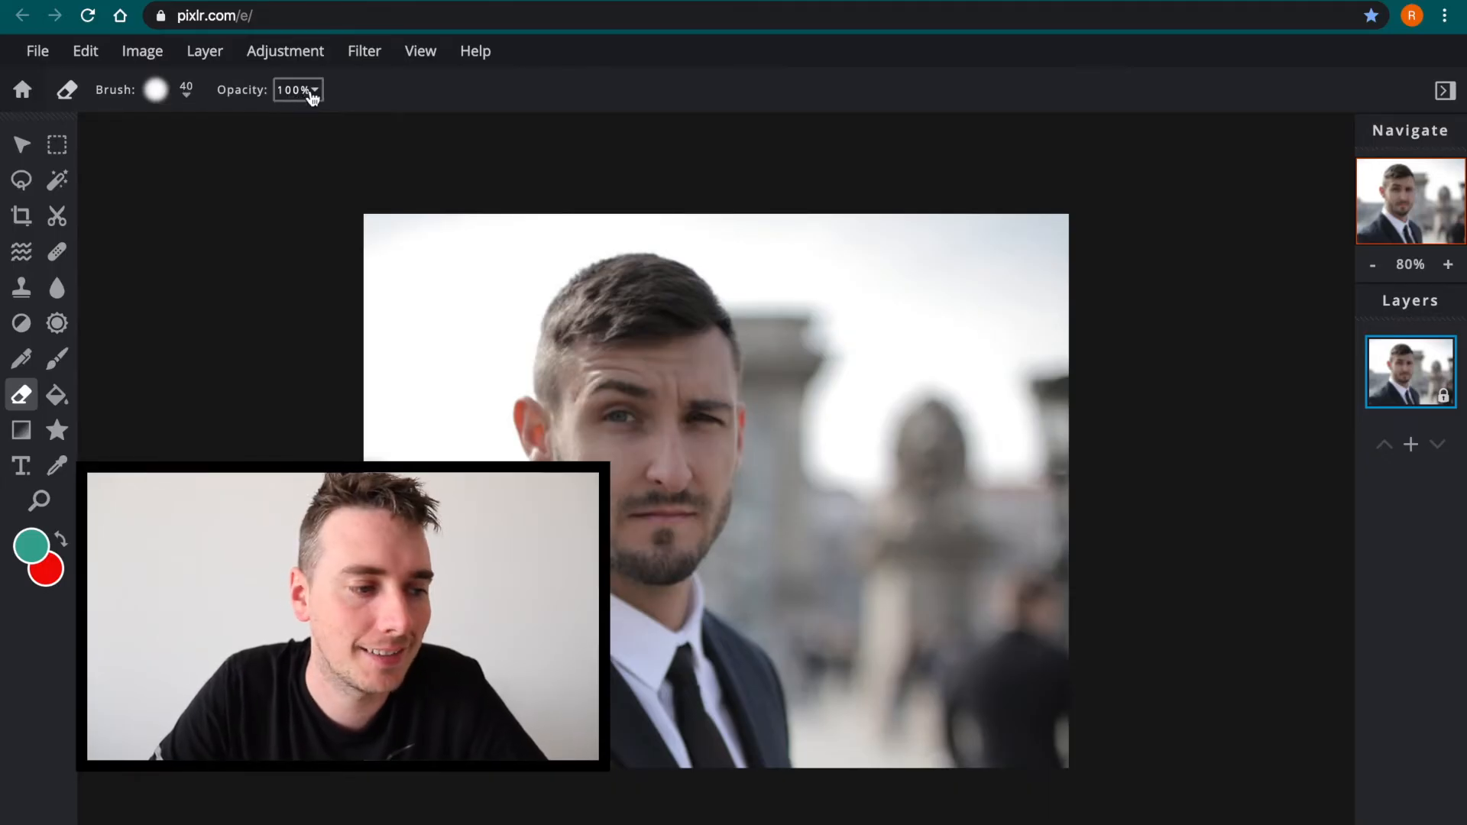
{"action": "left_click", "coordinate": [155, 90]}
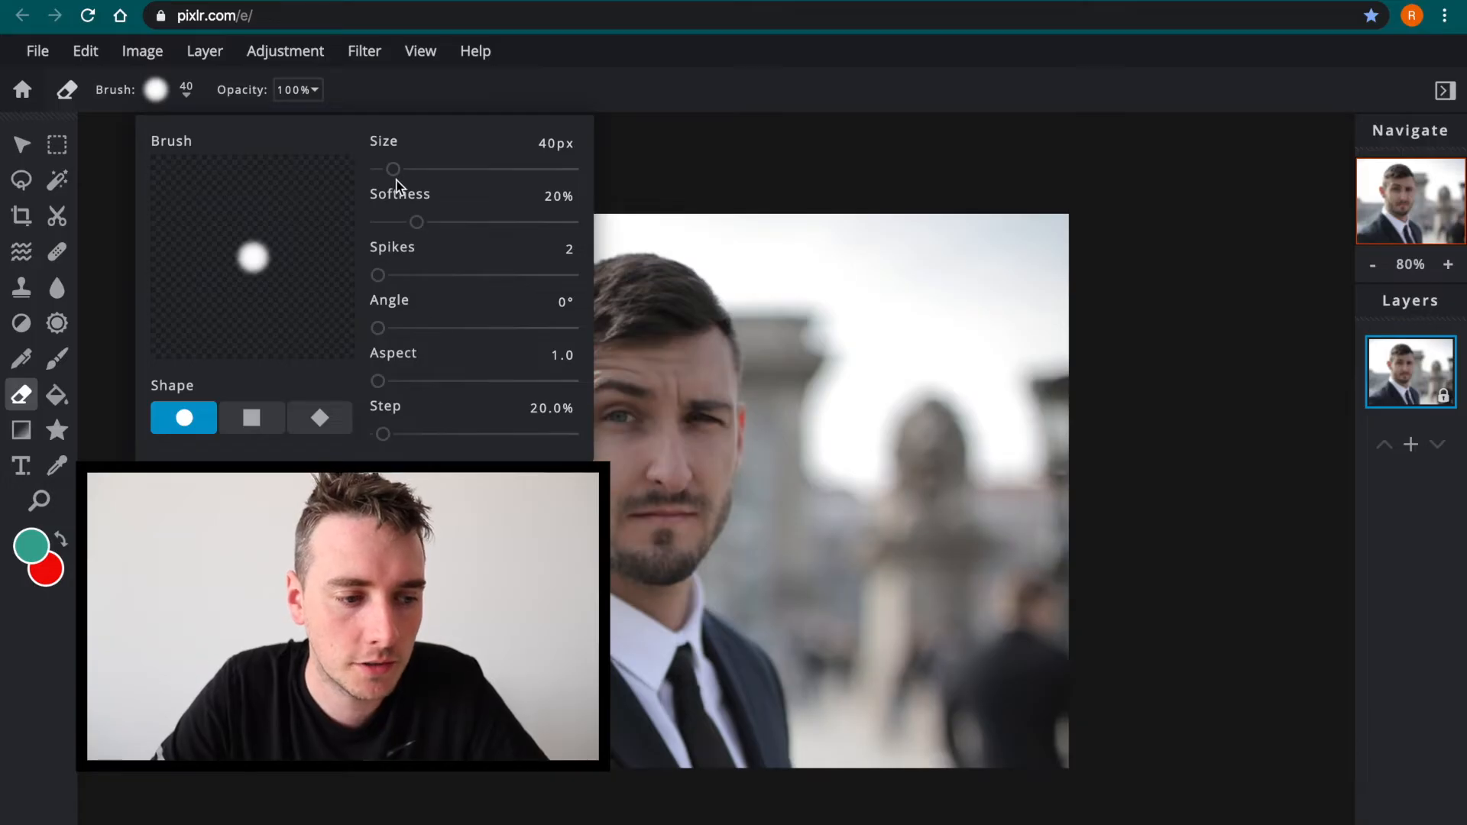
{"action": "left_click_drag", "start_coordinate": [393, 169], "coordinate": [428, 169]}
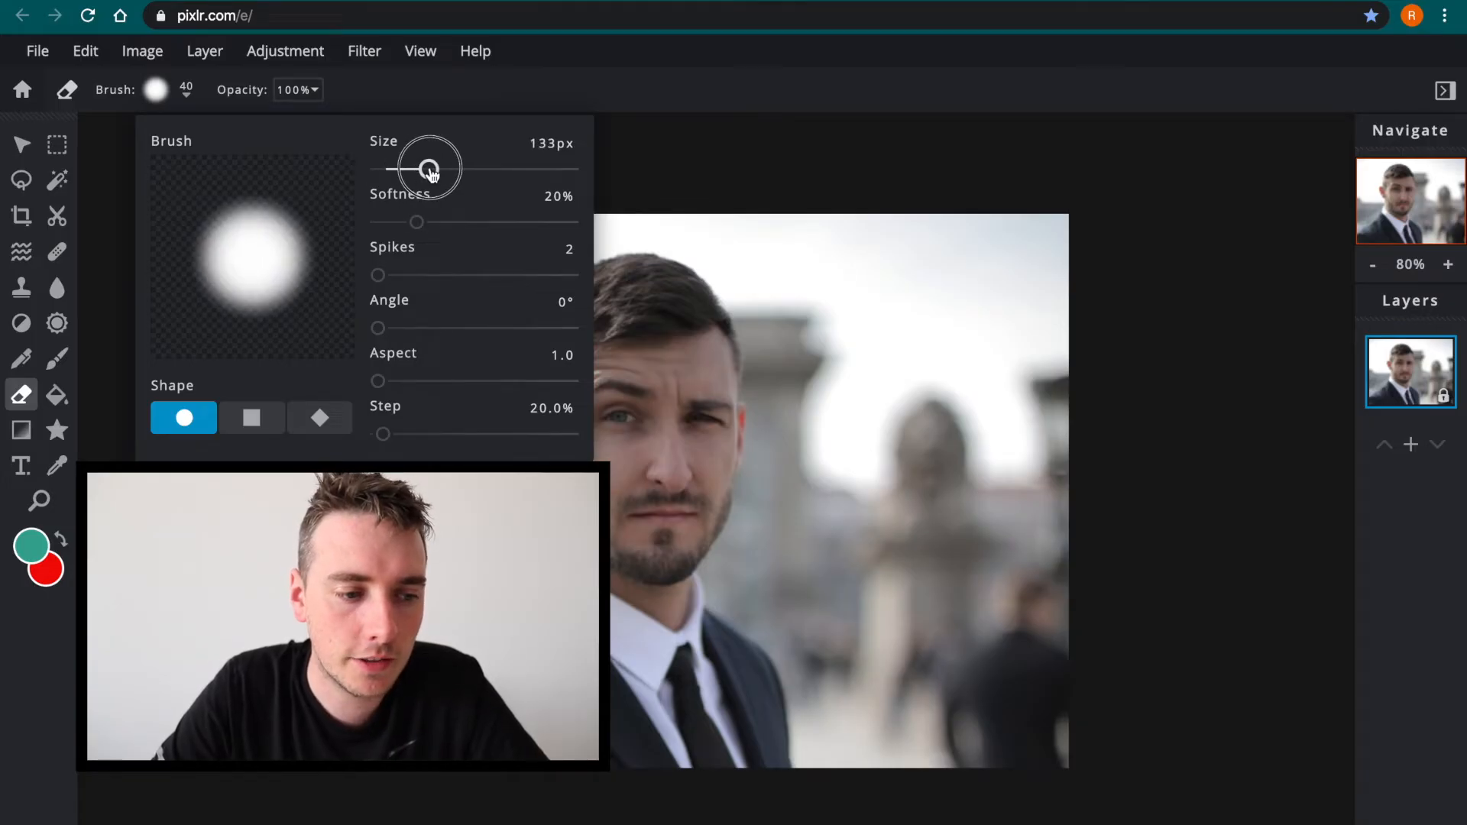
{"action": "left_click_drag", "start_coordinate": [429, 169], "coordinate": [409, 170]}
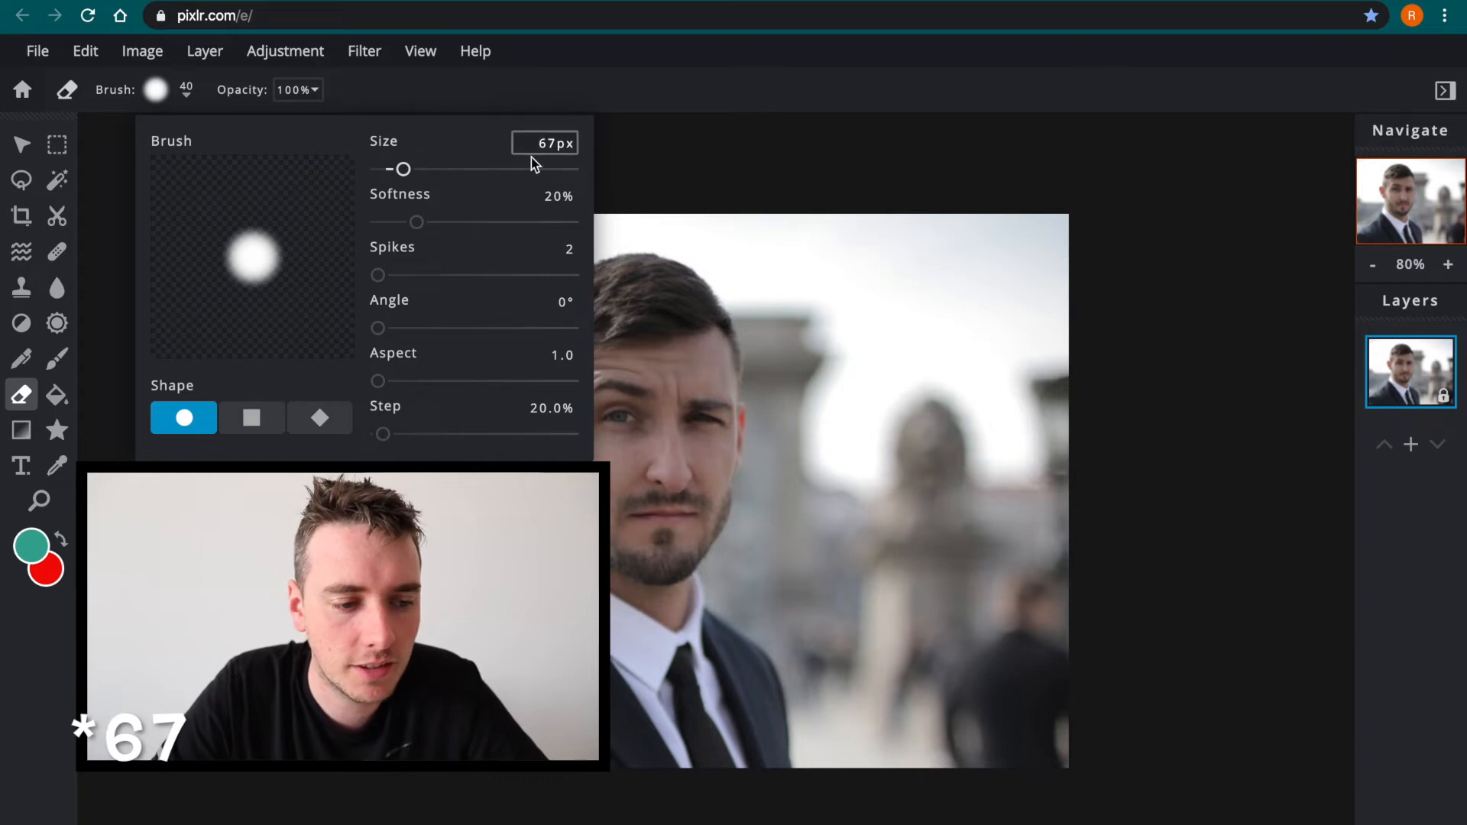
{"action": "left_click", "coordinate": [650, 160]}
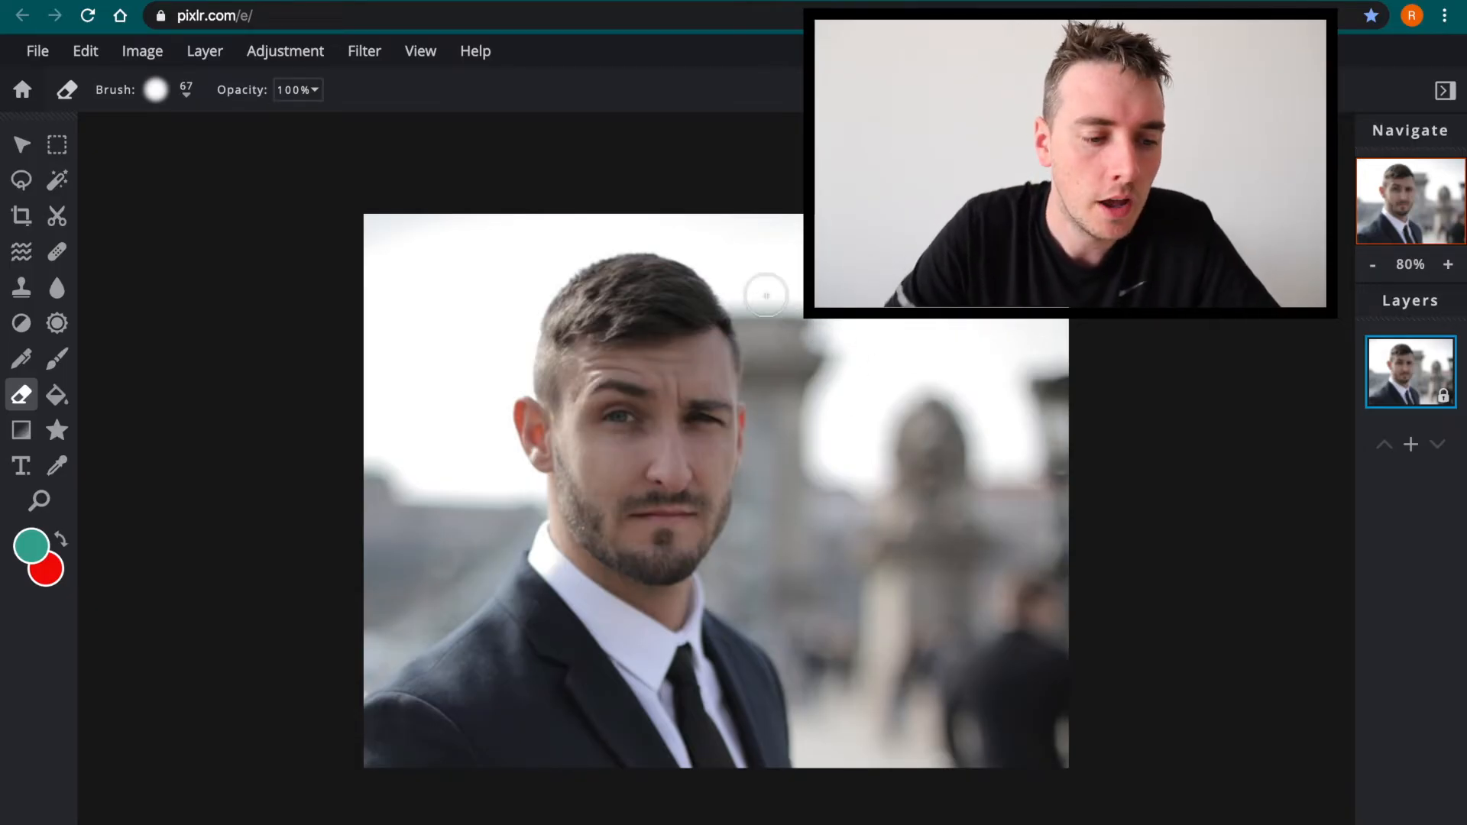
{"action": "mouse_move", "coordinate": [667, 381]}
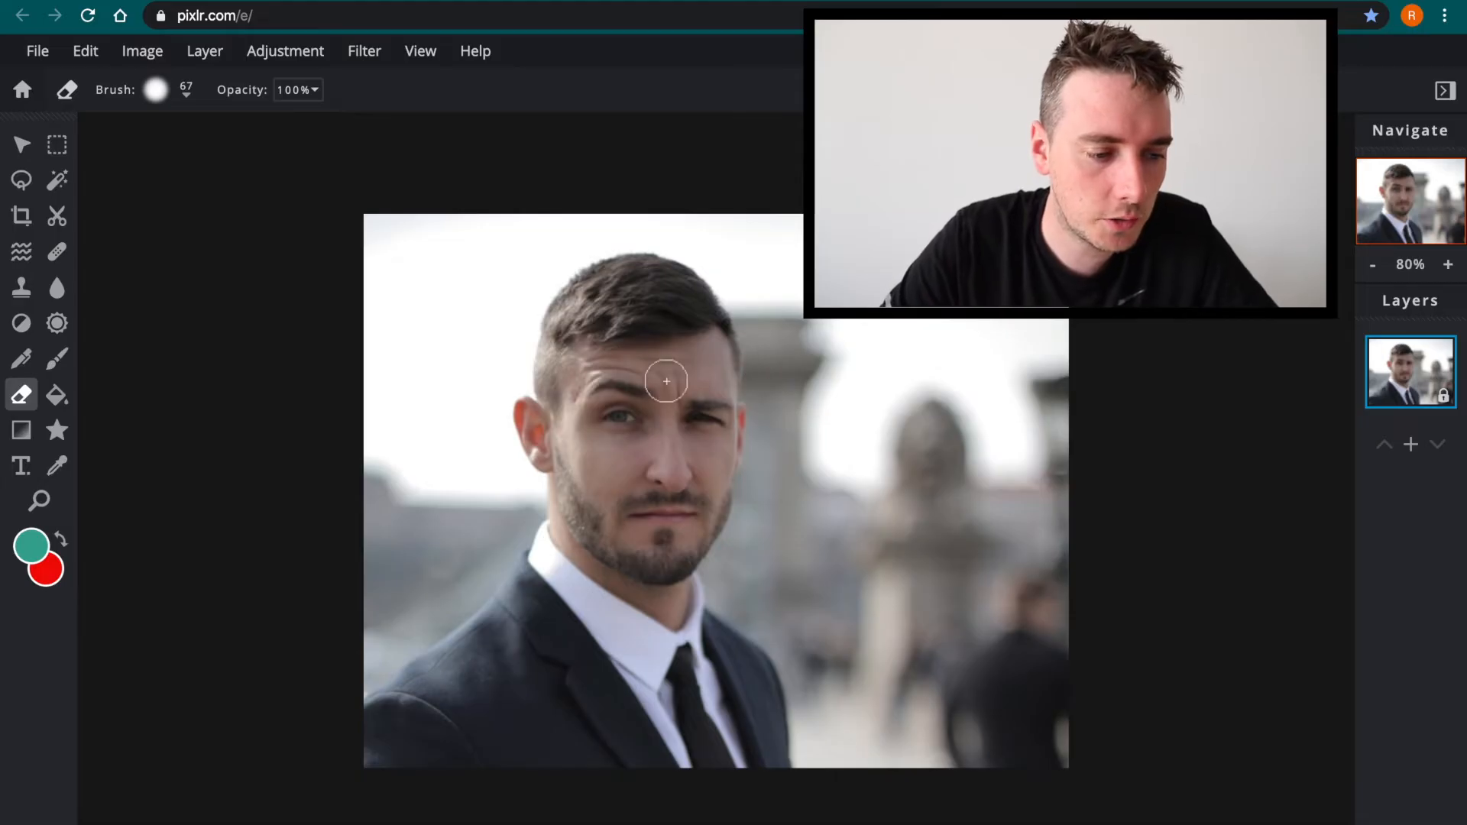
Erase the background left of the man's head, ear and shoulder
{"action": "left_click_drag", "start_coordinate": [667, 380], "coordinate": [421, 499]}
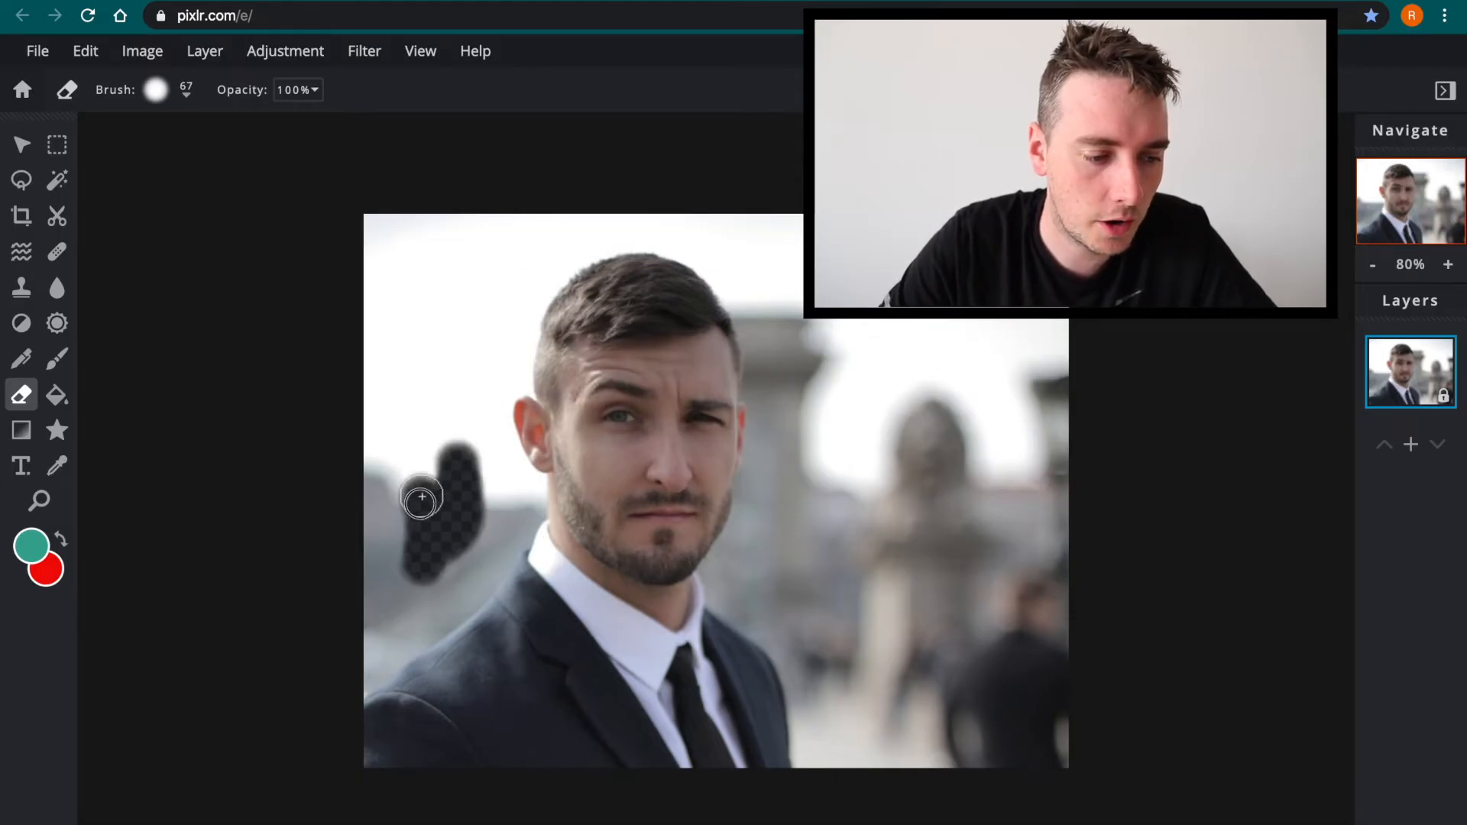
{"action": "left_click_drag", "start_coordinate": [421, 497], "coordinate": [372, 655]}
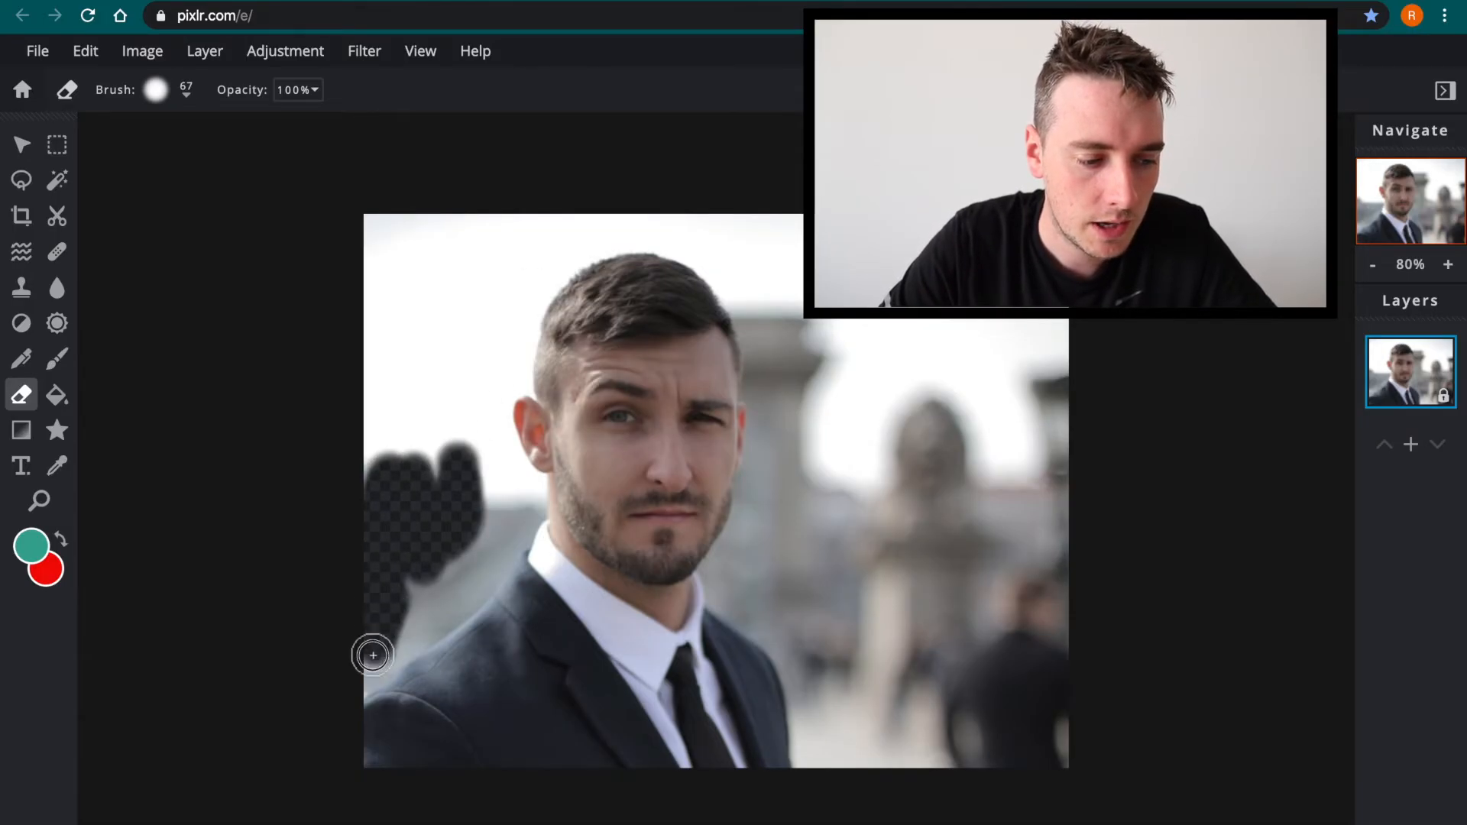
{"action": "left_click_drag", "start_coordinate": [372, 655], "coordinate": [472, 597]}
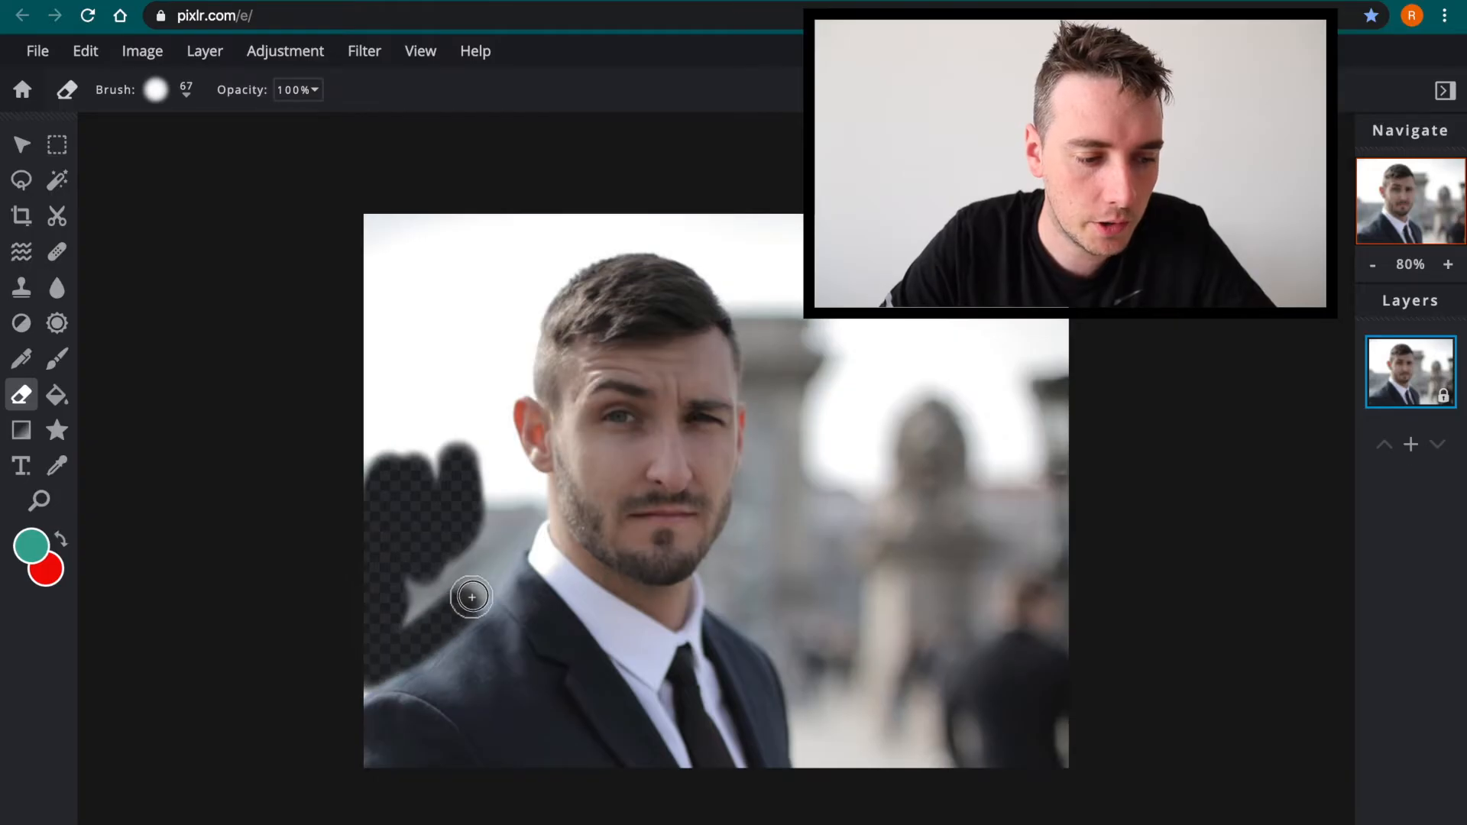
{"action": "left_click_drag", "start_coordinate": [472, 597], "coordinate": [524, 487]}
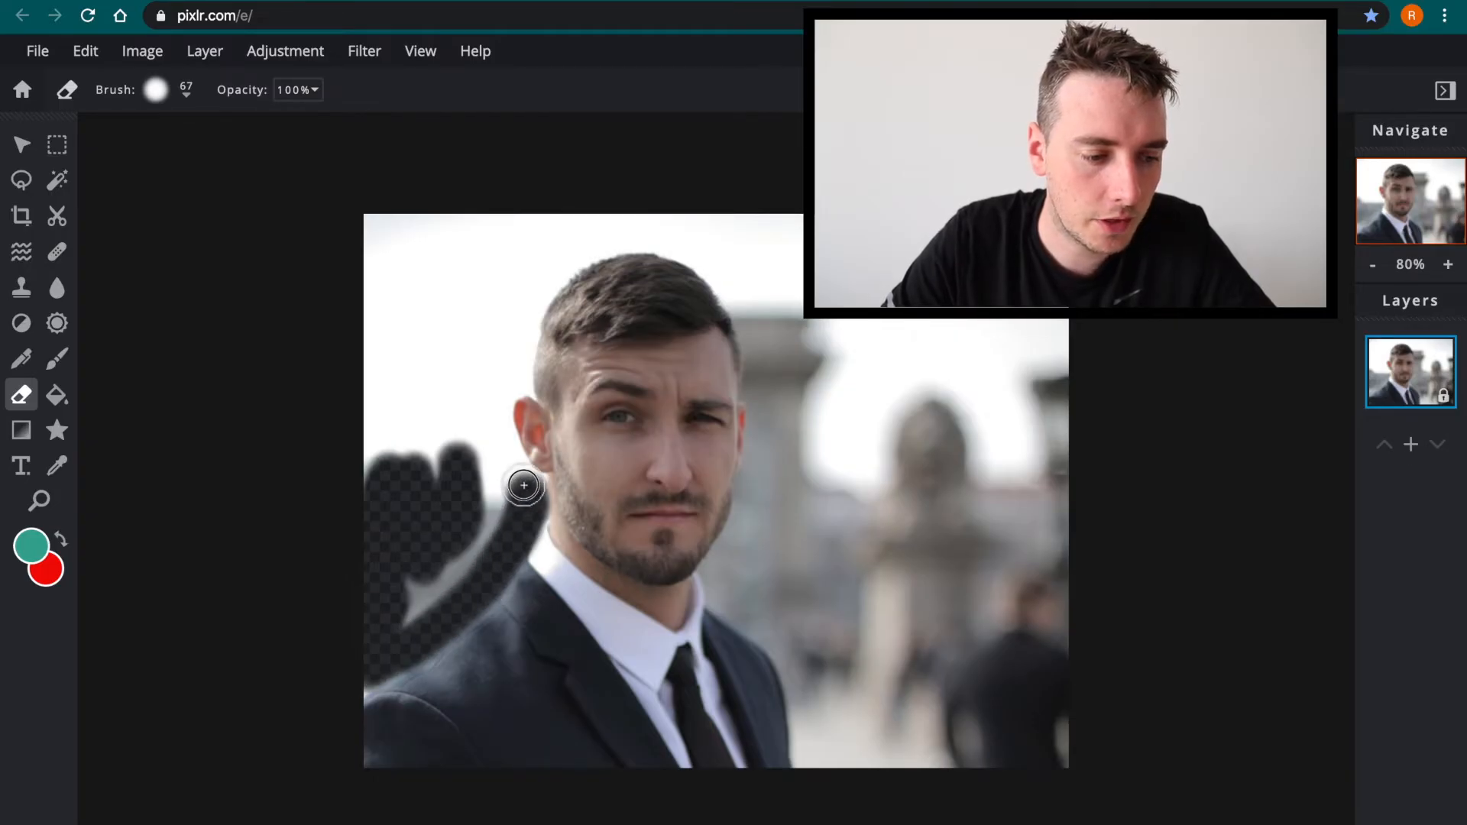
{"action": "left_click_drag", "start_coordinate": [525, 487], "coordinate": [505, 373]}
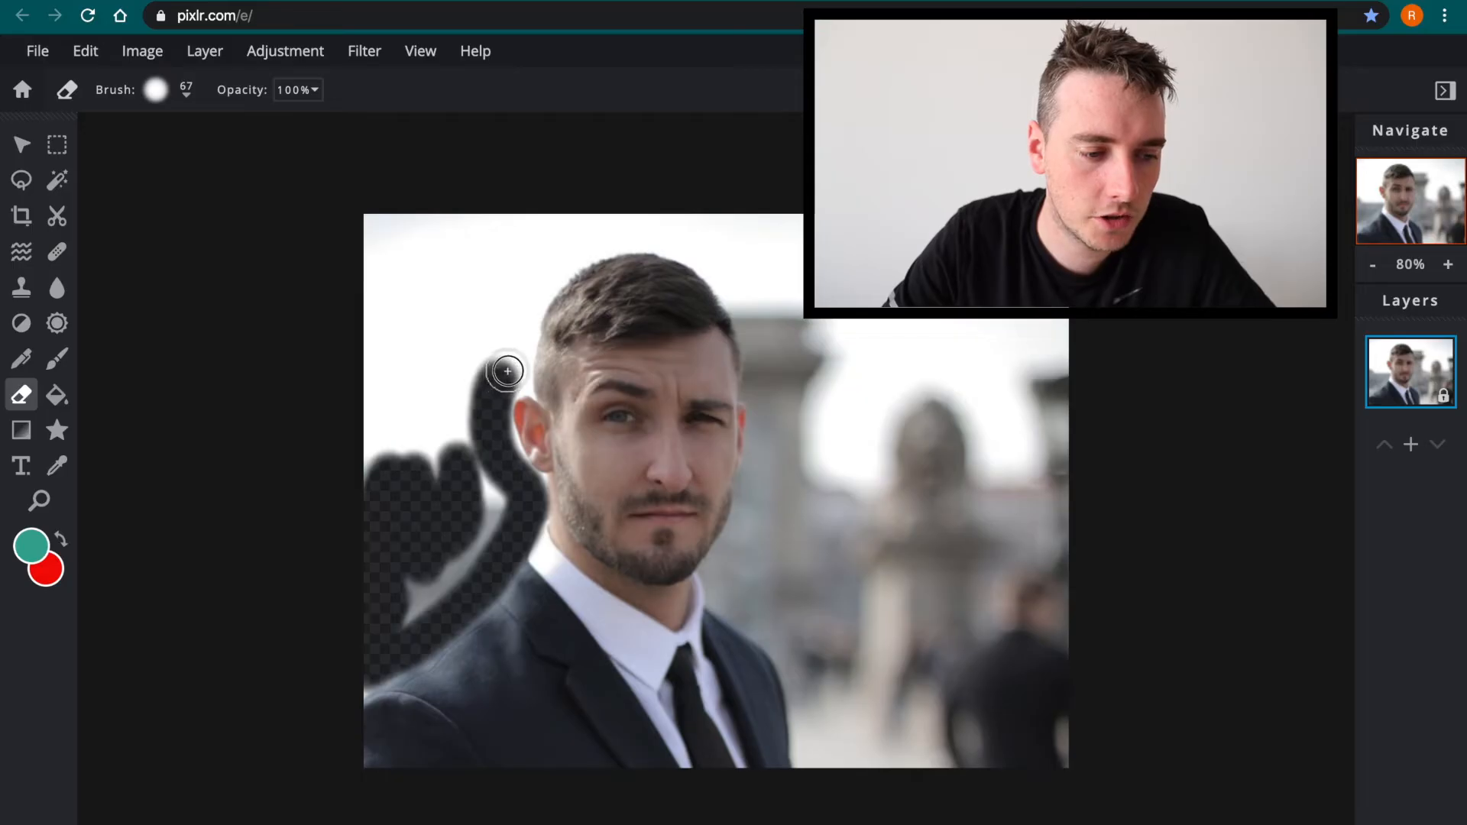
{"action": "left_click_drag", "start_coordinate": [506, 370], "coordinate": [466, 492]}
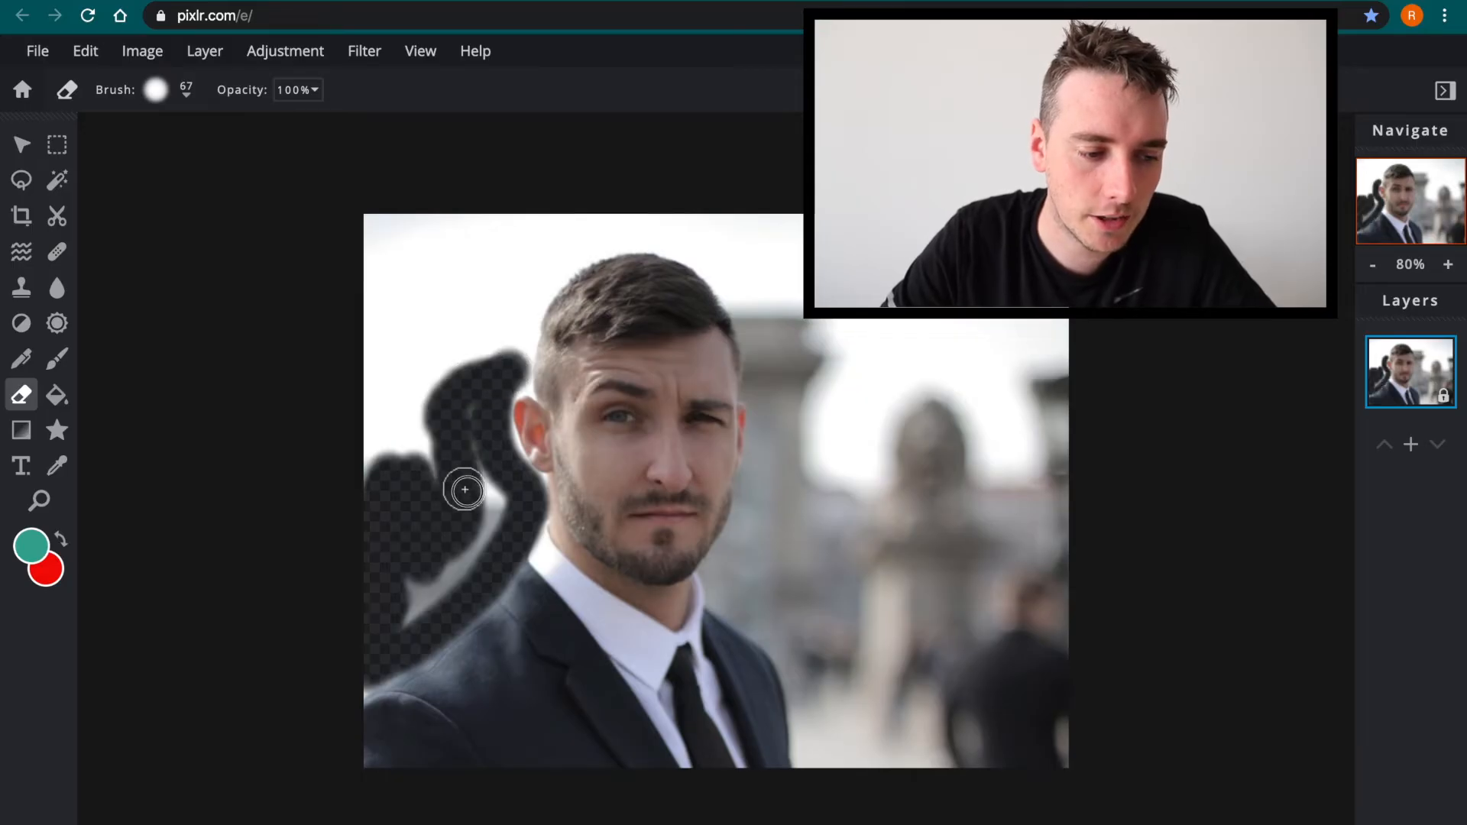
{"action": "left_click_drag", "start_coordinate": [465, 491], "coordinate": [496, 495]}
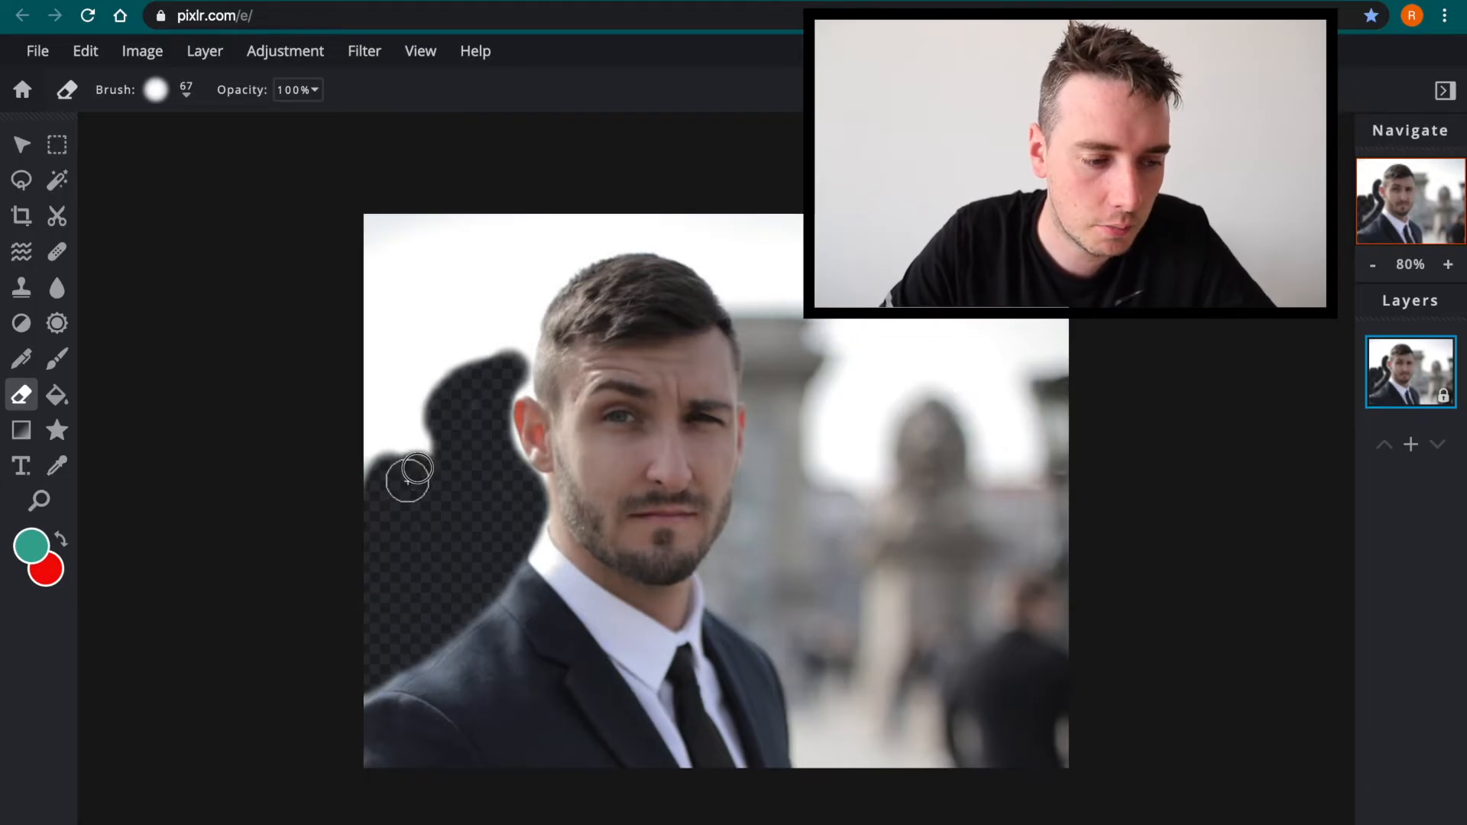
Erase the remaining background along the left edge and top-left corner
{"action": "left_click_drag", "start_coordinate": [412, 477], "coordinate": [360, 370]}
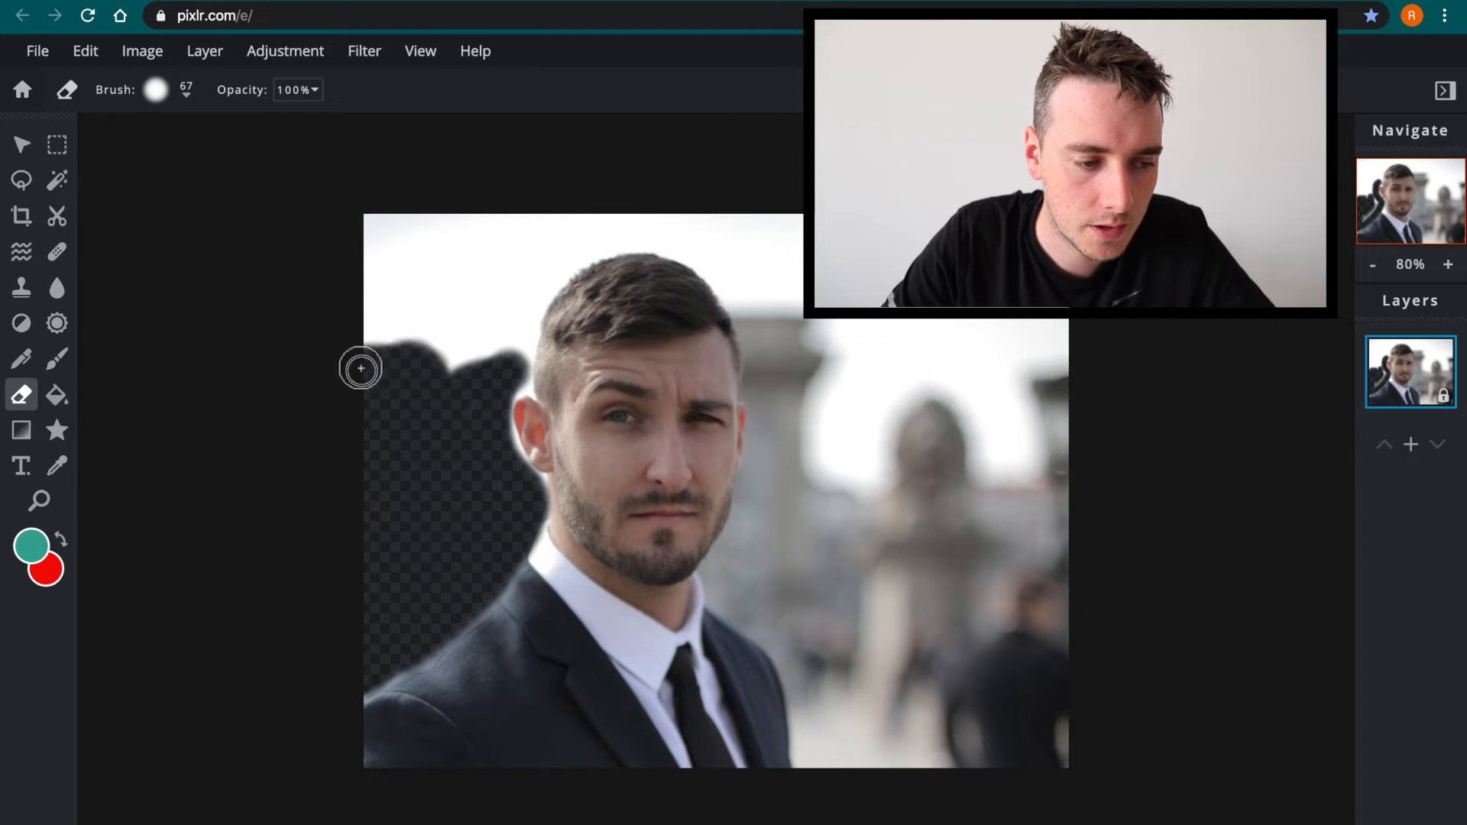
{"action": "left_click_drag", "start_coordinate": [360, 368], "coordinate": [365, 240]}
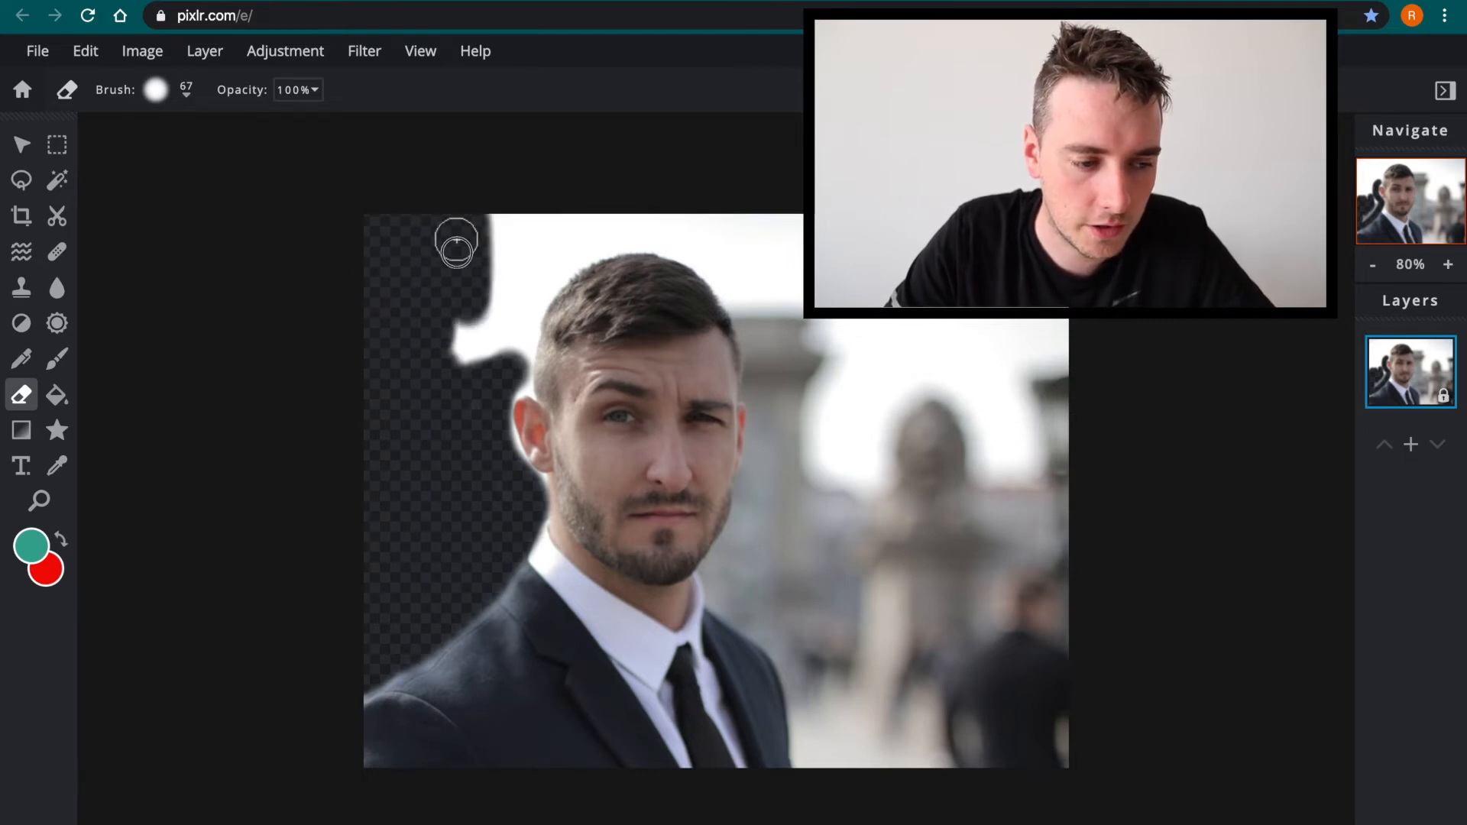
{"action": "left_click_drag", "start_coordinate": [457, 262], "coordinate": [489, 233]}
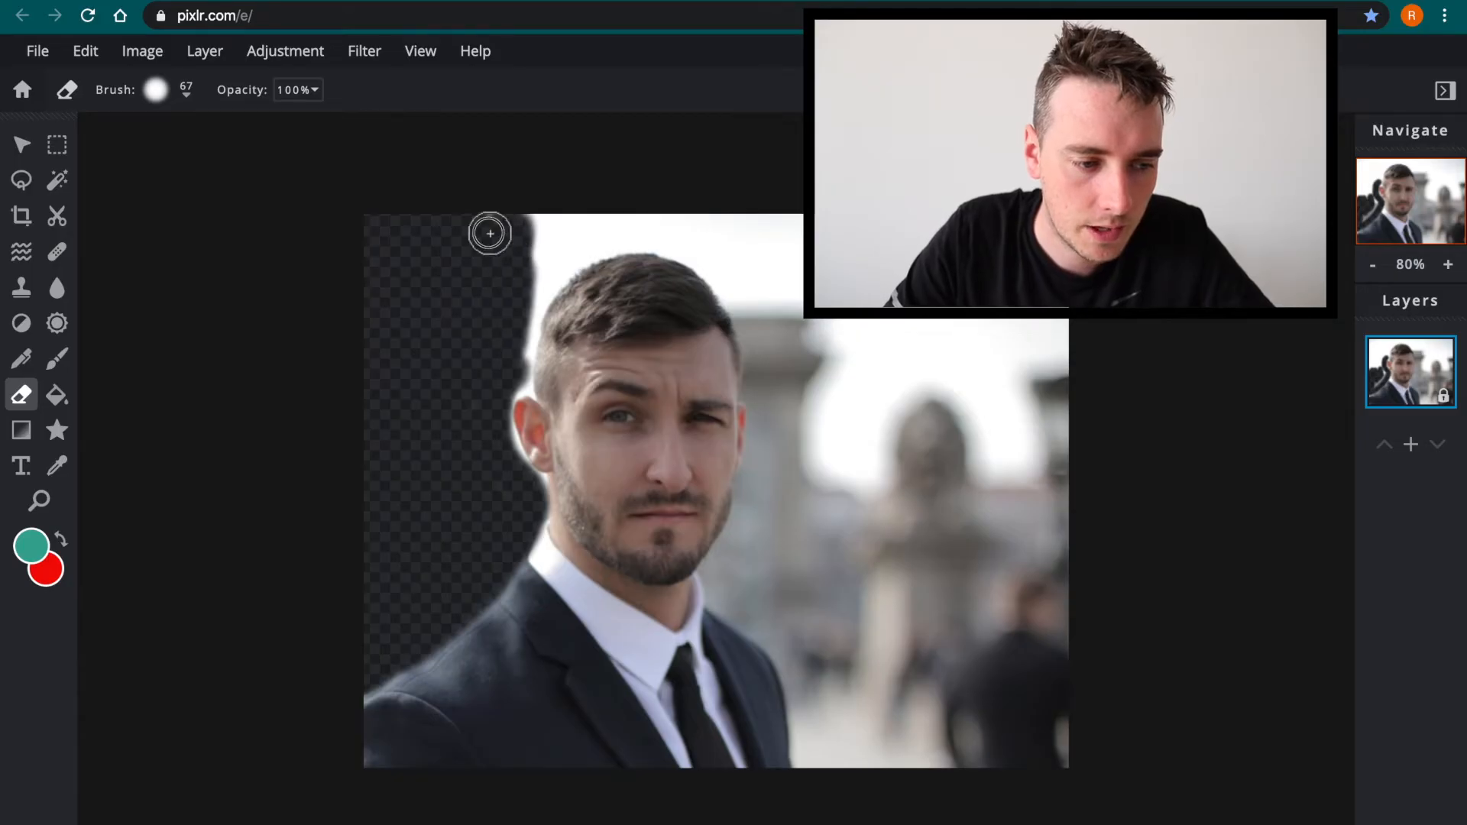
{"action": "left_click_drag", "start_coordinate": [490, 233], "coordinate": [516, 322]}
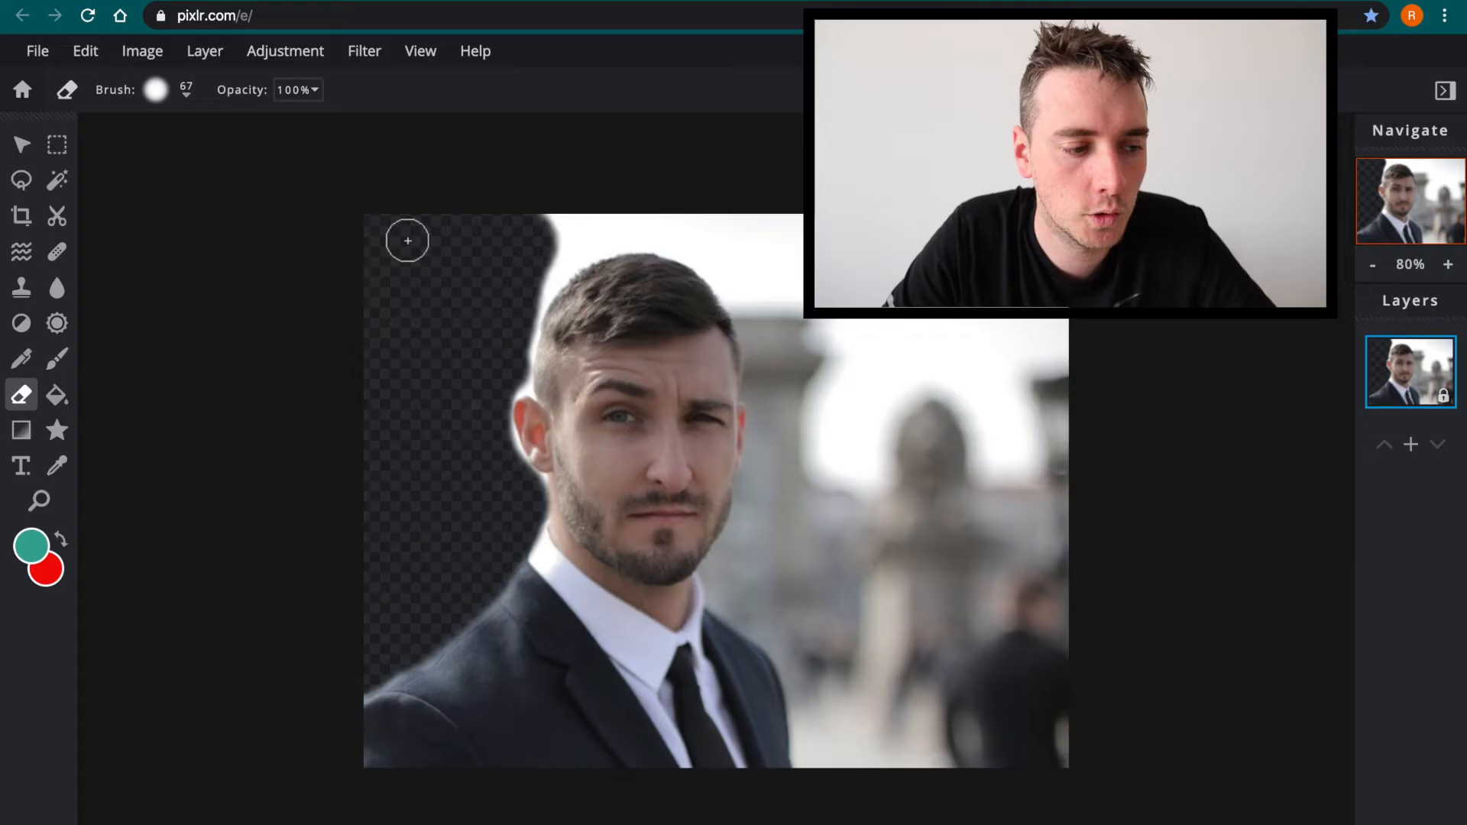
{"action": "left_click", "coordinate": [56, 358]}
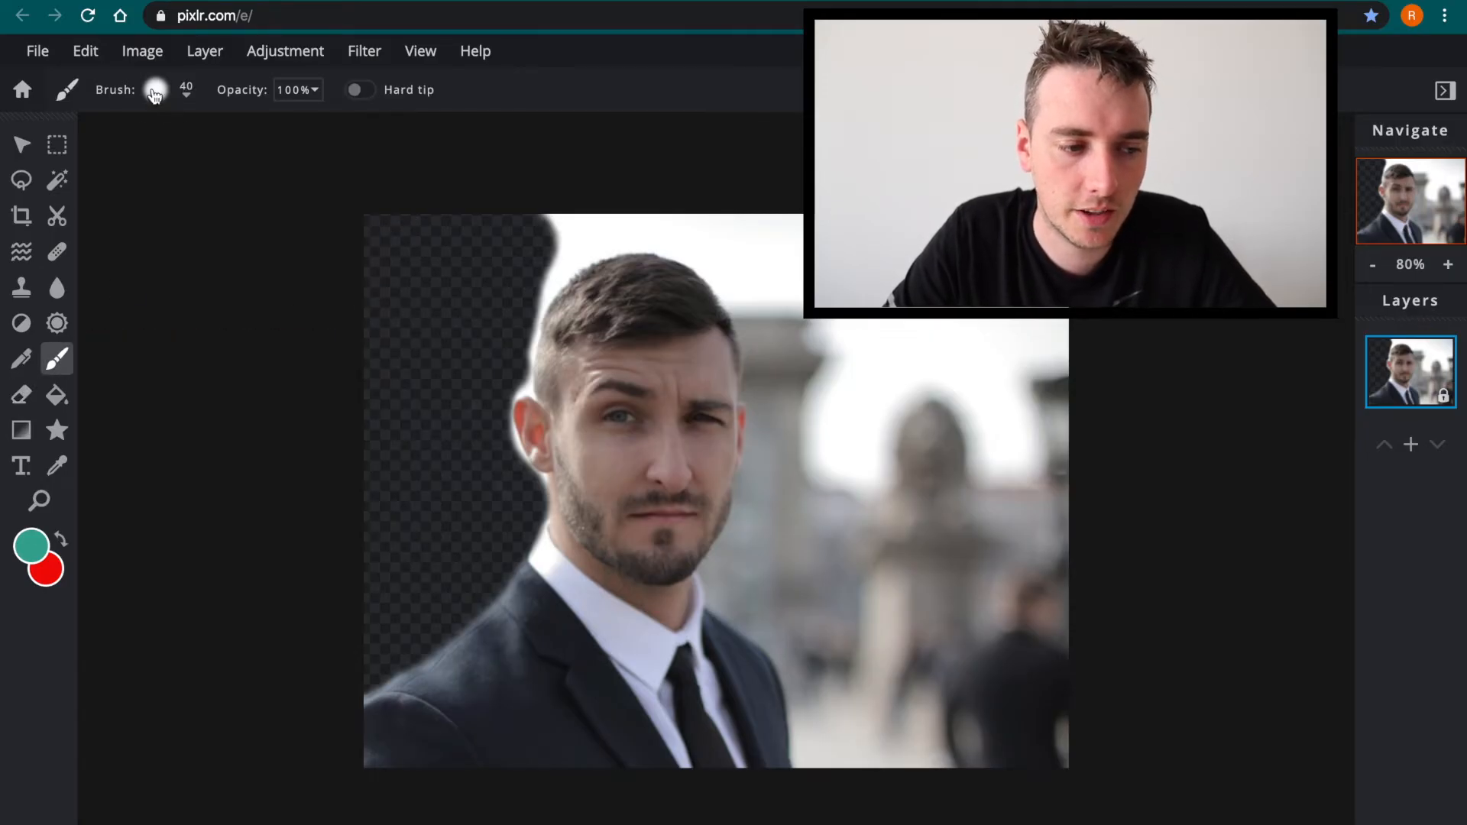
Set the brush size to 72 and paint a teal stroke on the transparent area
{"action": "left_click", "coordinate": [155, 89]}
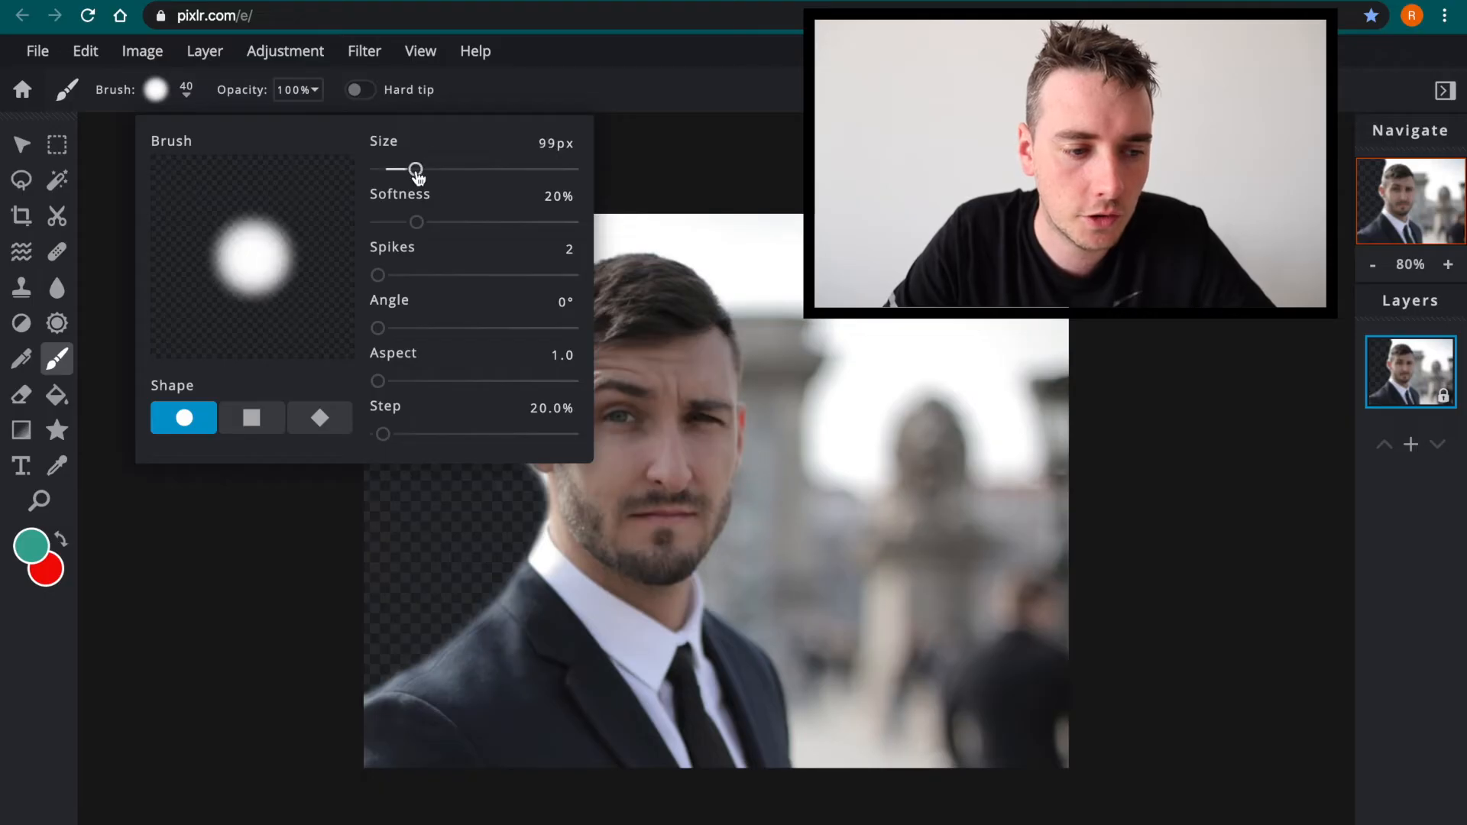
{"action": "left_click_drag", "start_coordinate": [416, 170], "coordinate": [405, 170]}
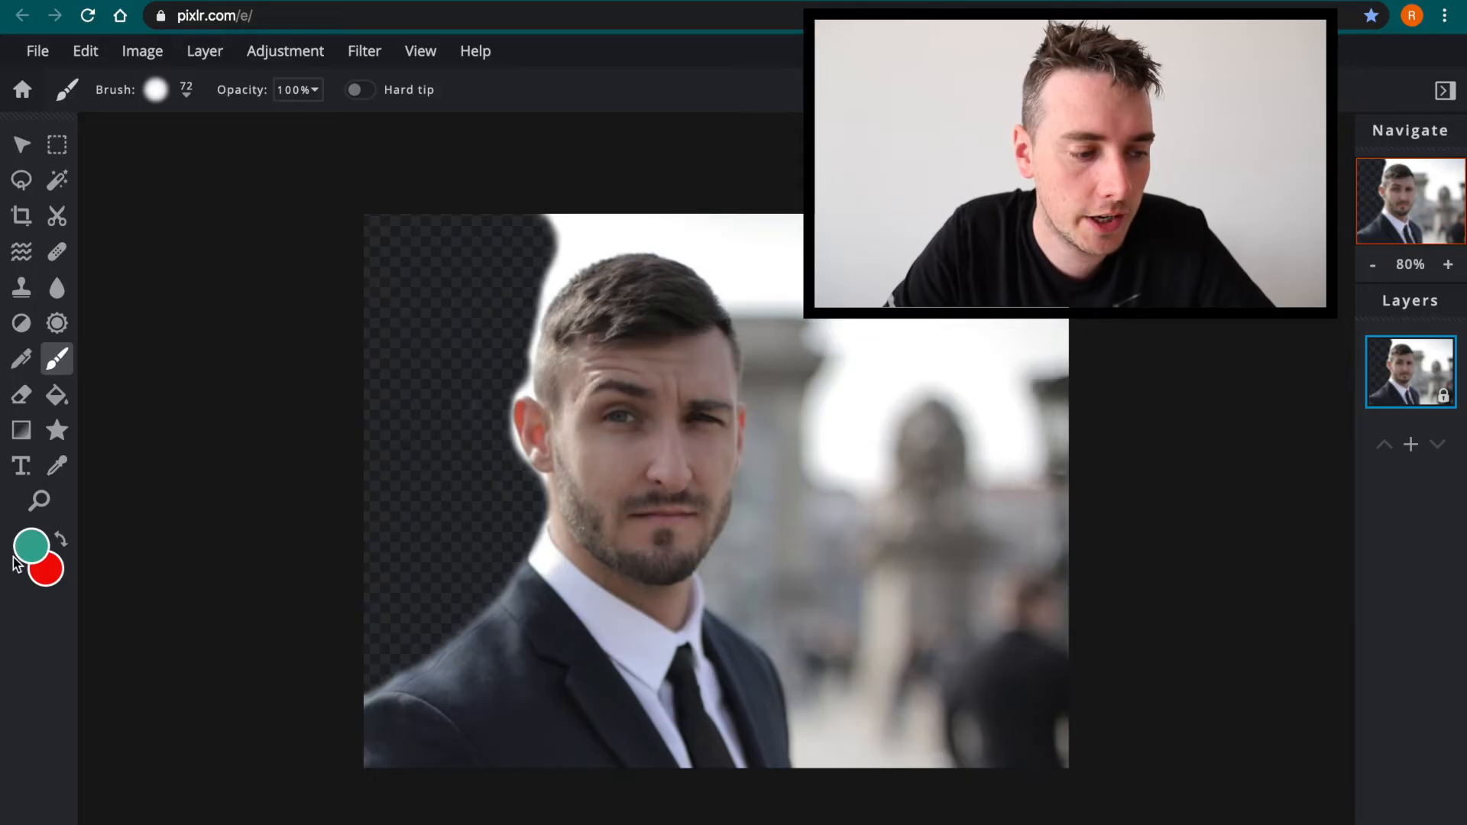
{"action": "left_click_drag", "start_coordinate": [430, 291], "coordinate": [505, 313]}
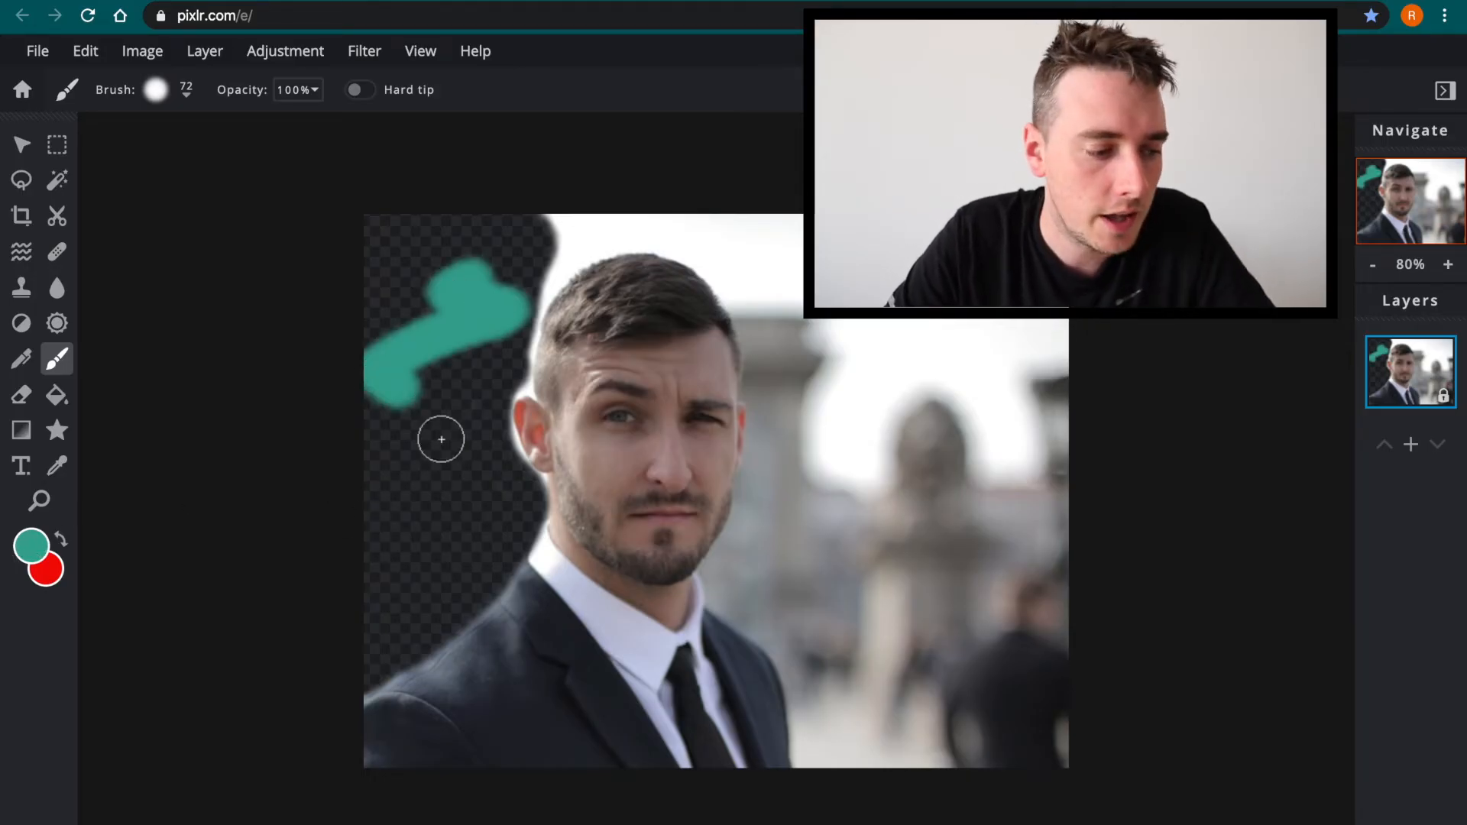
Pick bright red in the Color Picker and paint a red stroke over the teal
{"action": "left_click", "coordinate": [31, 549]}
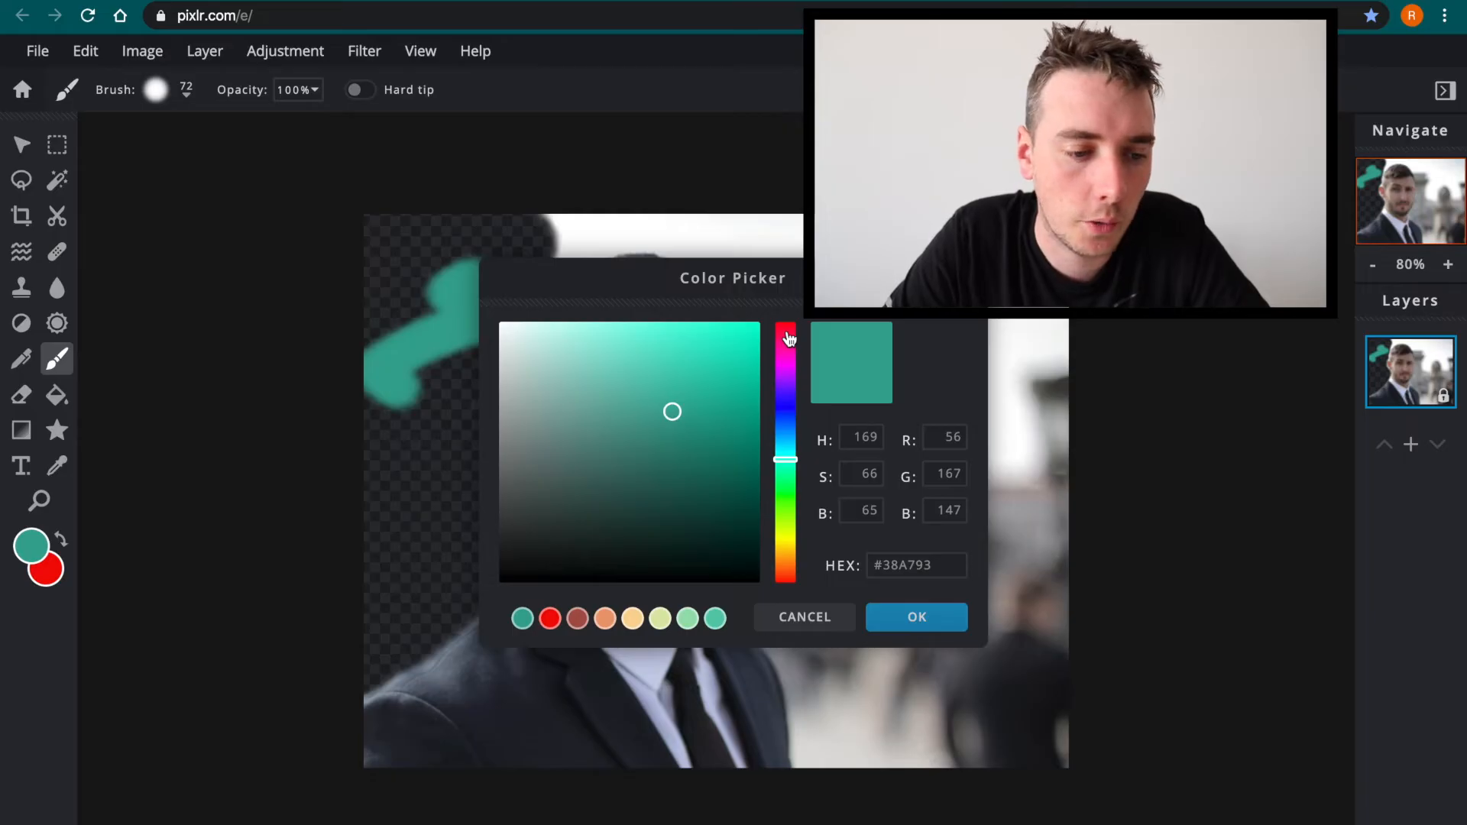
{"action": "left_click_drag", "start_coordinate": [787, 459], "coordinate": [790, 323]}
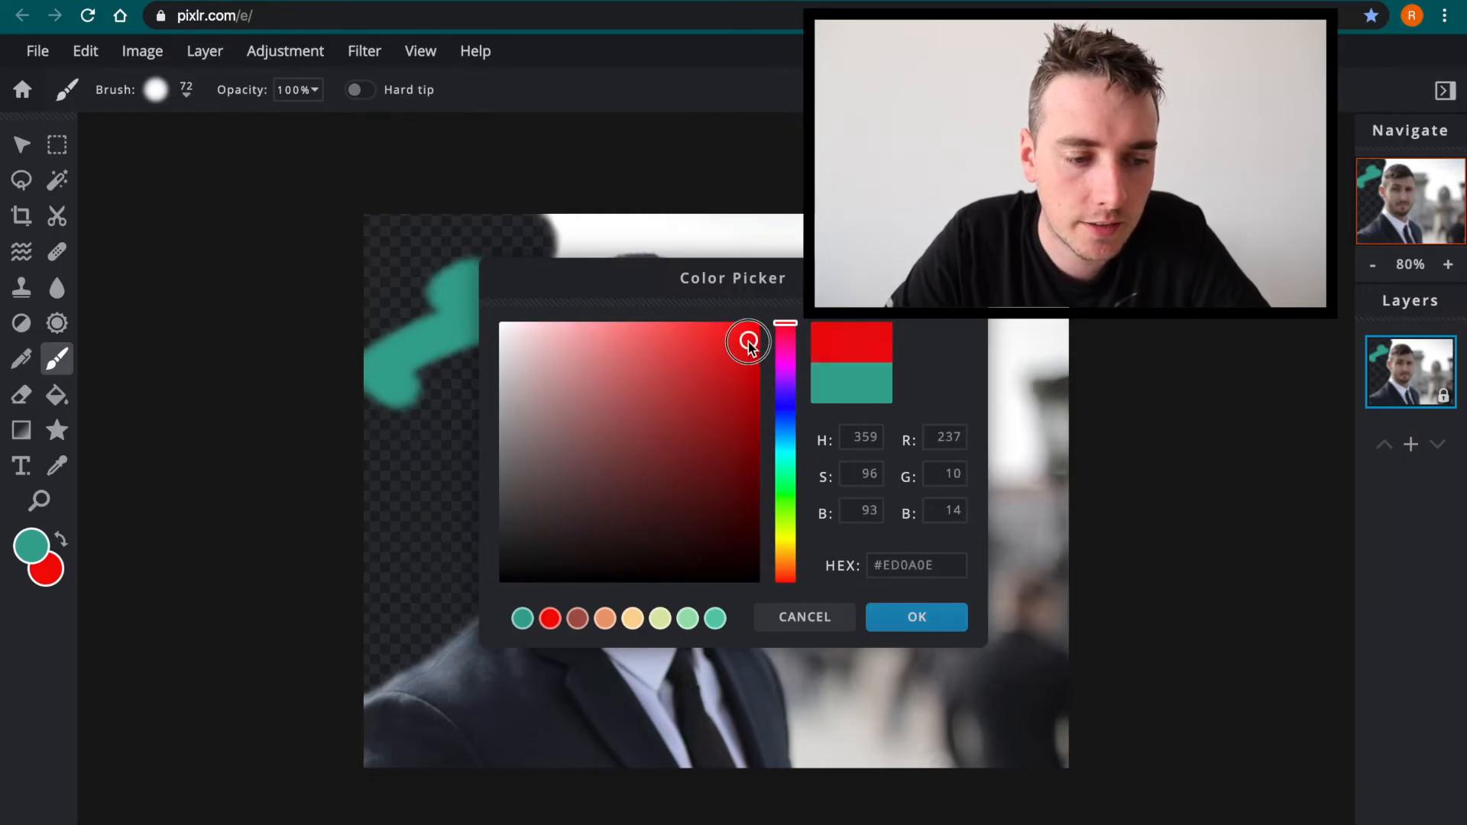
{"action": "left_click_drag", "start_coordinate": [748, 341], "coordinate": [743, 337]}
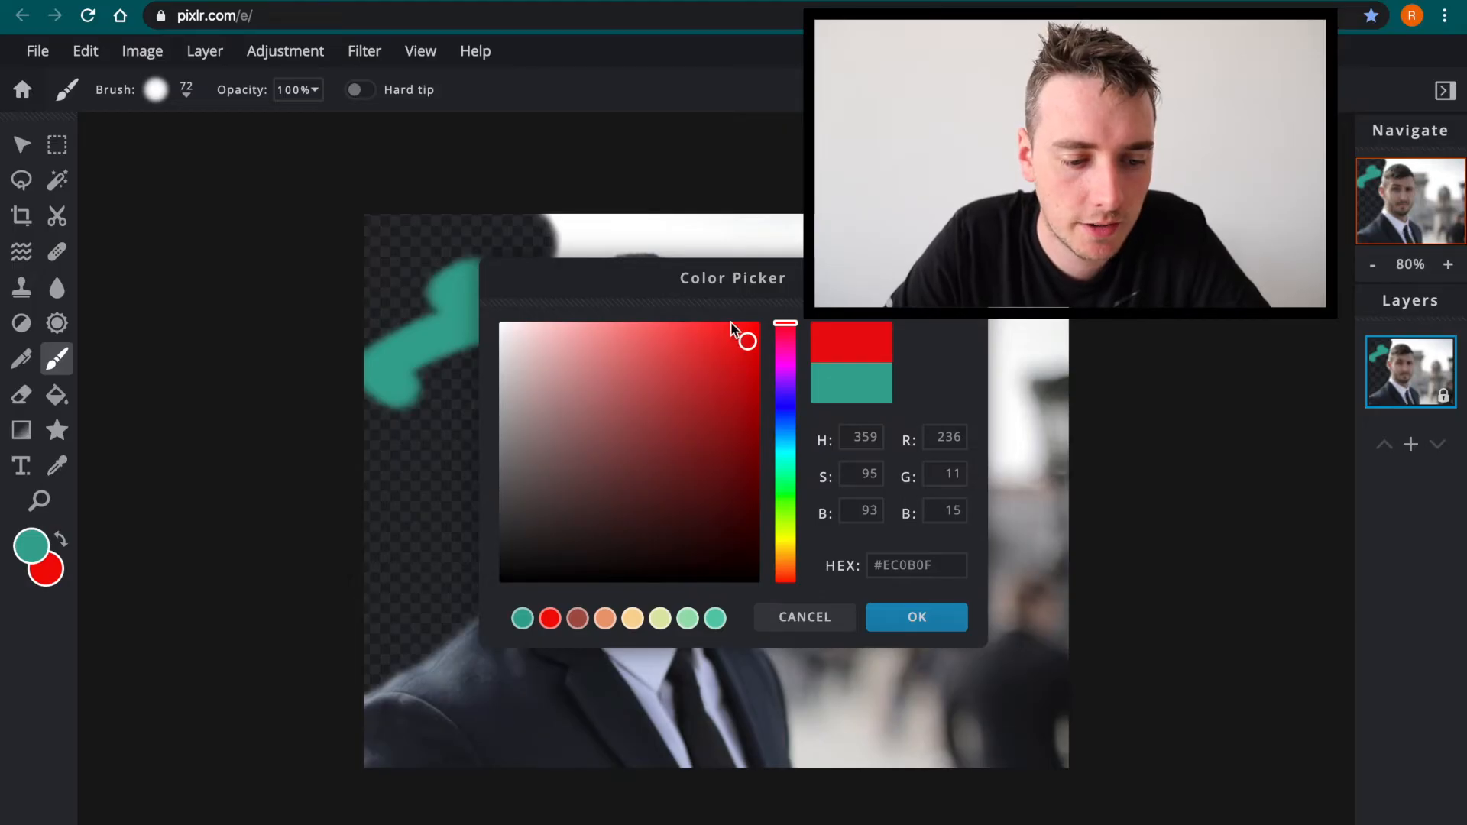
{"action": "left_click", "coordinate": [915, 617]}
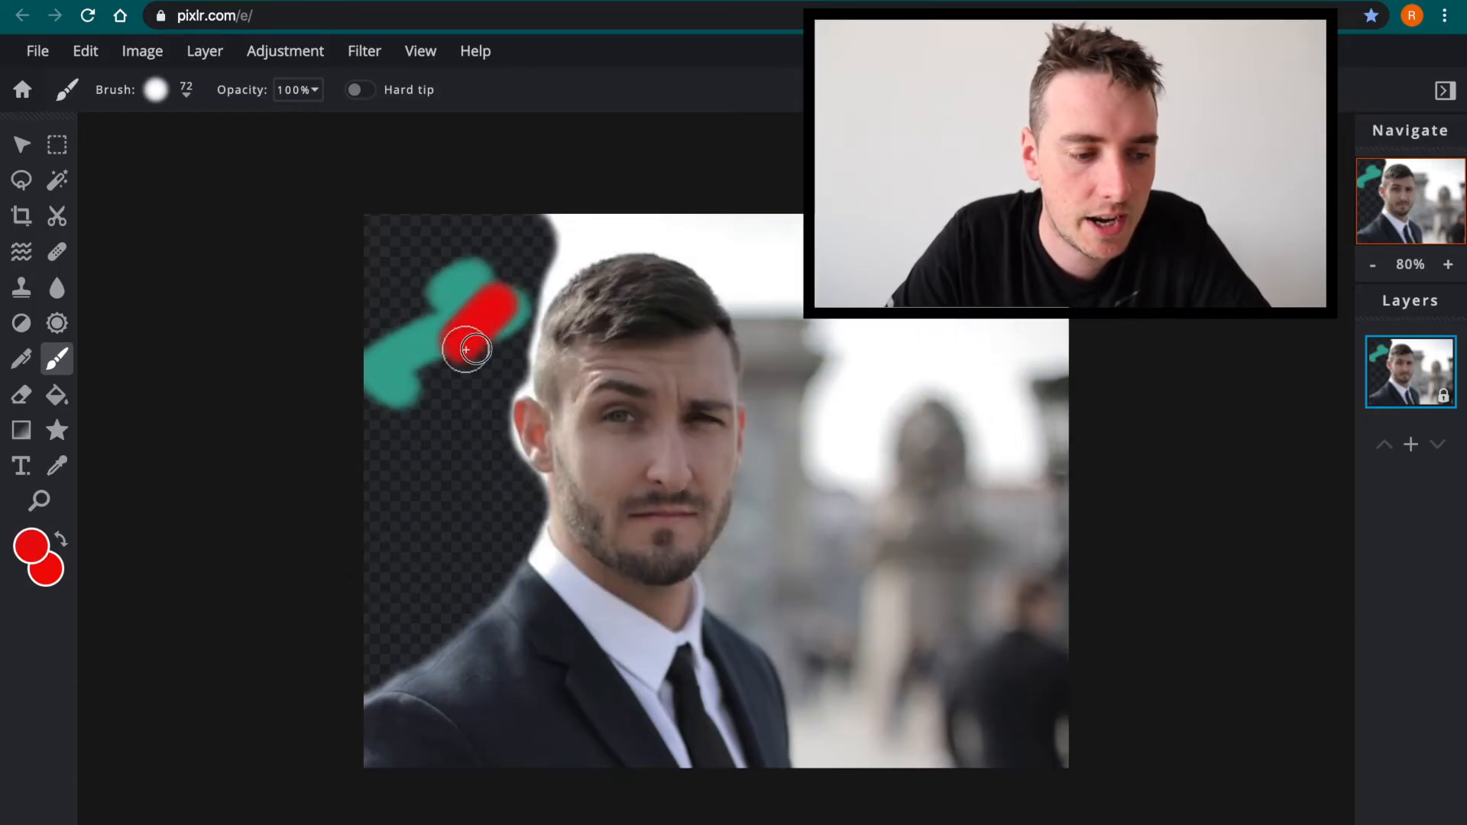
{"action": "left_click_drag", "start_coordinate": [468, 348], "coordinate": [470, 536]}
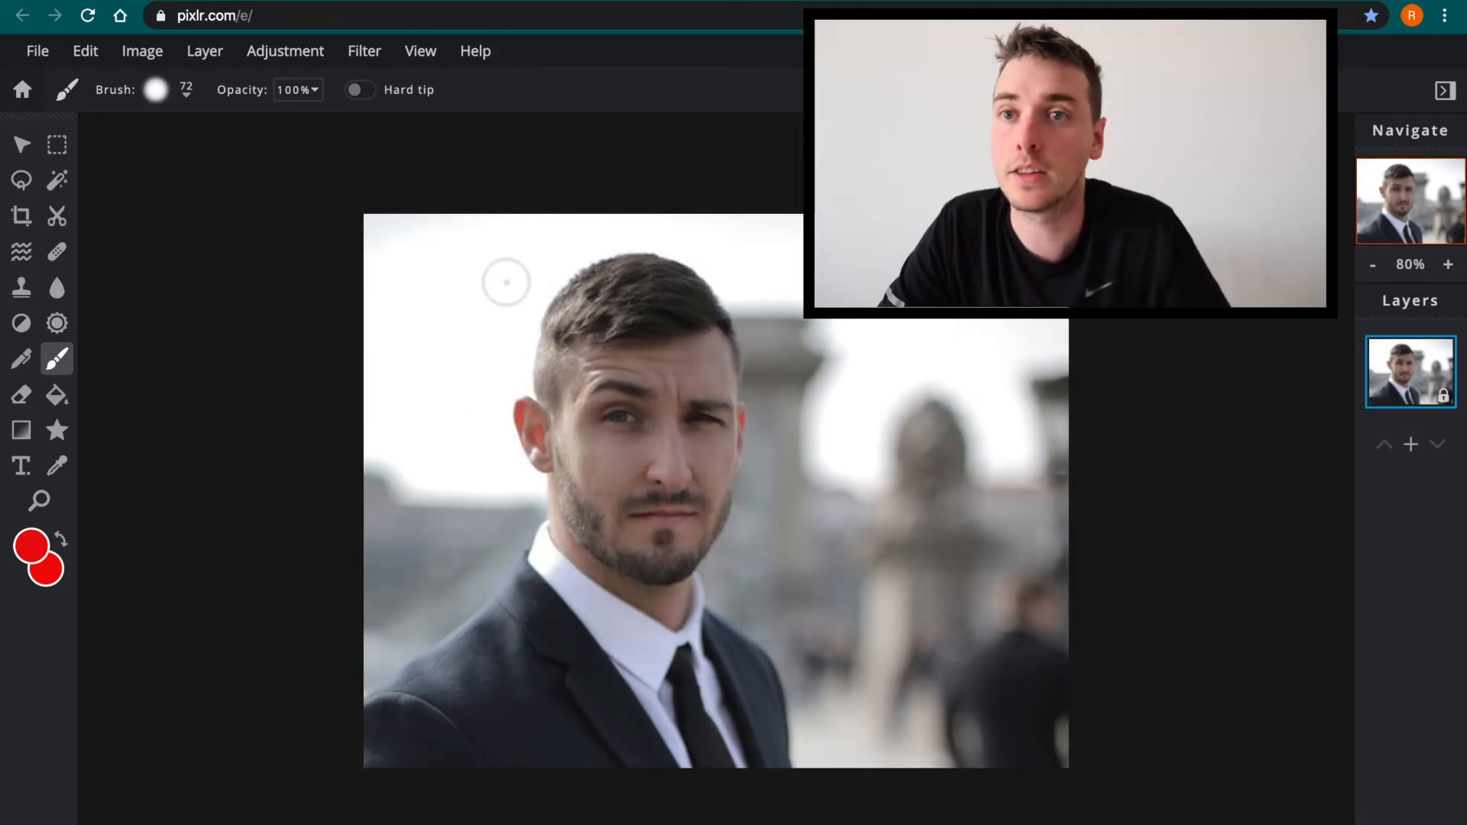
{"action": "mouse_move", "coordinate": [380, 172]}
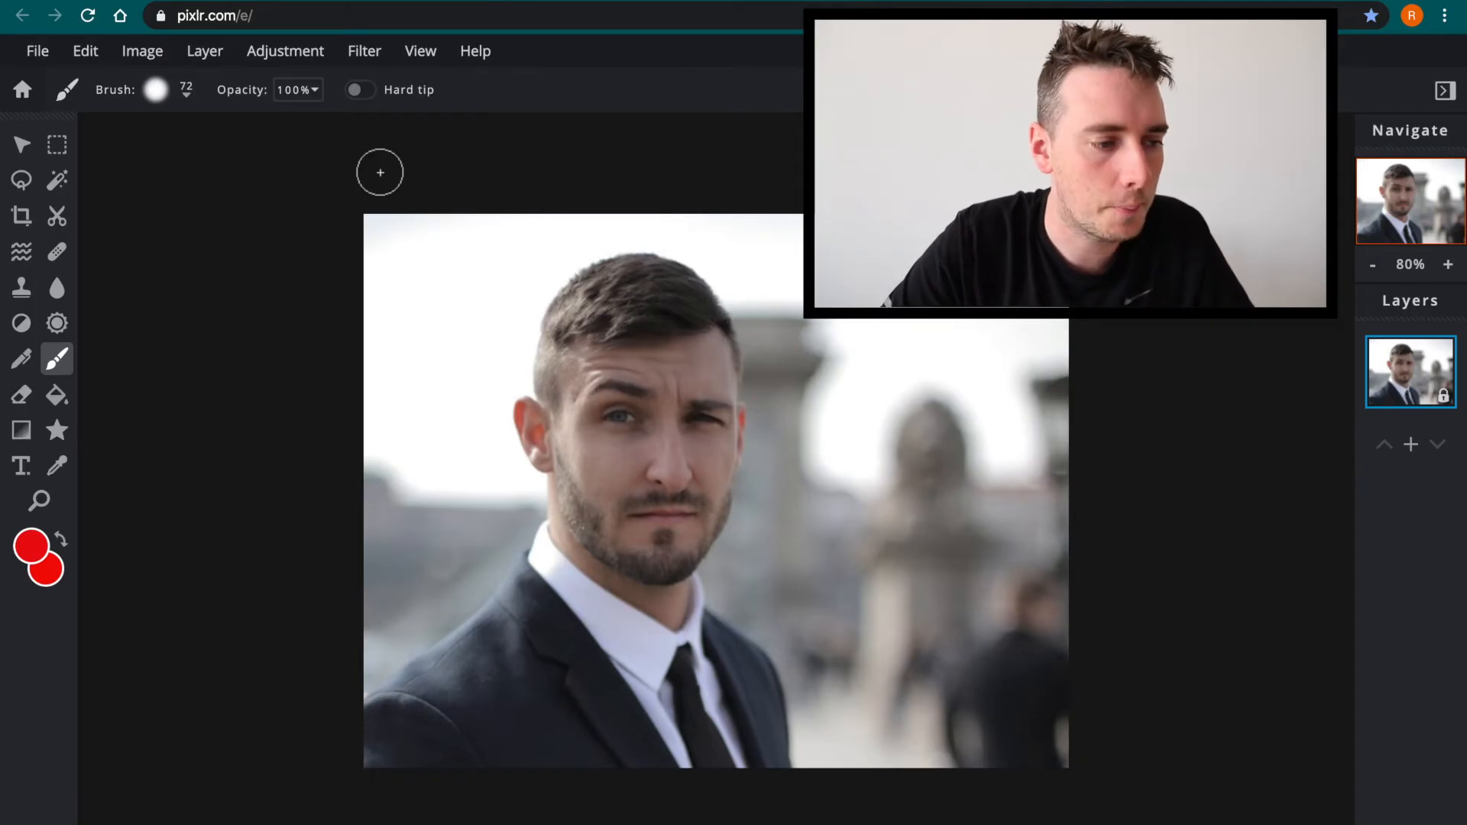
{"action": "left_click", "coordinate": [55, 145]}
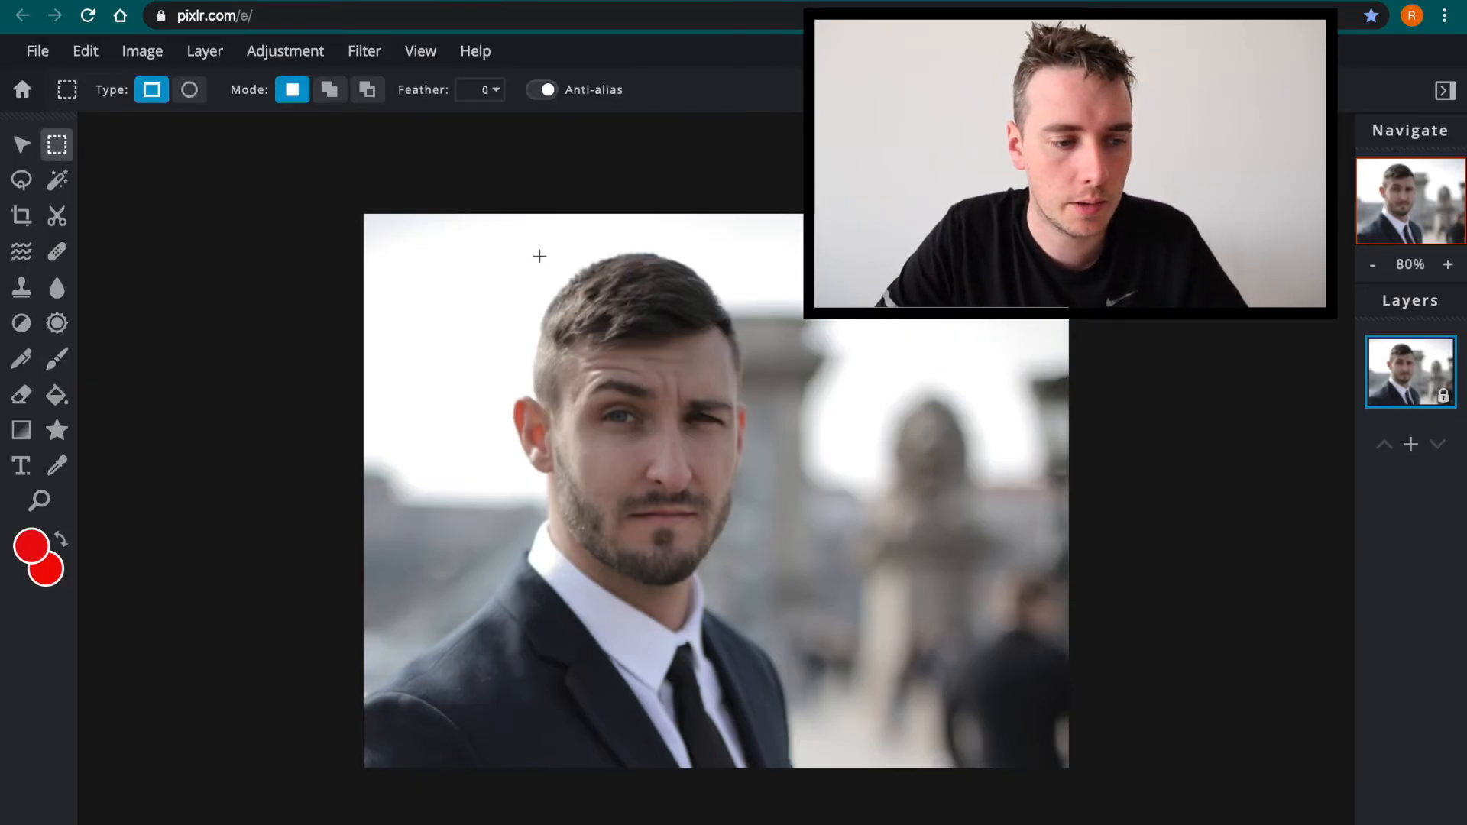
{"action": "mouse_move", "coordinate": [387, 213]}
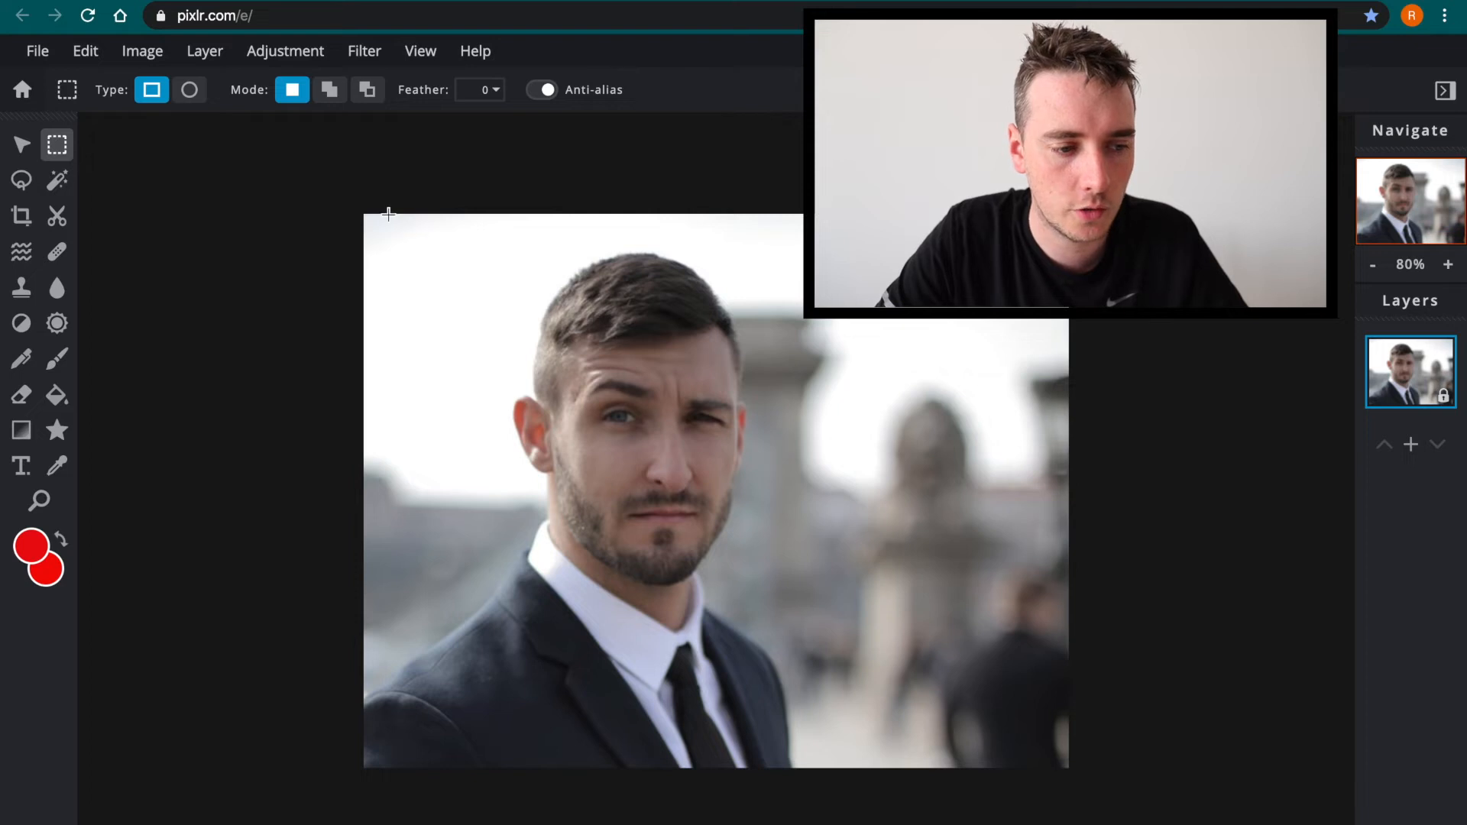
Select the image, copy the man's face region and shift the copy over his face
{"action": "left_click_drag", "start_coordinate": [388, 213], "coordinate": [1195, 803]}
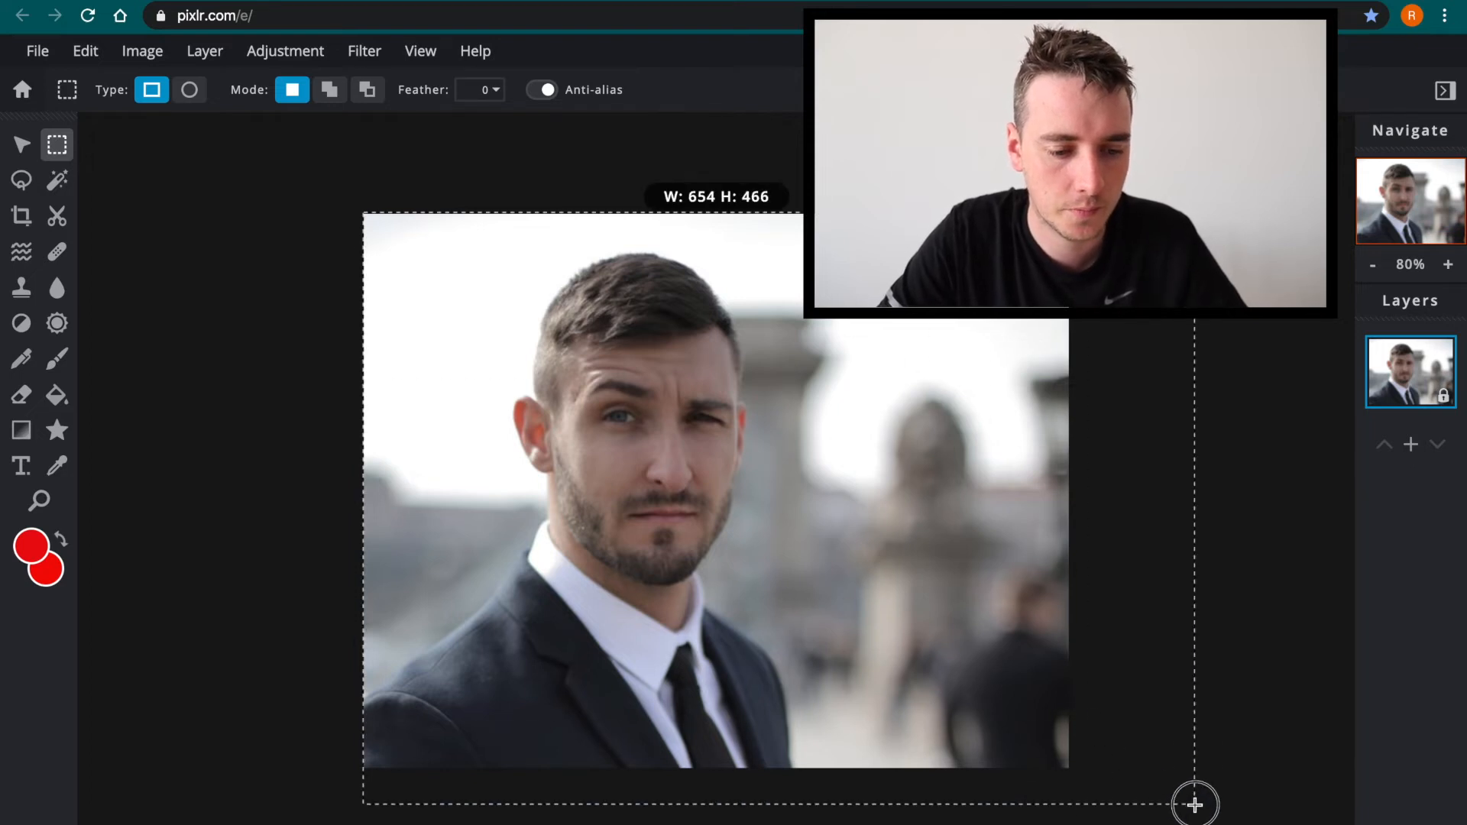
{"action": "left_click_drag", "start_coordinate": [1195, 805], "coordinate": [1070, 772]}
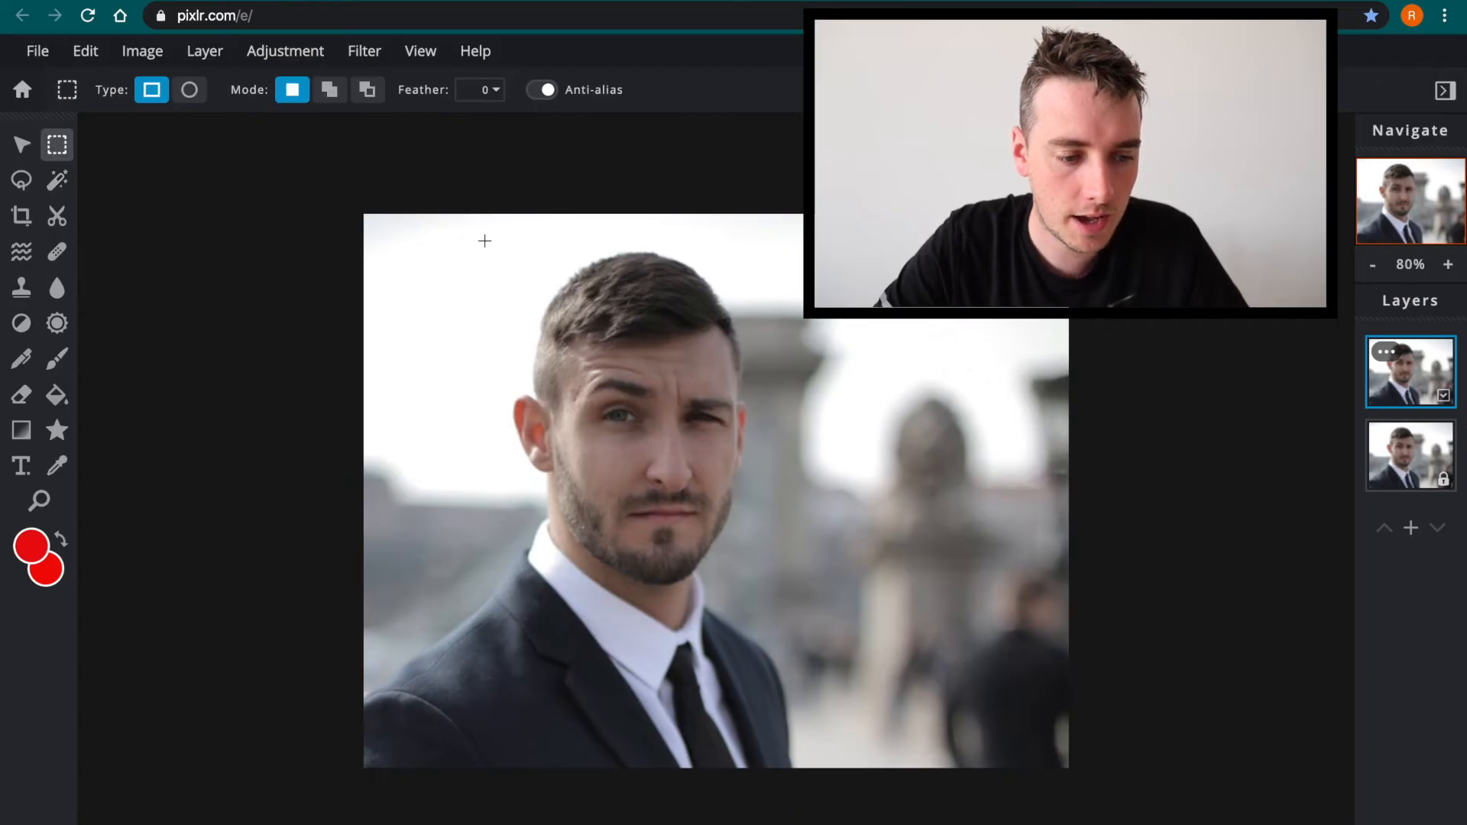
{"action": "left_click_drag", "start_coordinate": [484, 241], "coordinate": [802, 600]}
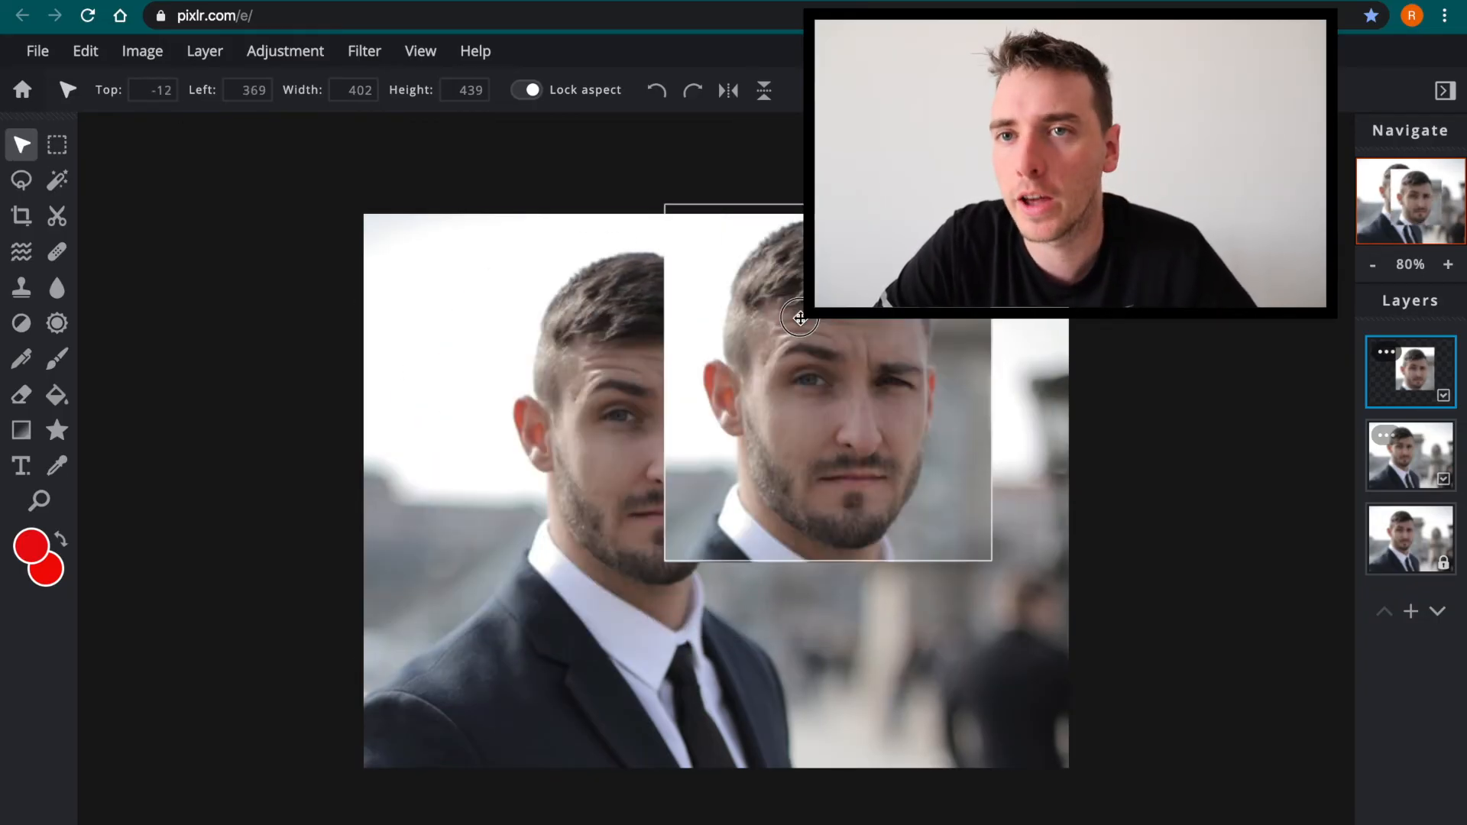
{"action": "left_click_drag", "start_coordinate": [800, 318], "coordinate": [743, 386]}
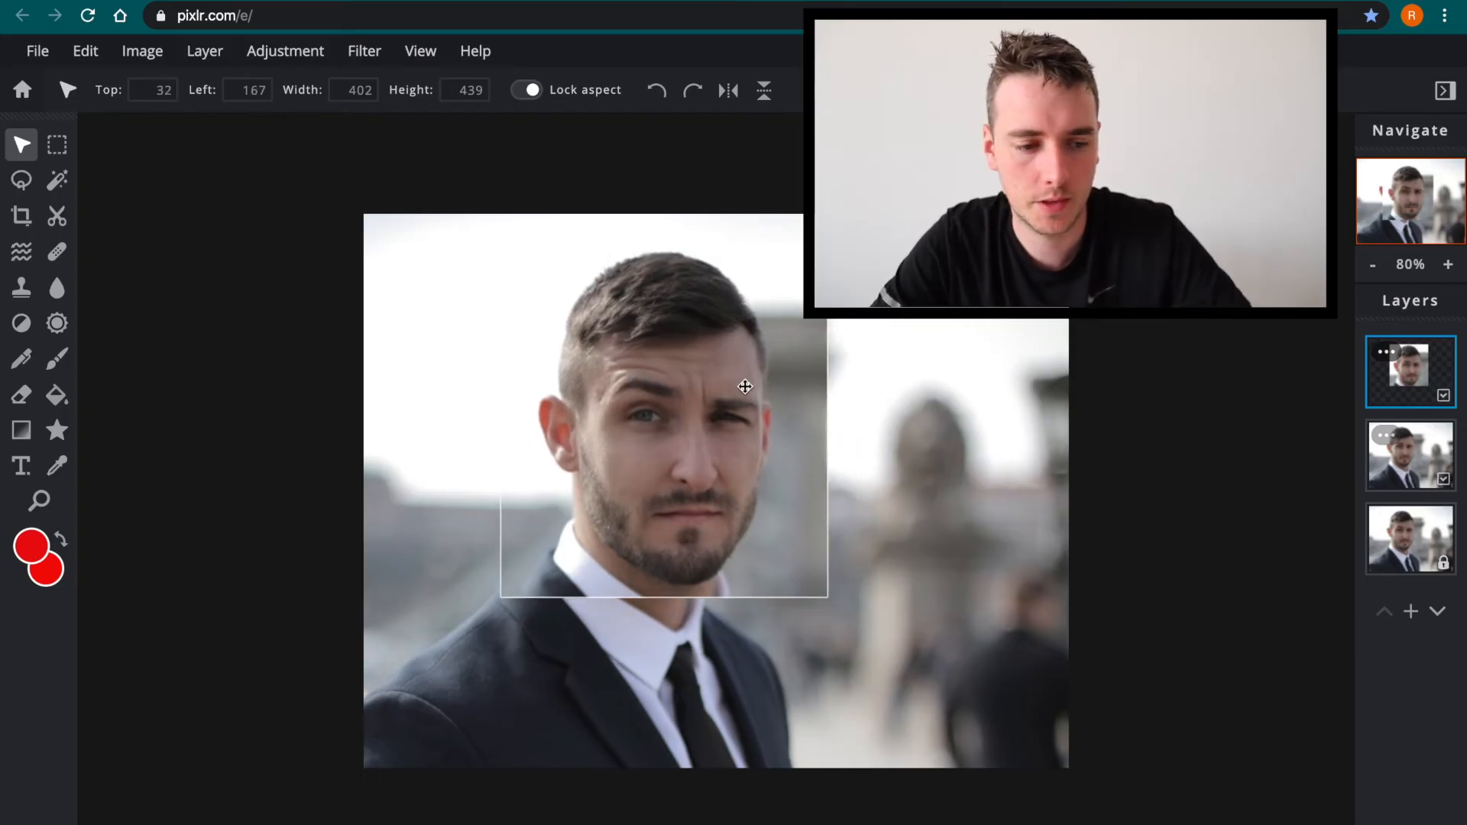
{"action": "left_click", "coordinate": [1408, 371]}
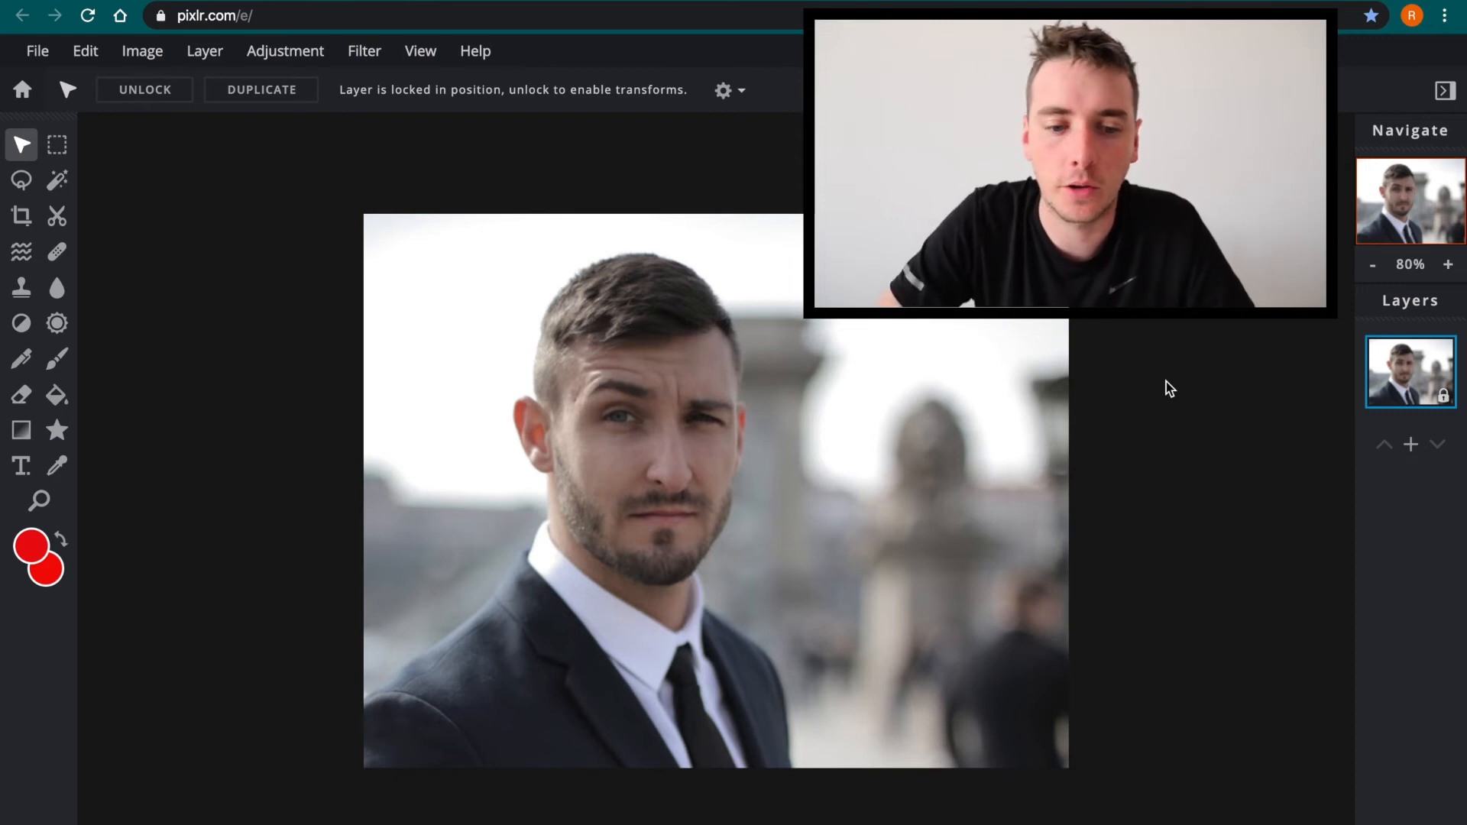
{"action": "mouse_move", "coordinate": [1404, 397]}
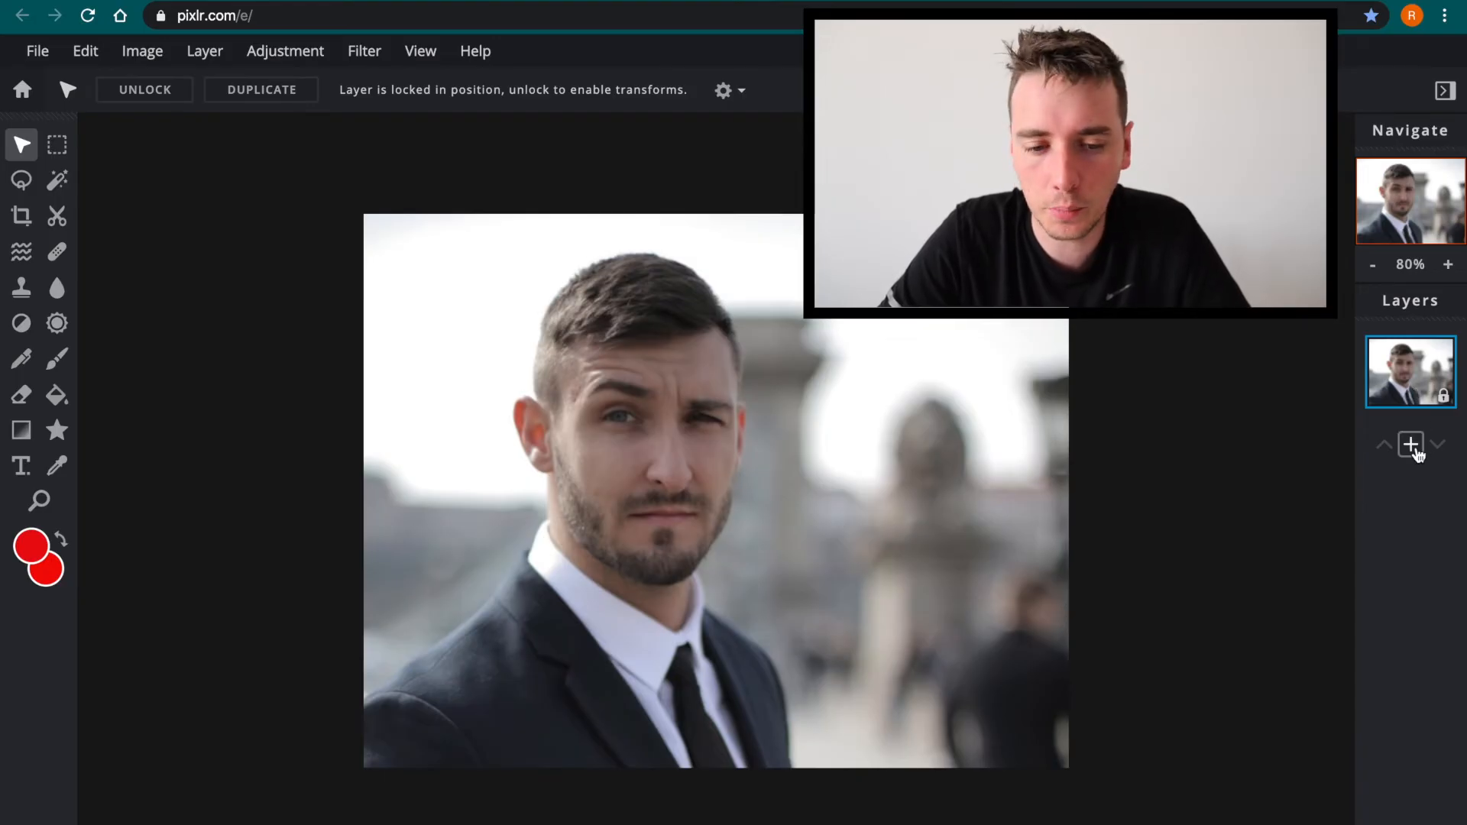
Add an Empty layer above the portrait through the Add Layer dialog
{"action": "left_click", "coordinate": [1411, 445]}
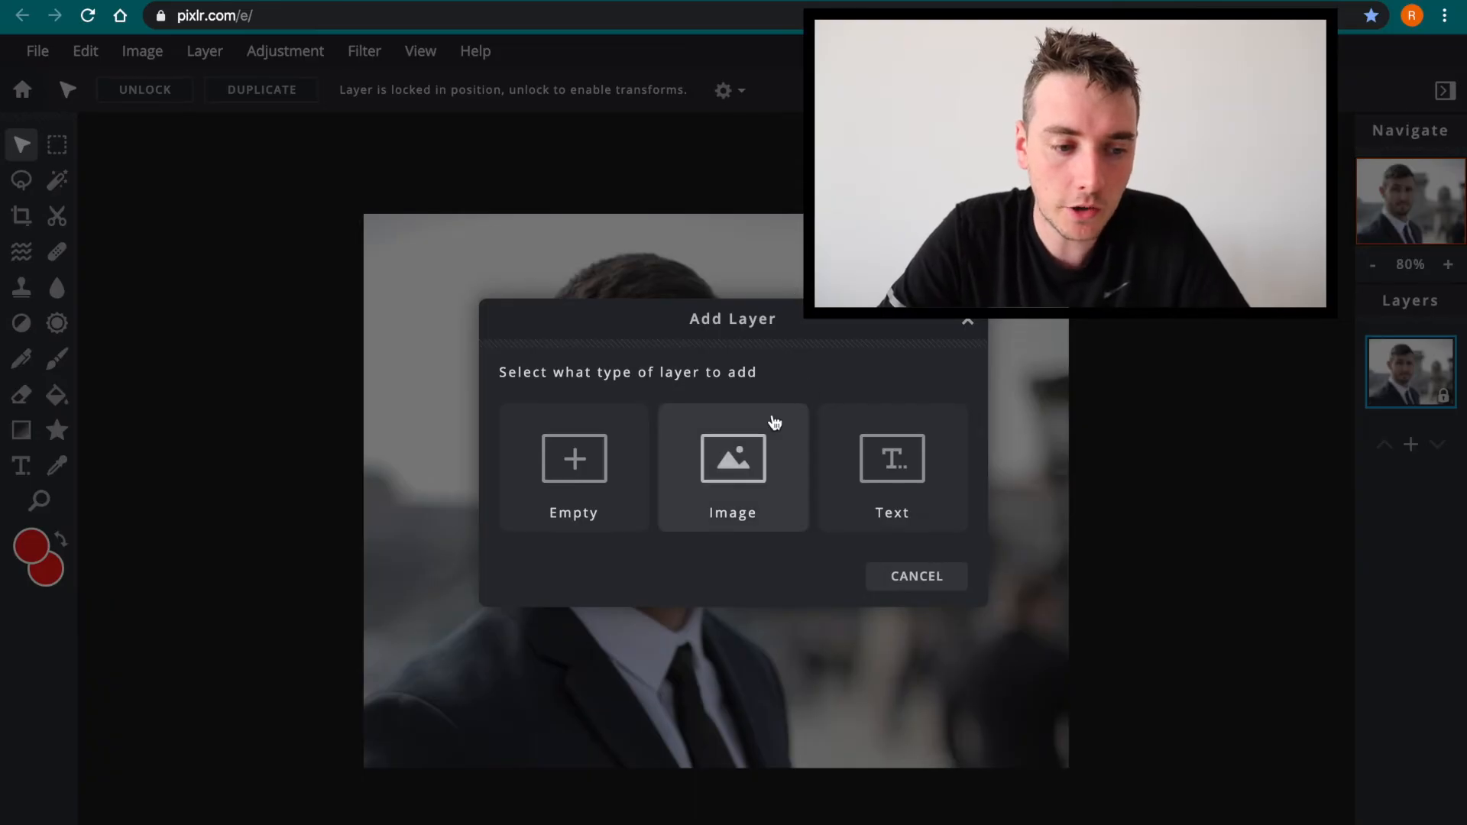
{"action": "left_click", "coordinate": [732, 468]}
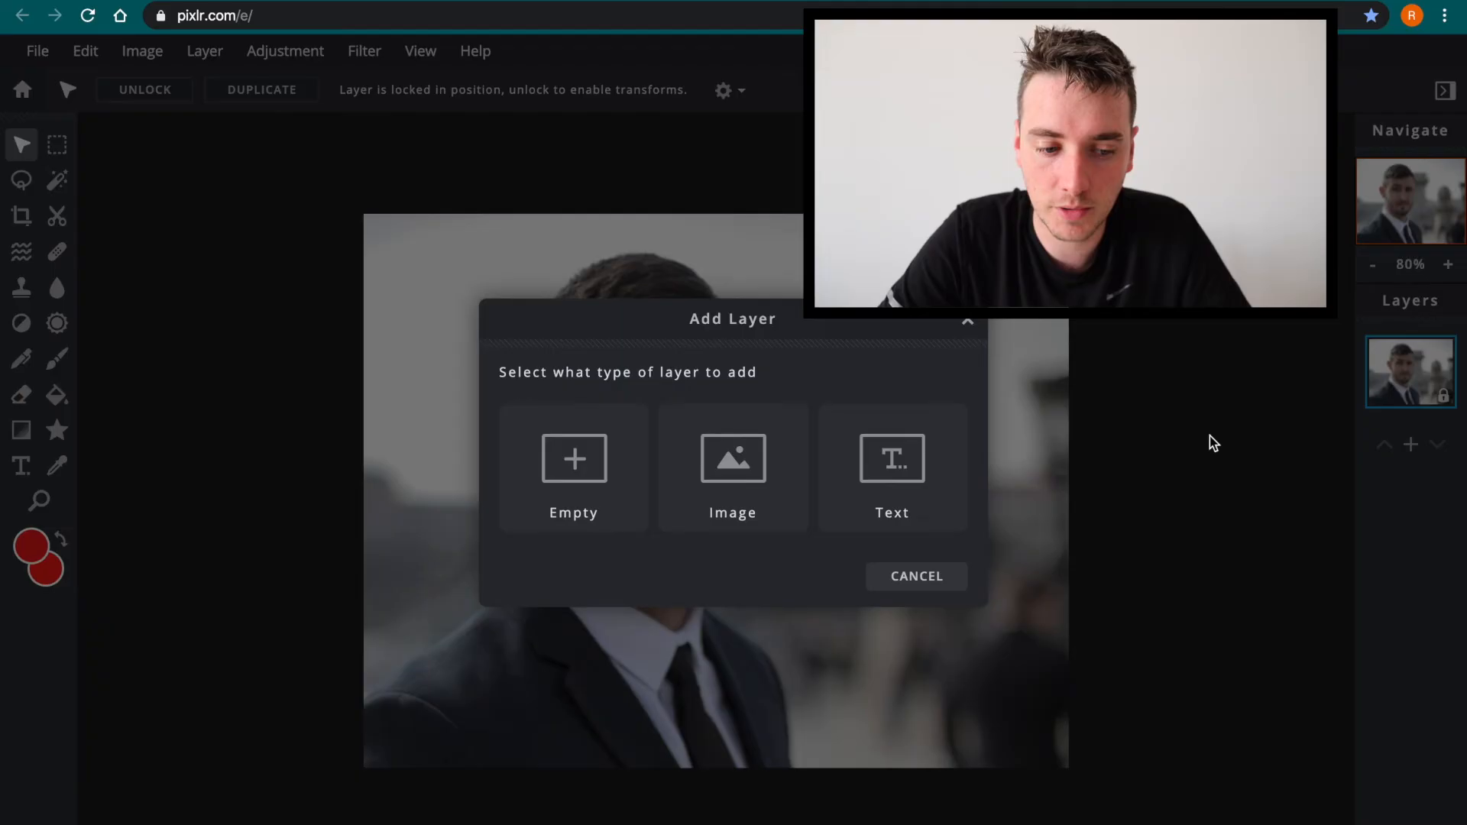
{"action": "left_click", "coordinate": [889, 468]}
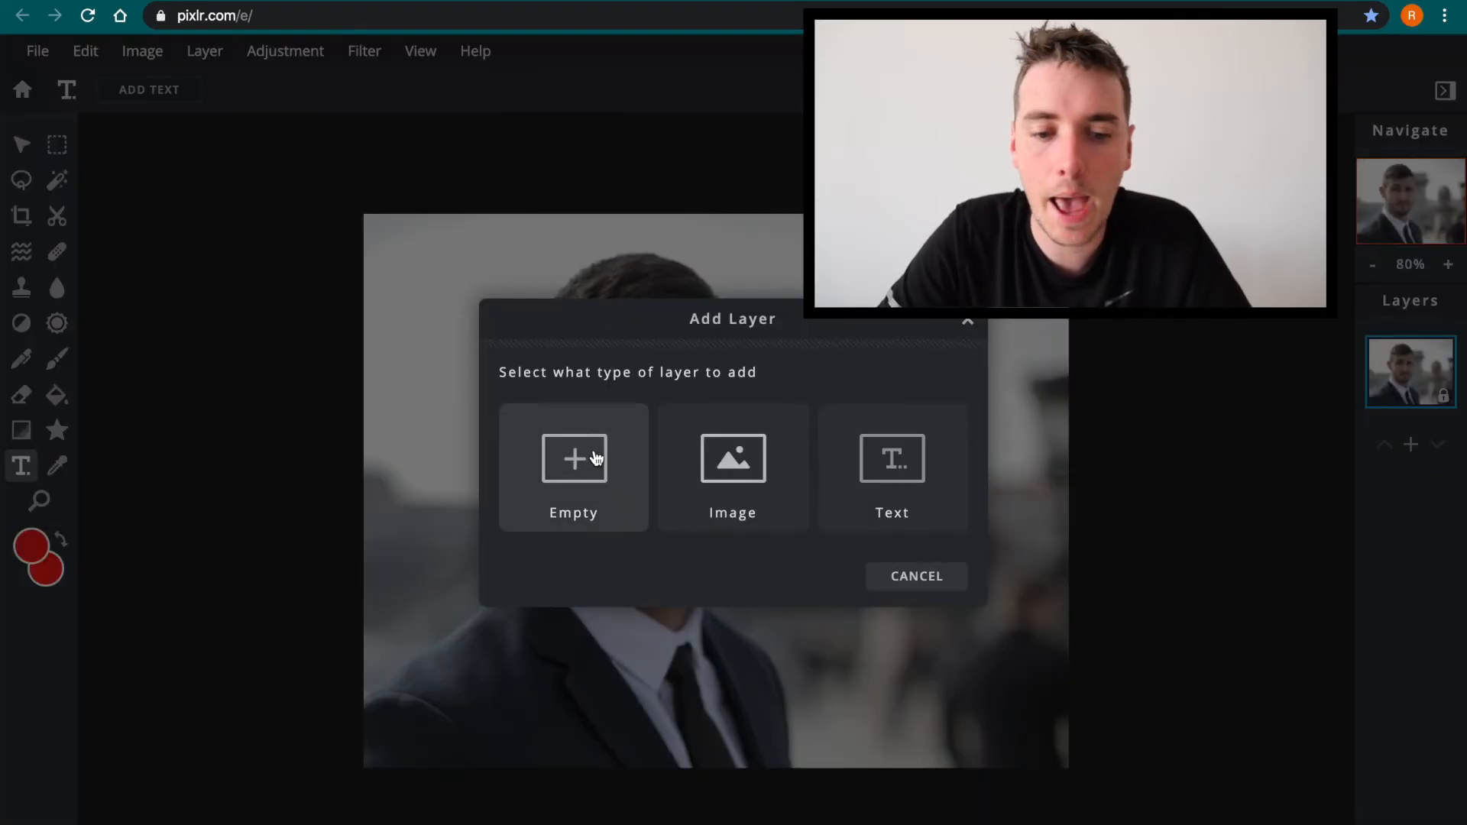
{"action": "left_click", "coordinate": [573, 458]}
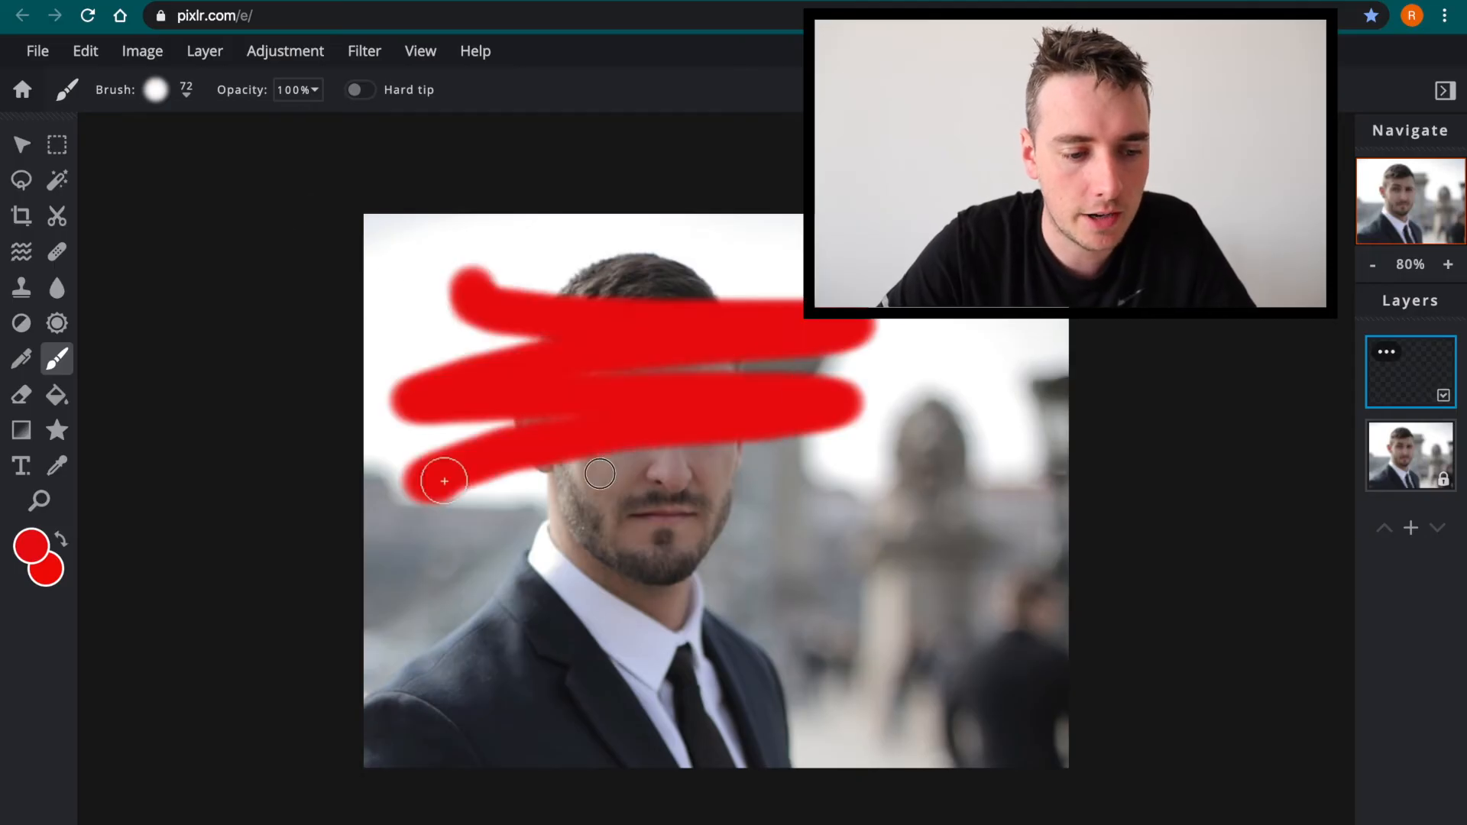
Scribble red across the face, delete that scribble layer, and add a fresh empty layer
{"action": "left_click_drag", "start_coordinate": [599, 472], "coordinate": [711, 729]}
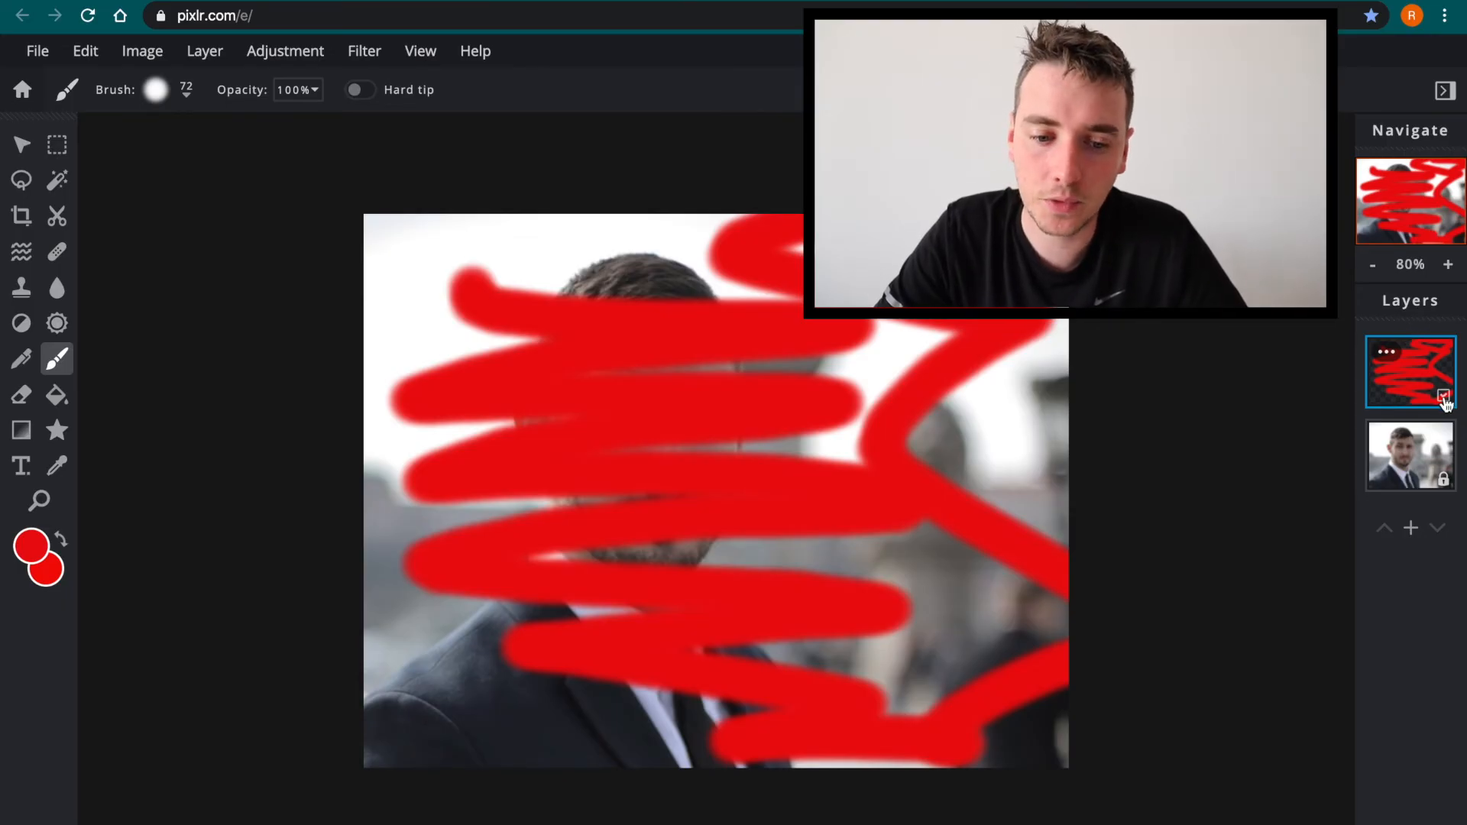
{"action": "left_click", "coordinate": [1444, 397]}
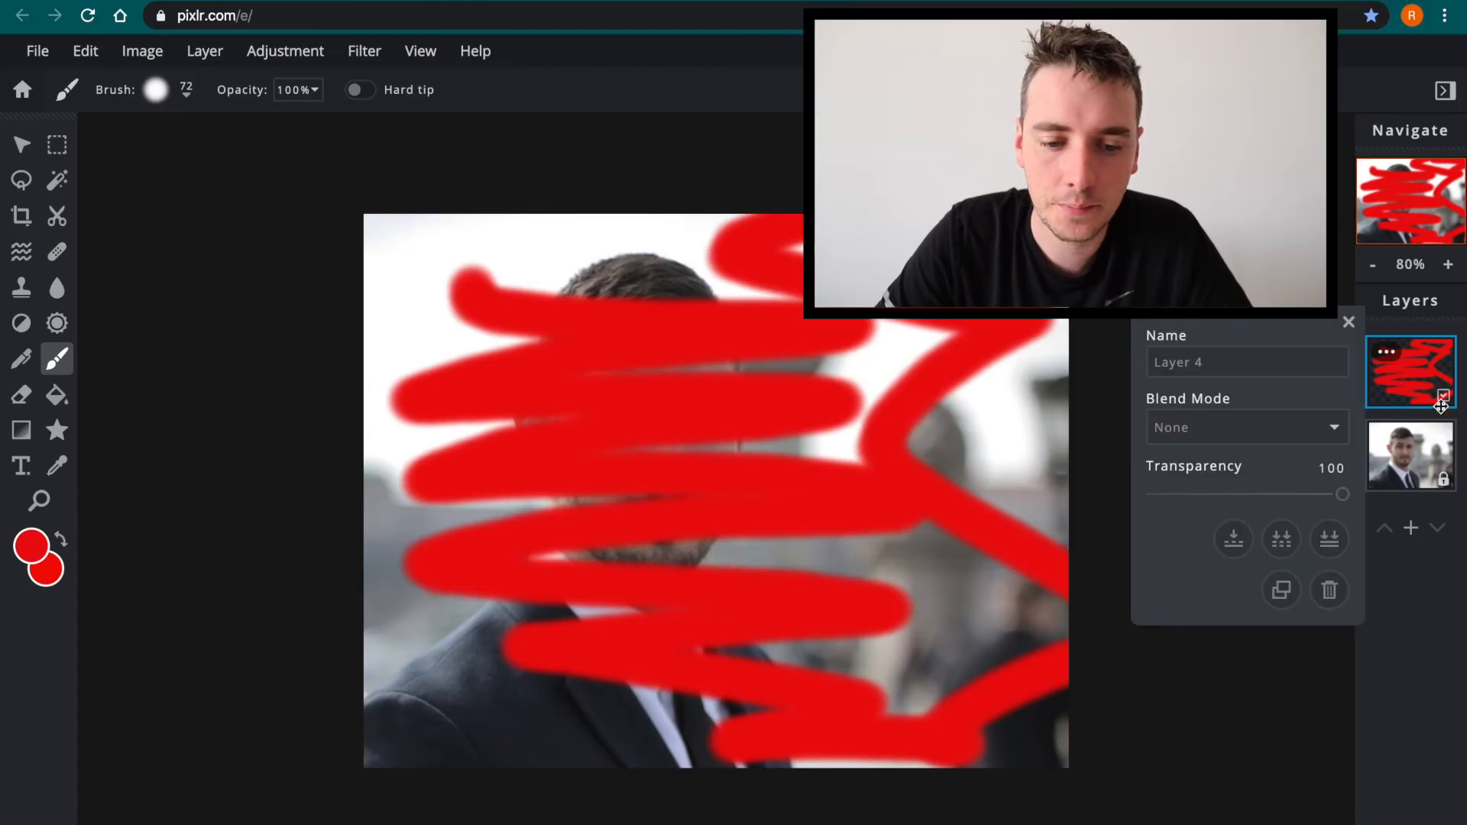
{"action": "left_click", "coordinate": [1328, 591]}
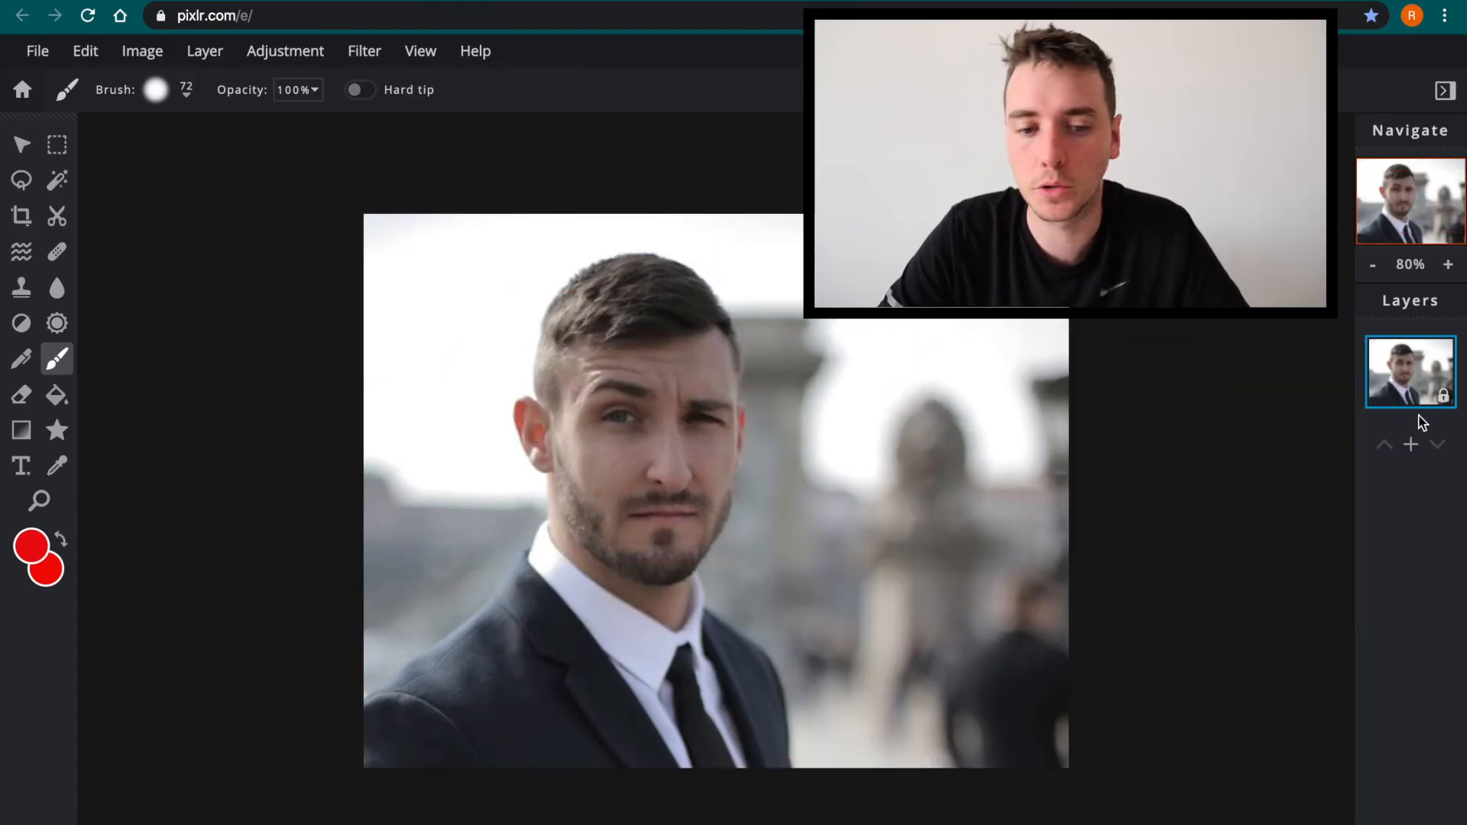
{"action": "left_click", "coordinate": [1412, 443]}
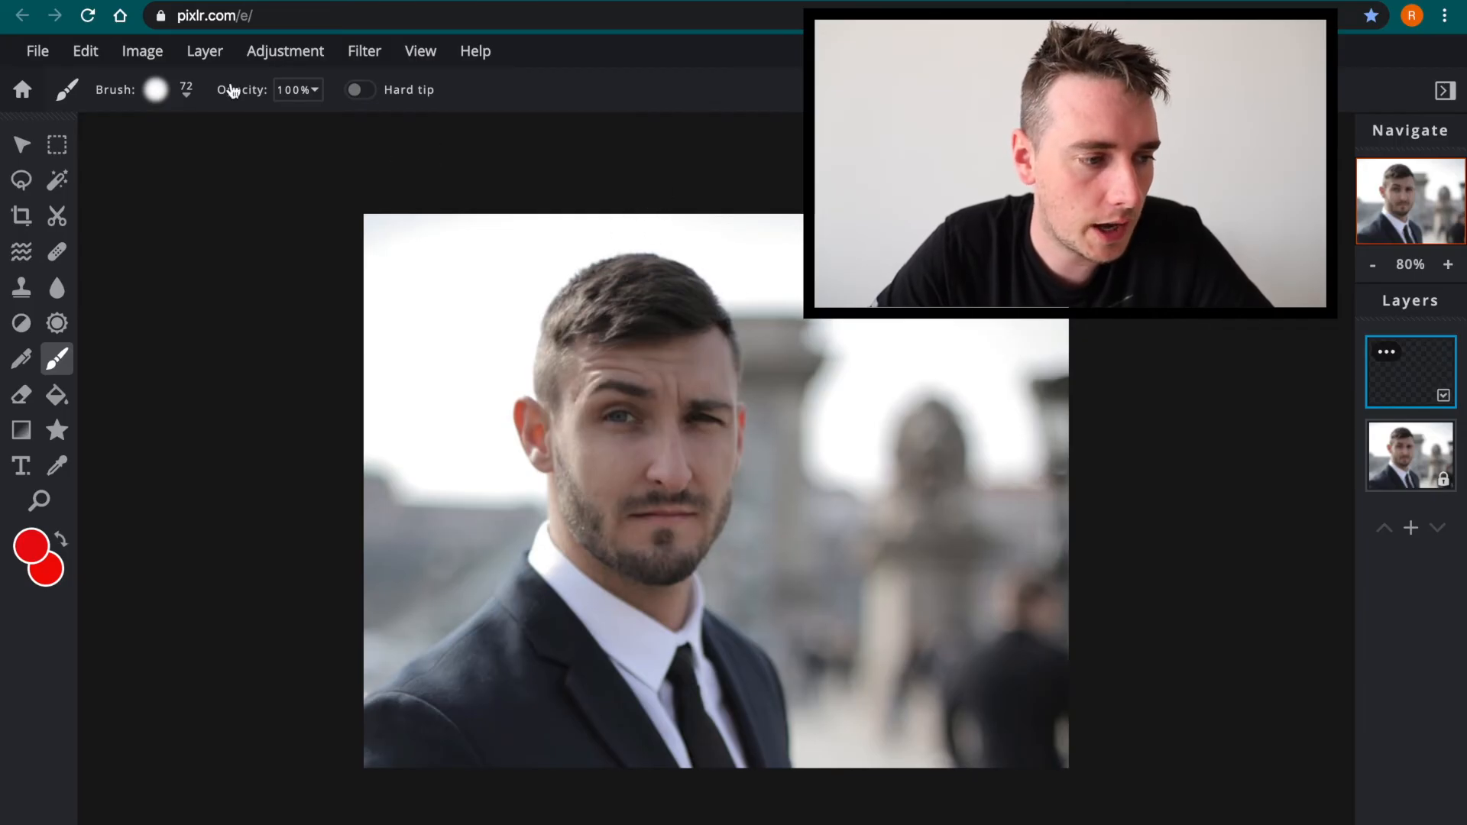
Fill the whole new layer with dark teal #115865 using the Fill tool
{"action": "left_click", "coordinate": [56, 144]}
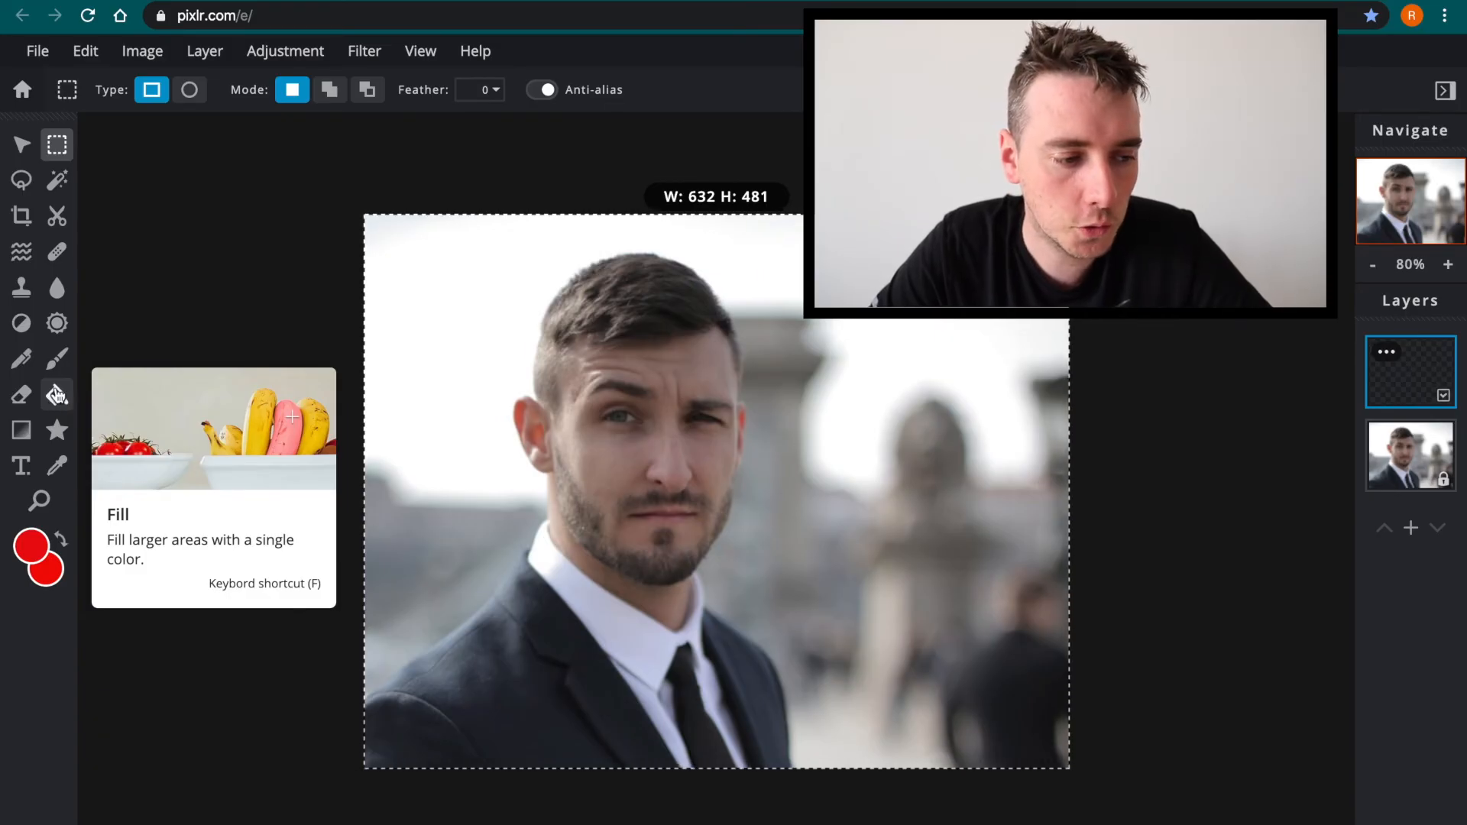
{"action": "left_click", "coordinate": [56, 395]}
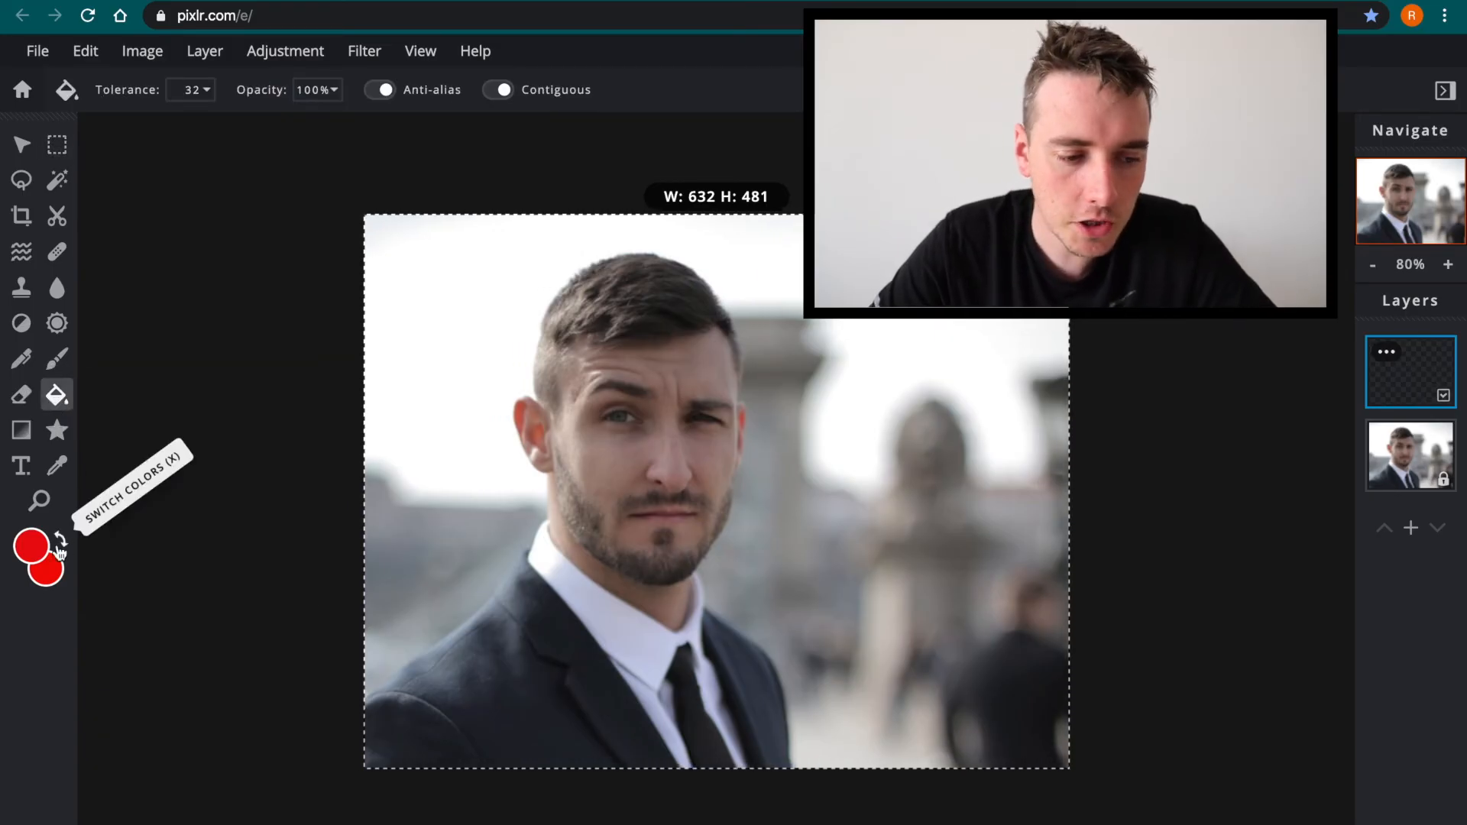
{"action": "left_click", "coordinate": [30, 550]}
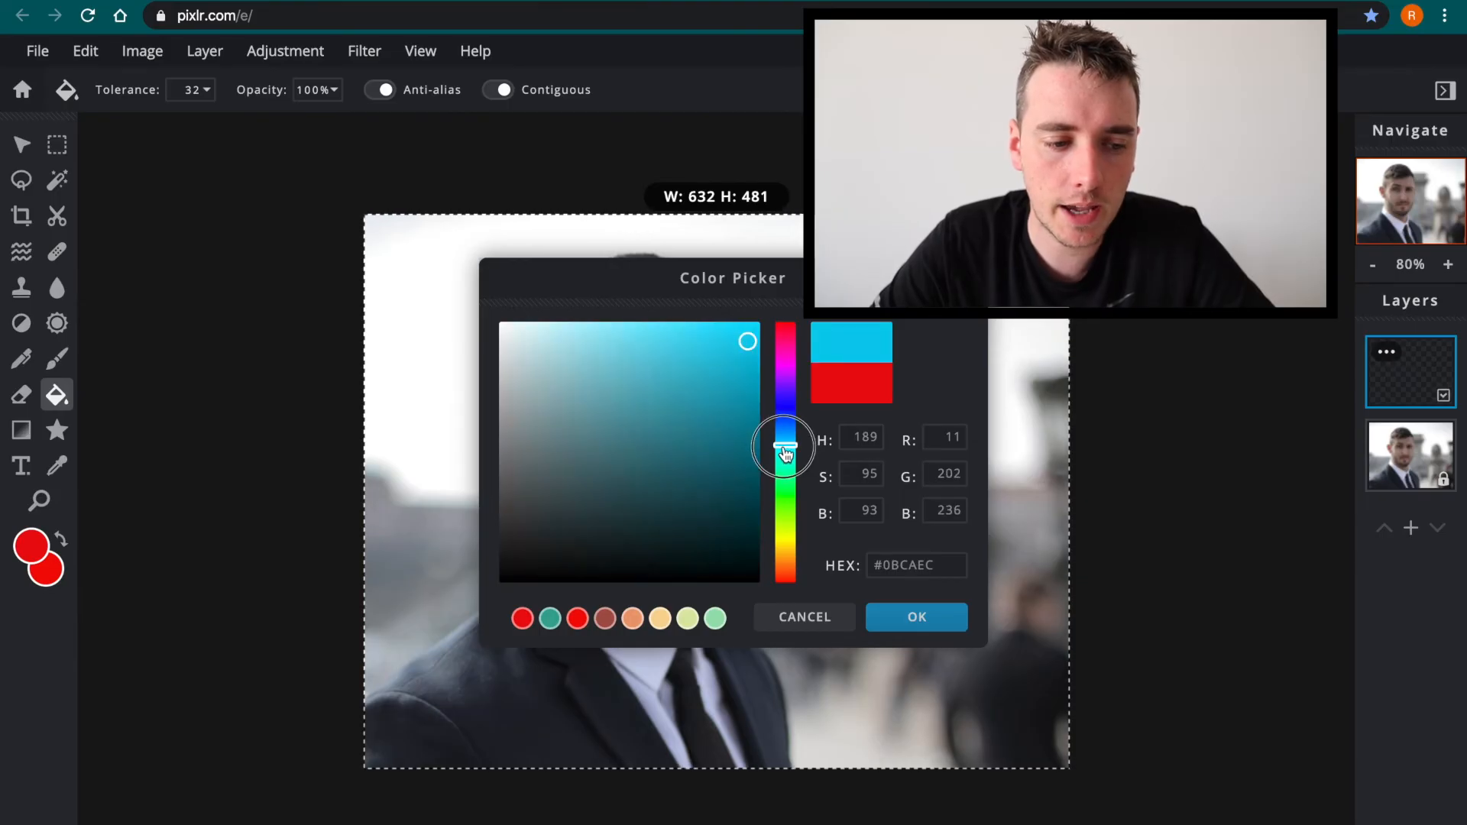
{"action": "left_click", "coordinate": [654, 448]}
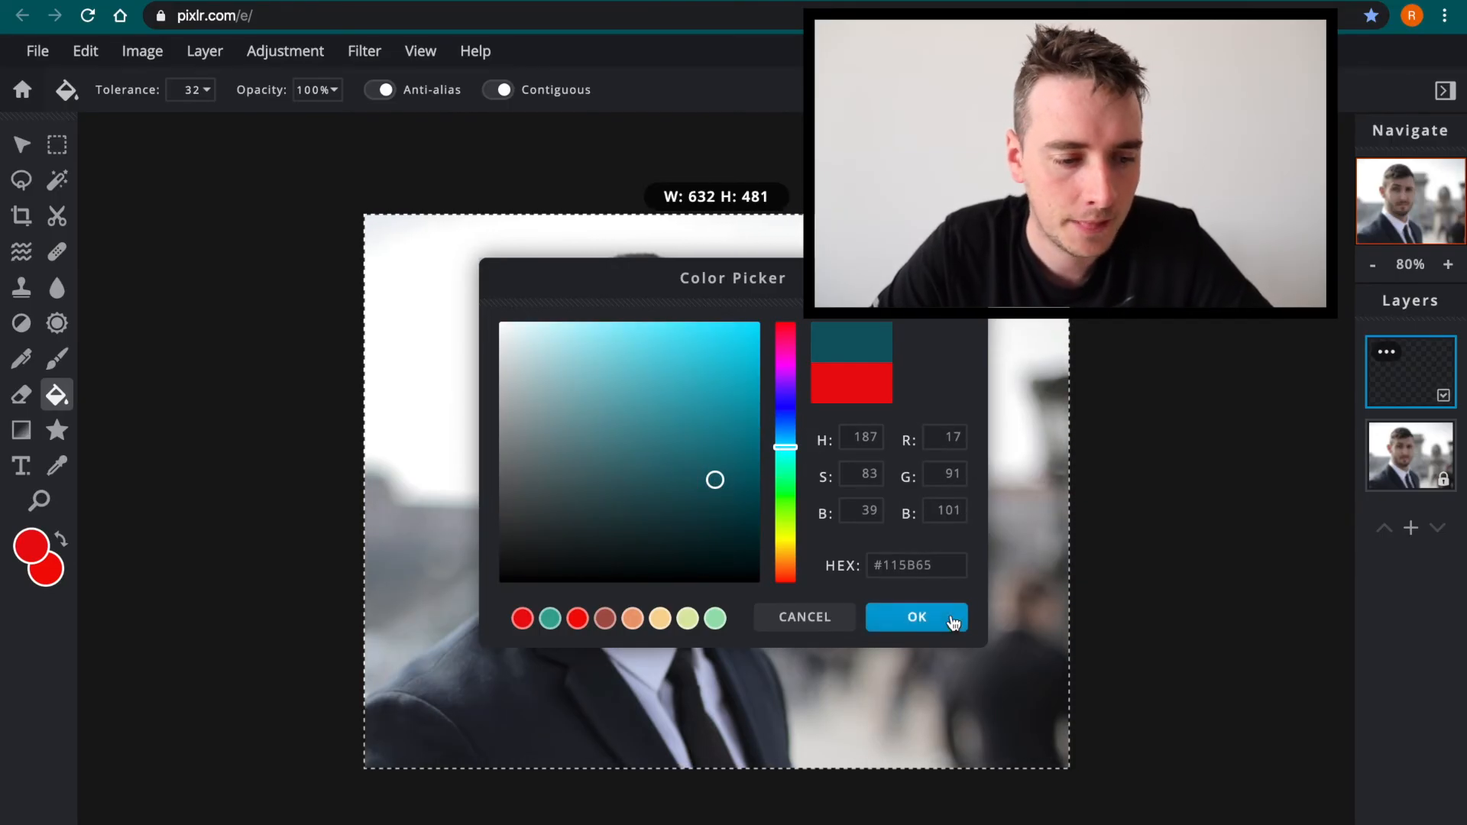
{"action": "left_click", "coordinate": [916, 617]}
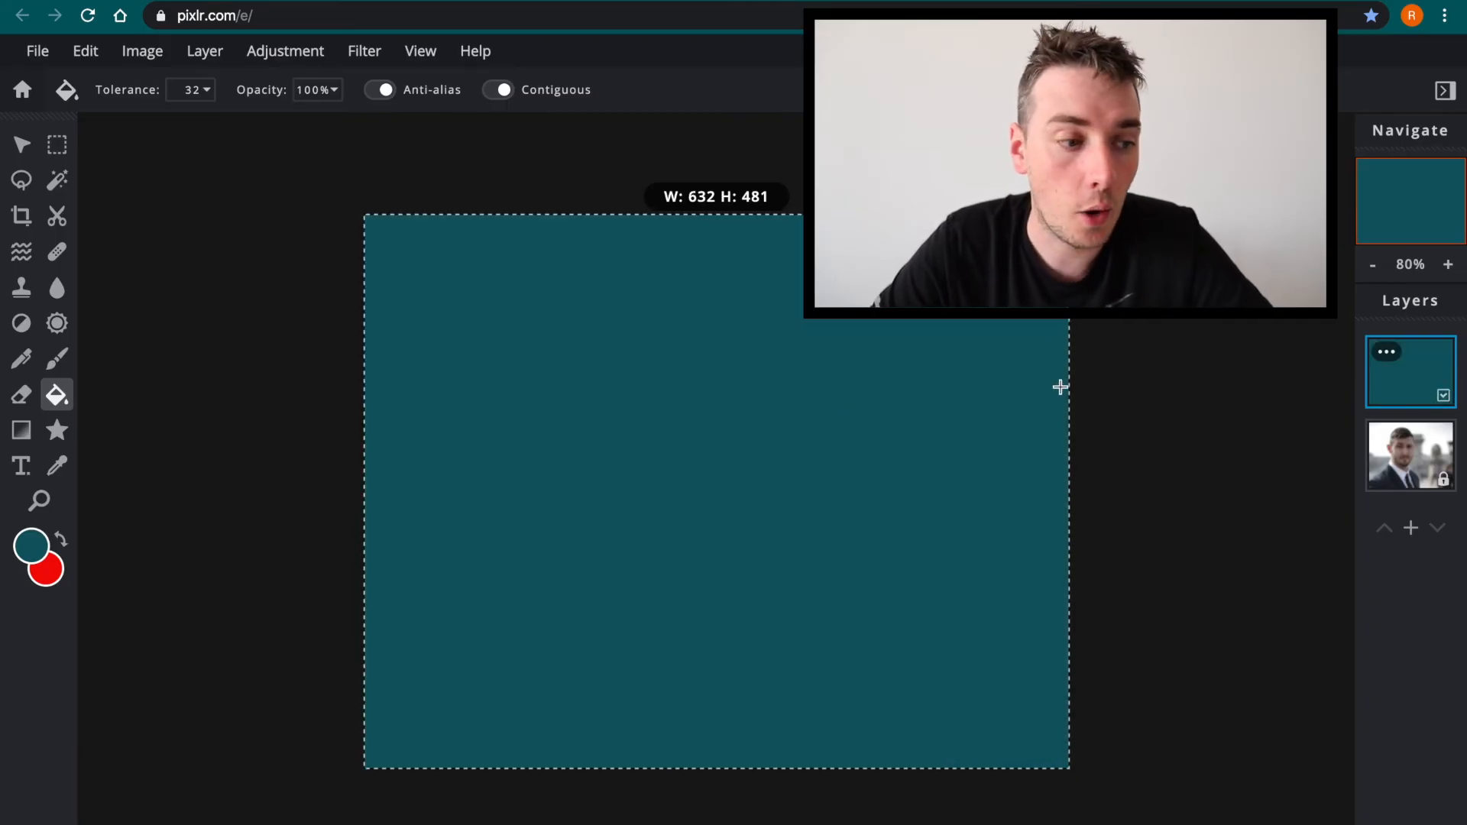
{"action": "left_click", "coordinate": [56, 144]}
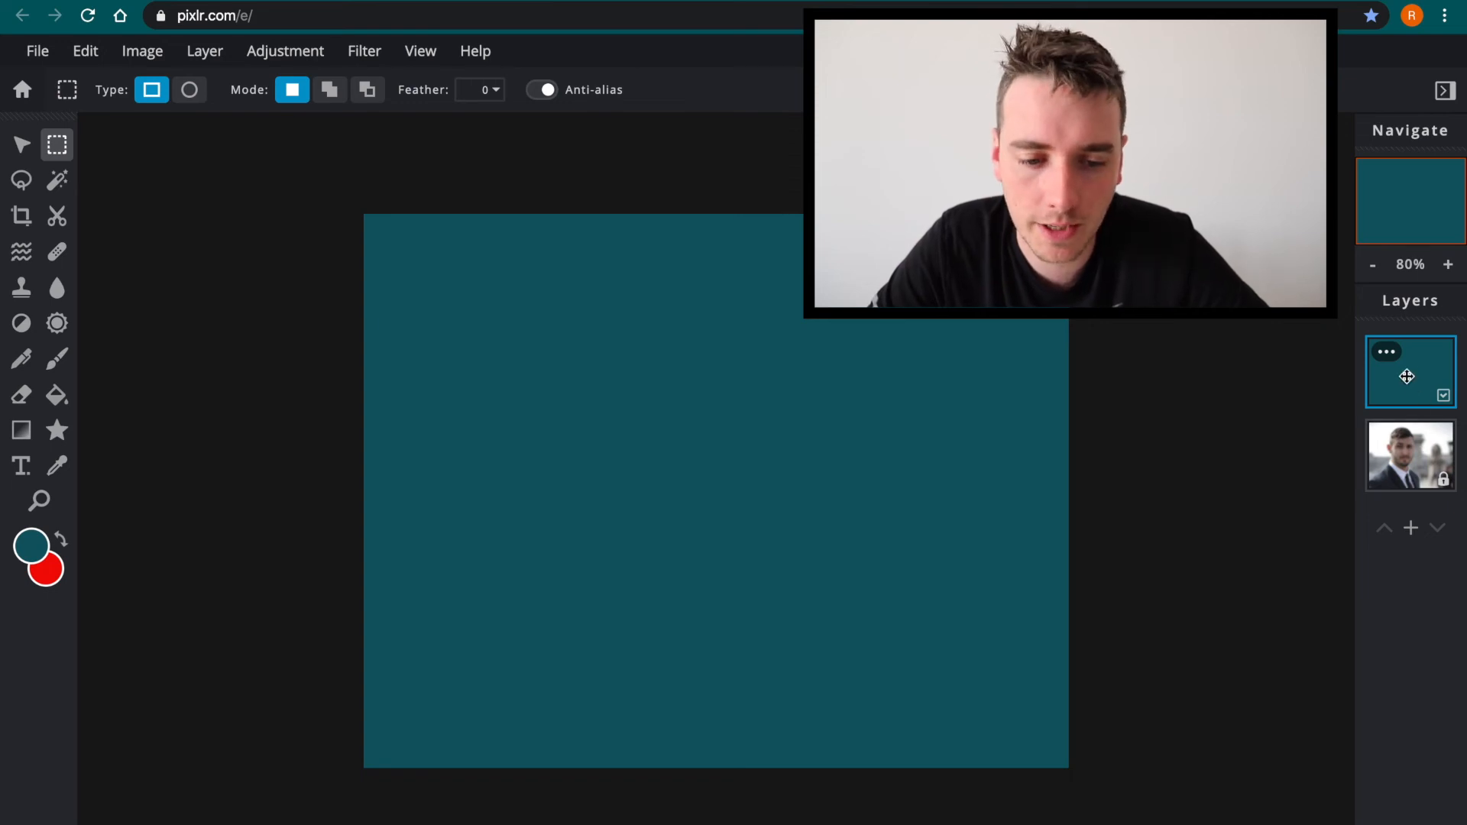
Preview the teal layer at lower transparency values, then restore transparency to 100
{"action": "left_click", "coordinate": [1388, 350]}
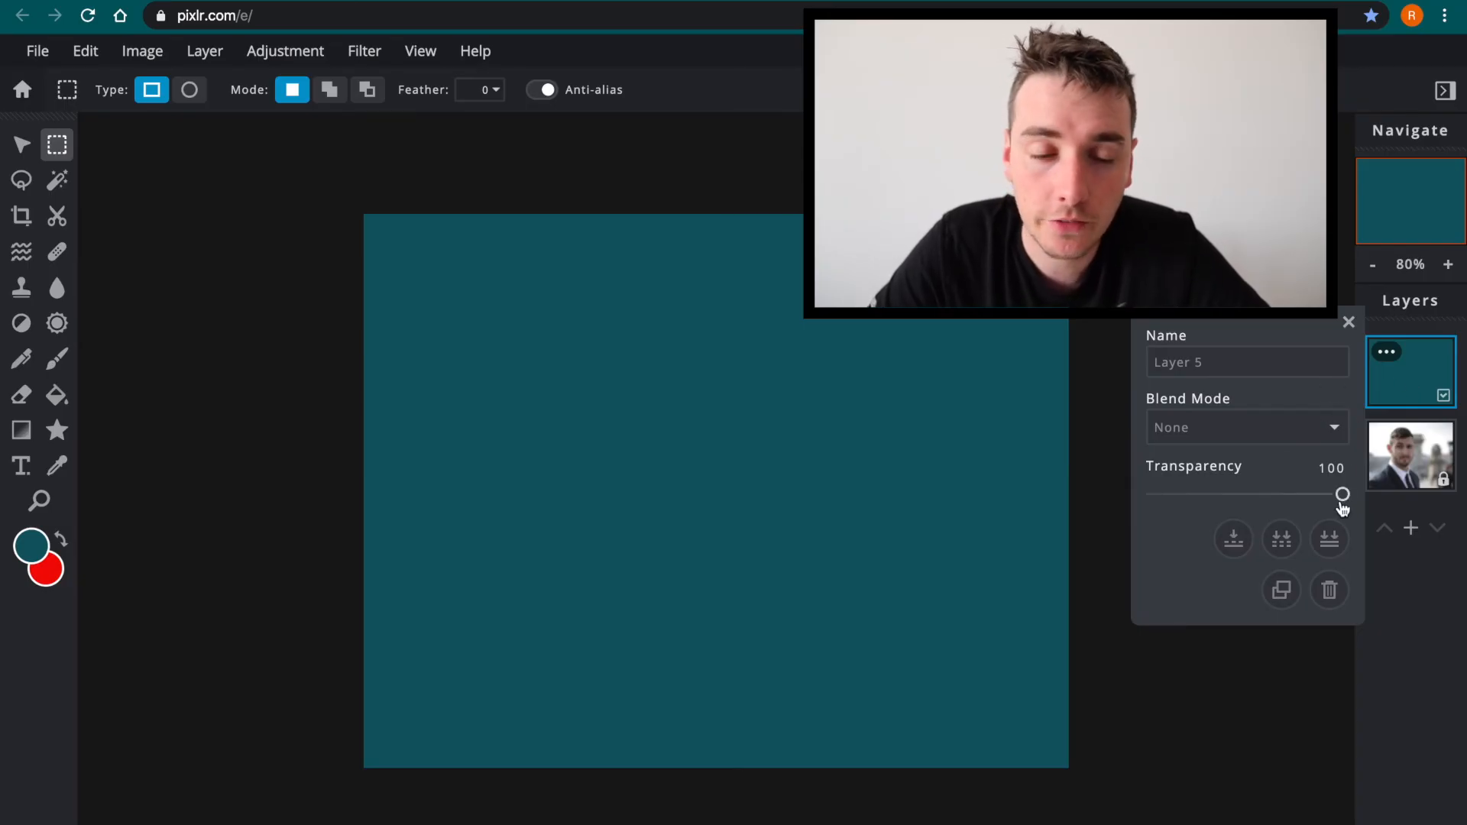
{"action": "left_click_drag", "start_coordinate": [1342, 495], "coordinate": [1229, 495]}
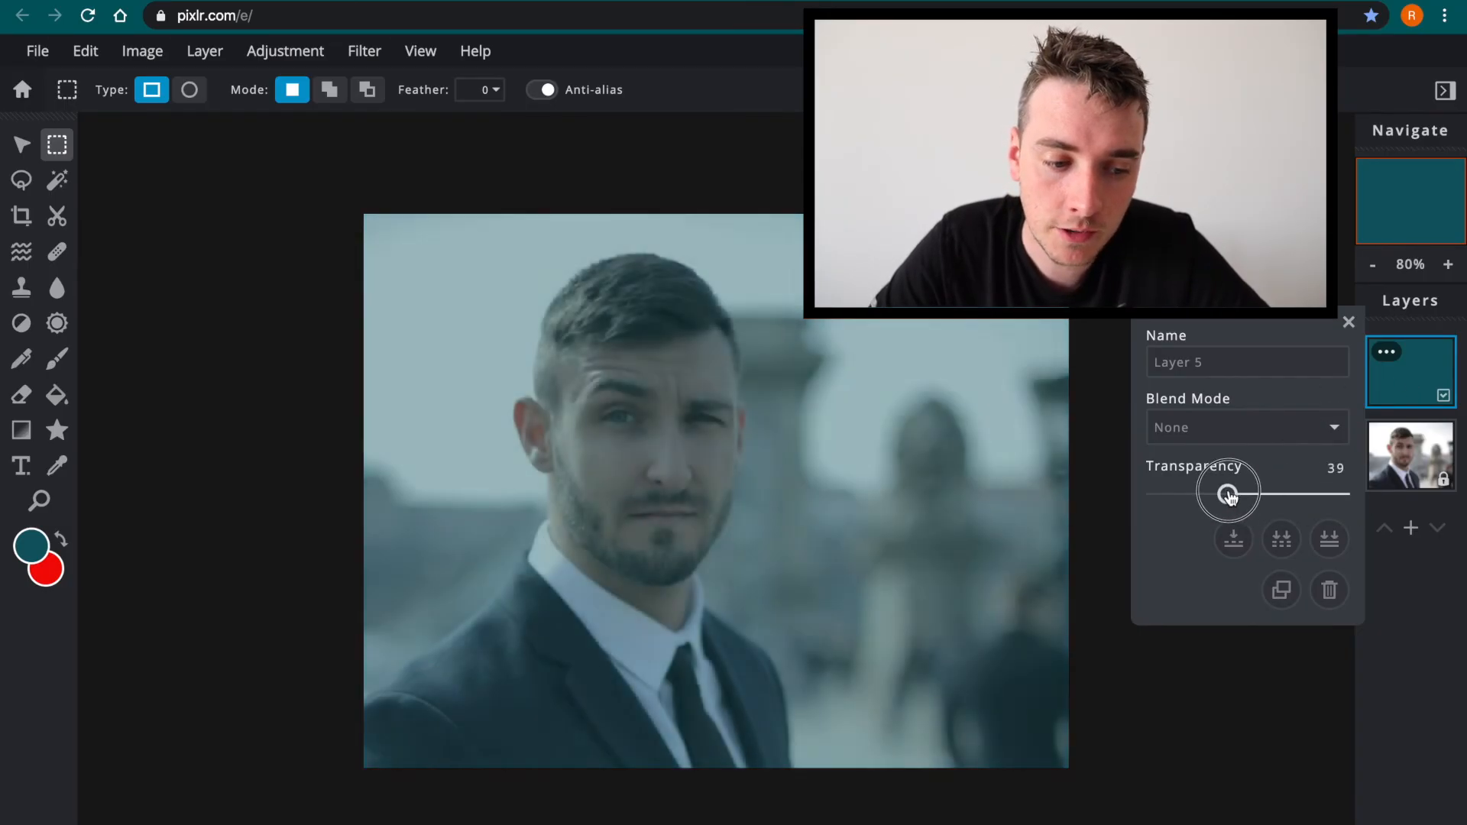
{"action": "left_click_drag", "start_coordinate": [1231, 495], "coordinate": [1214, 494]}
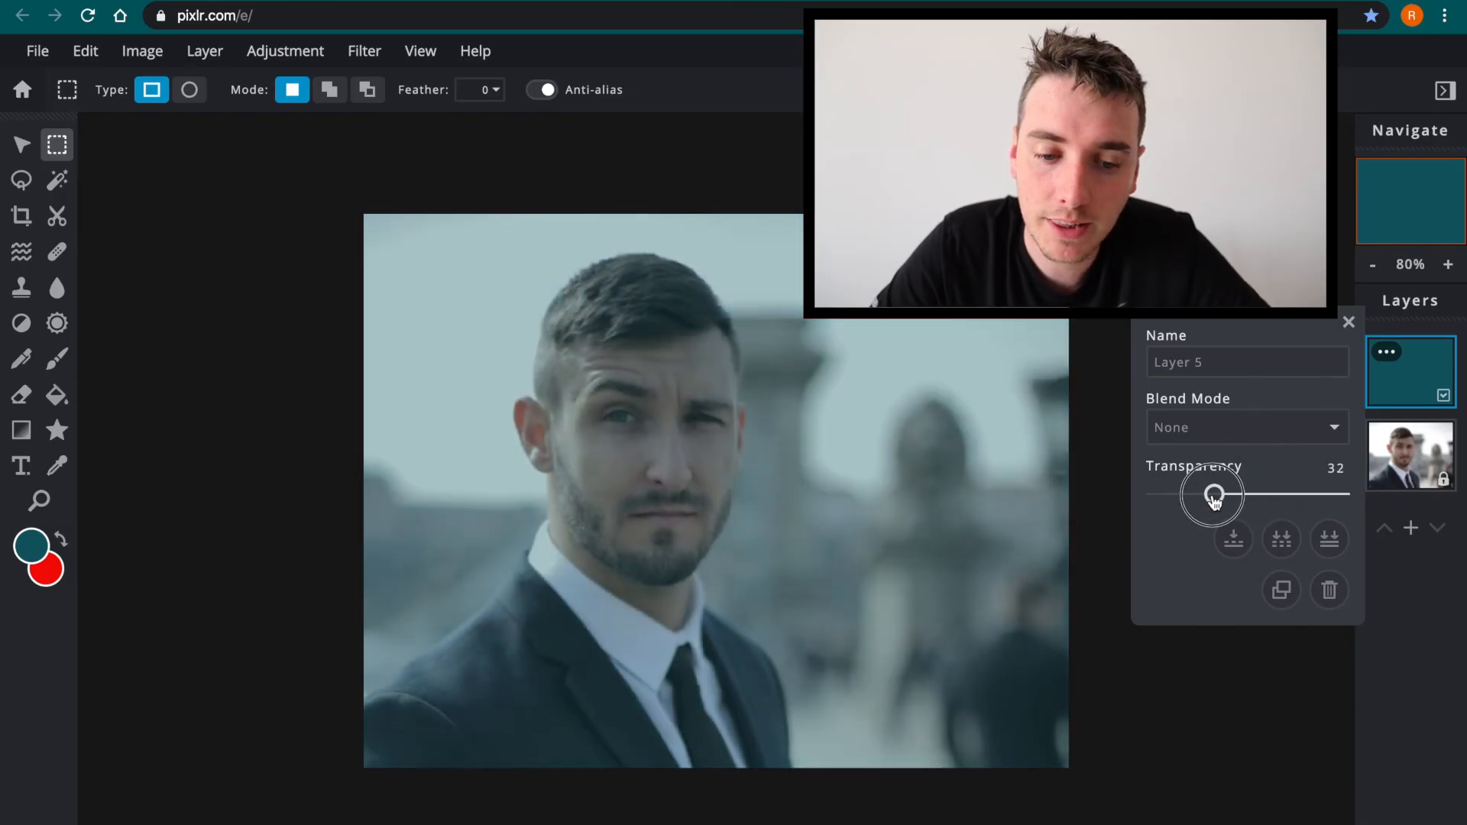
{"action": "left_click_drag", "start_coordinate": [1212, 495], "coordinate": [1240, 494]}
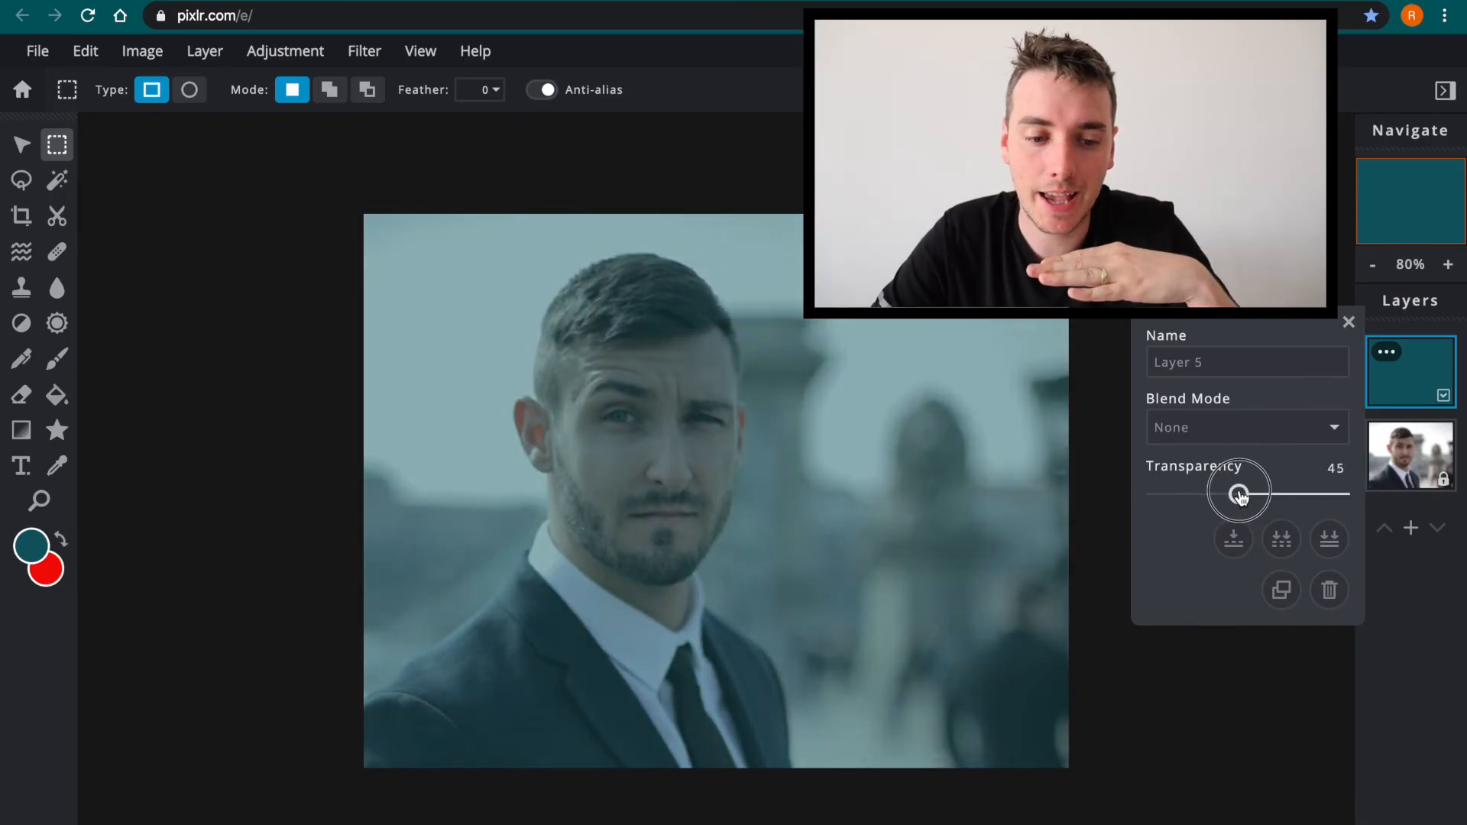
{"action": "left_click_drag", "start_coordinate": [1239, 493], "coordinate": [1271, 493]}
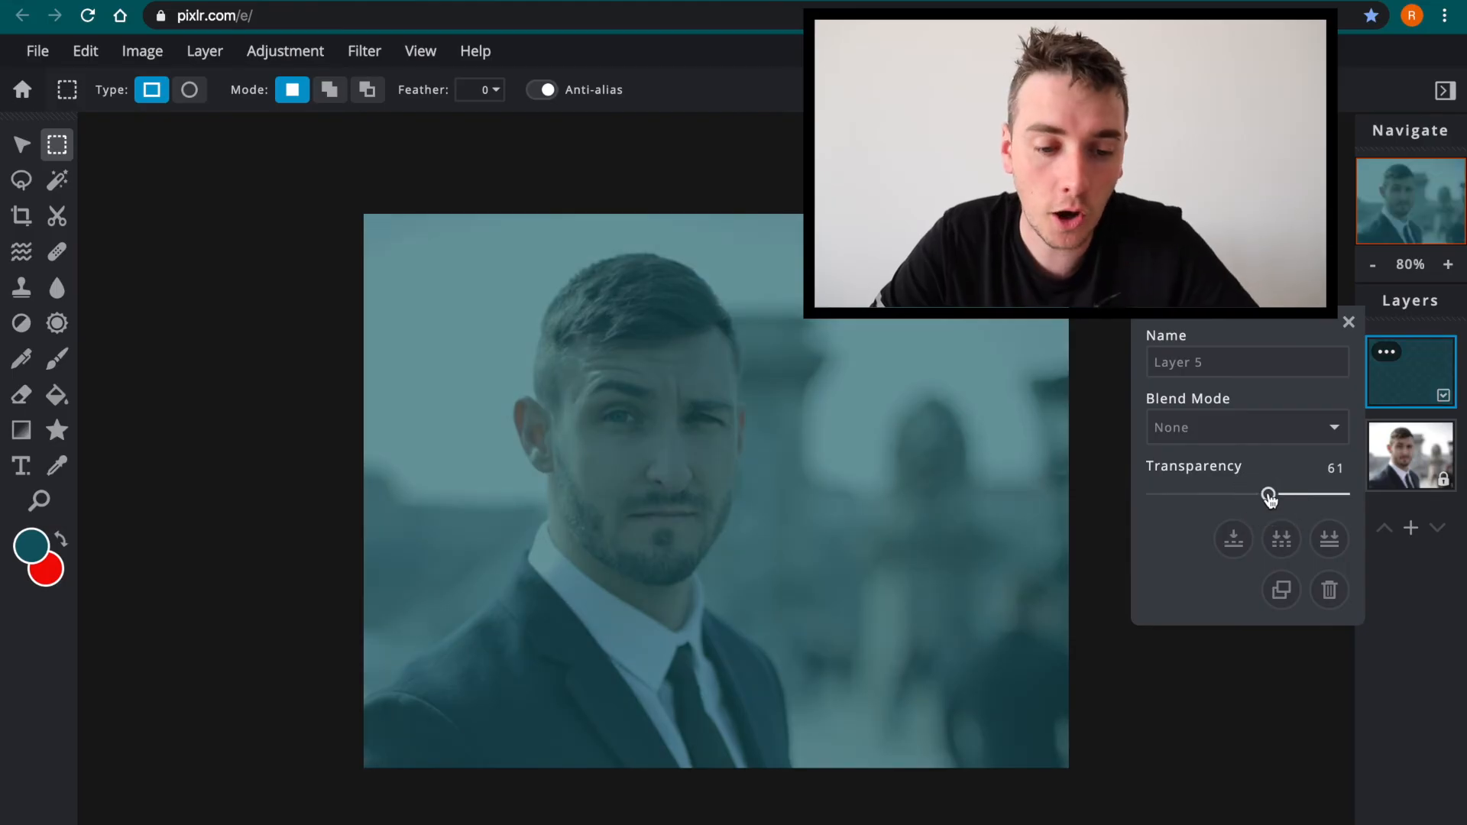
{"action": "left_click_drag", "start_coordinate": [1270, 494], "coordinate": [1310, 494]}
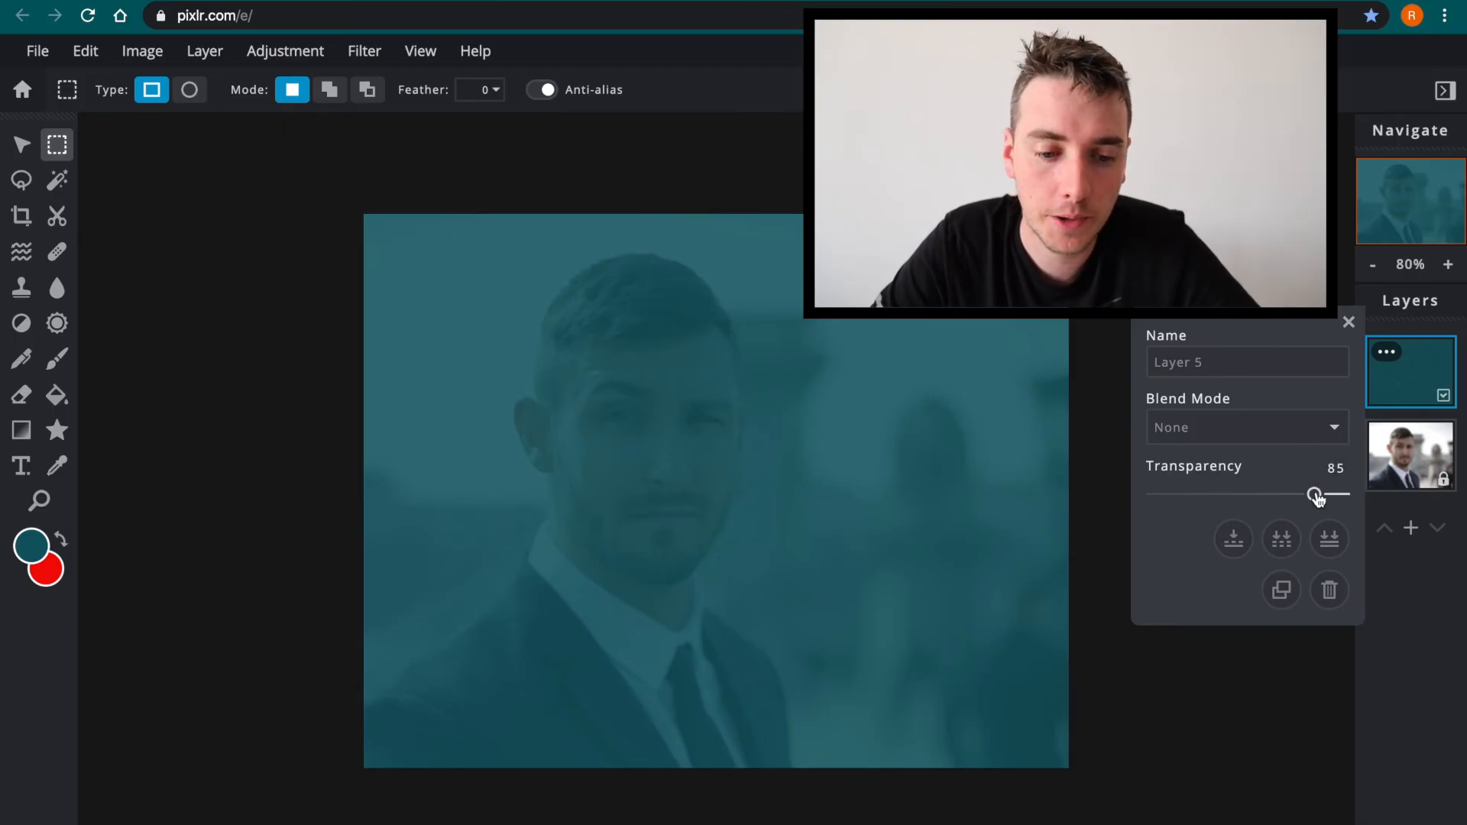
{"action": "left_click_drag", "start_coordinate": [1317, 494], "coordinate": [1342, 495]}
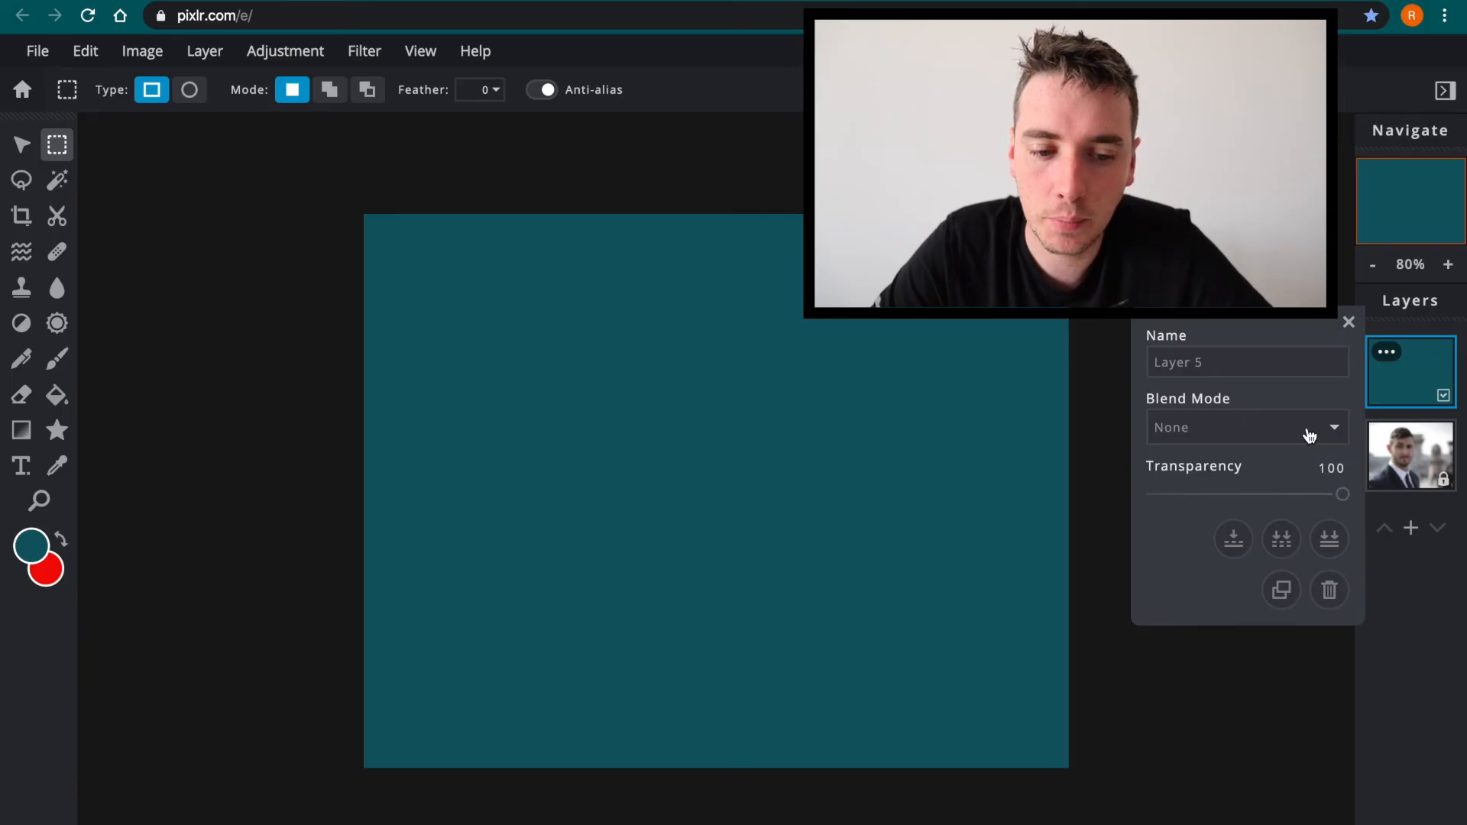
Try Multiply, Screen and Overlay blend modes on the teal layer, settling on Color-dodge
{"action": "left_click", "coordinate": [1245, 426]}
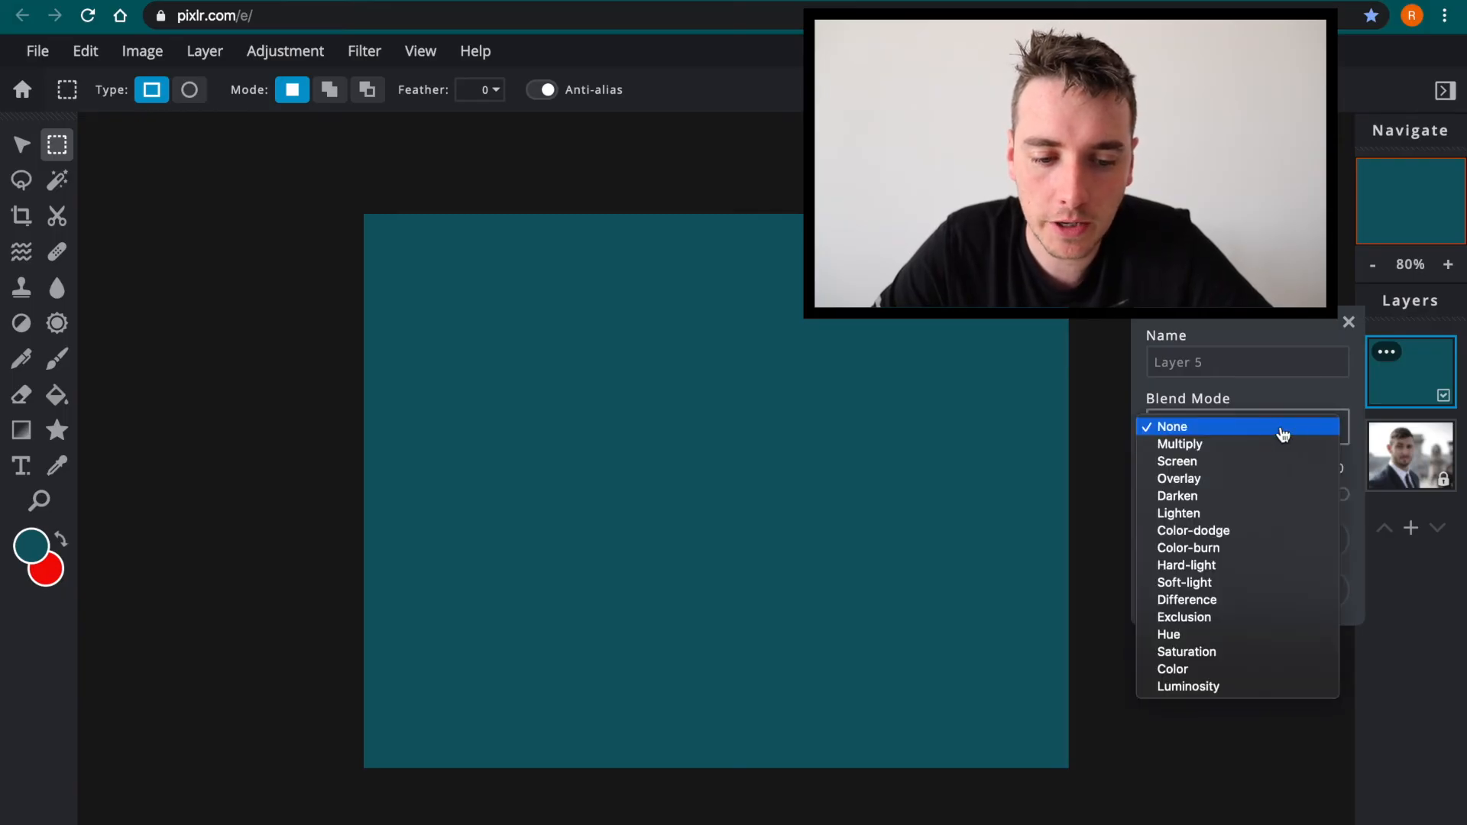
{"action": "mouse_move", "coordinate": [1179, 443]}
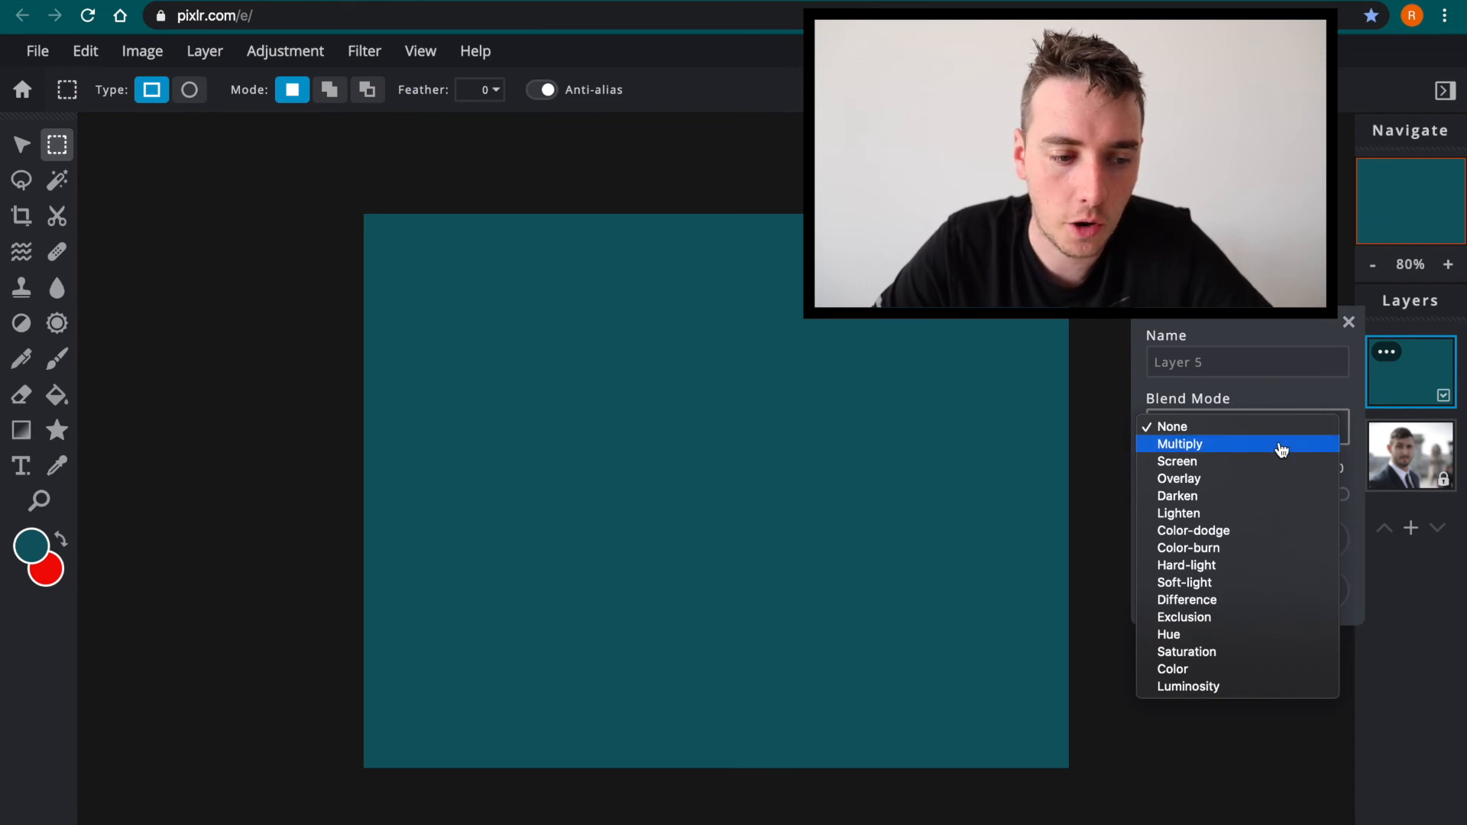
{"action": "left_click", "coordinate": [1180, 443]}
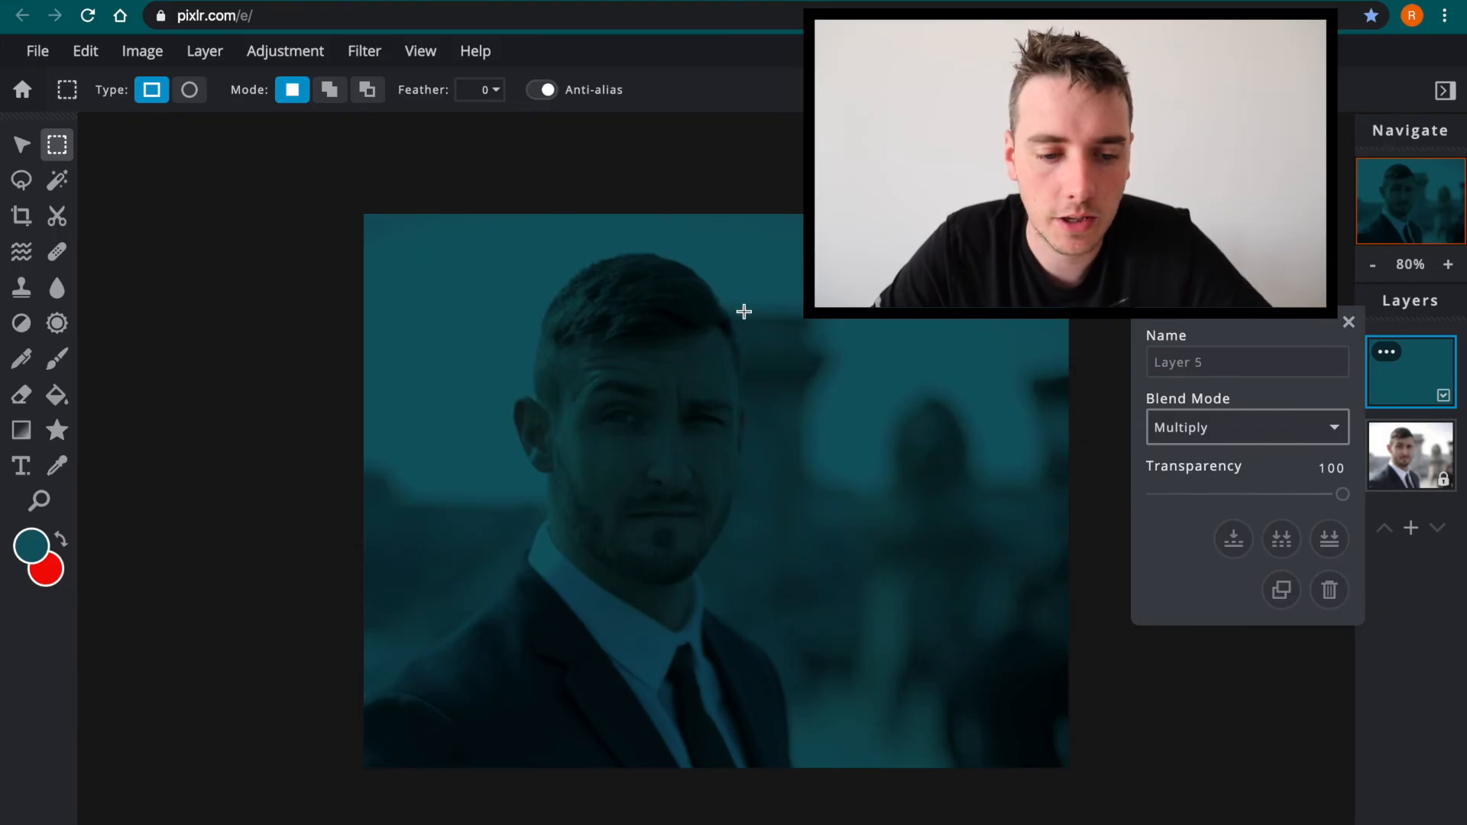
{"action": "left_click", "coordinate": [1247, 426]}
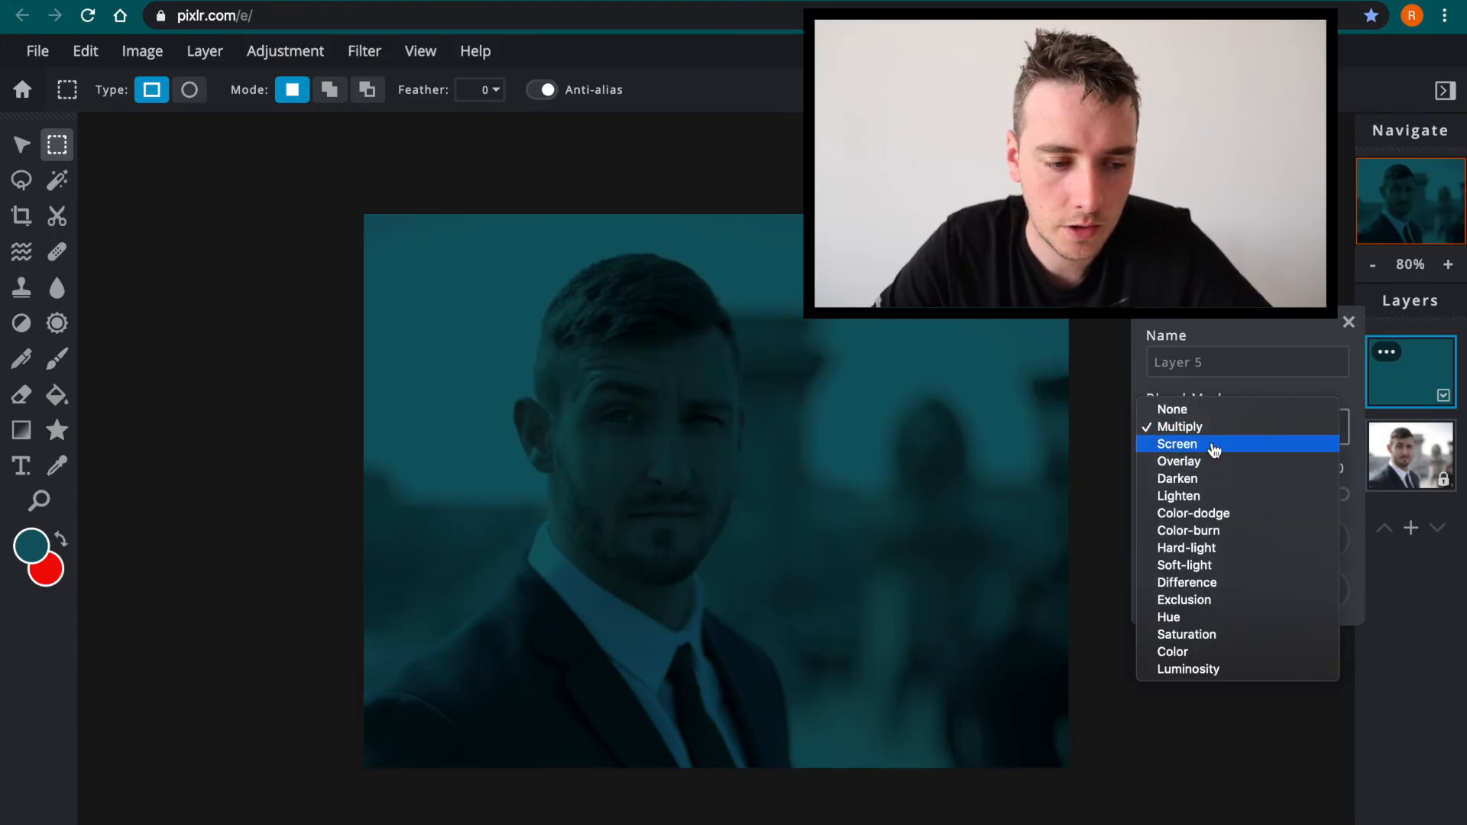
{"action": "left_click", "coordinate": [1177, 443]}
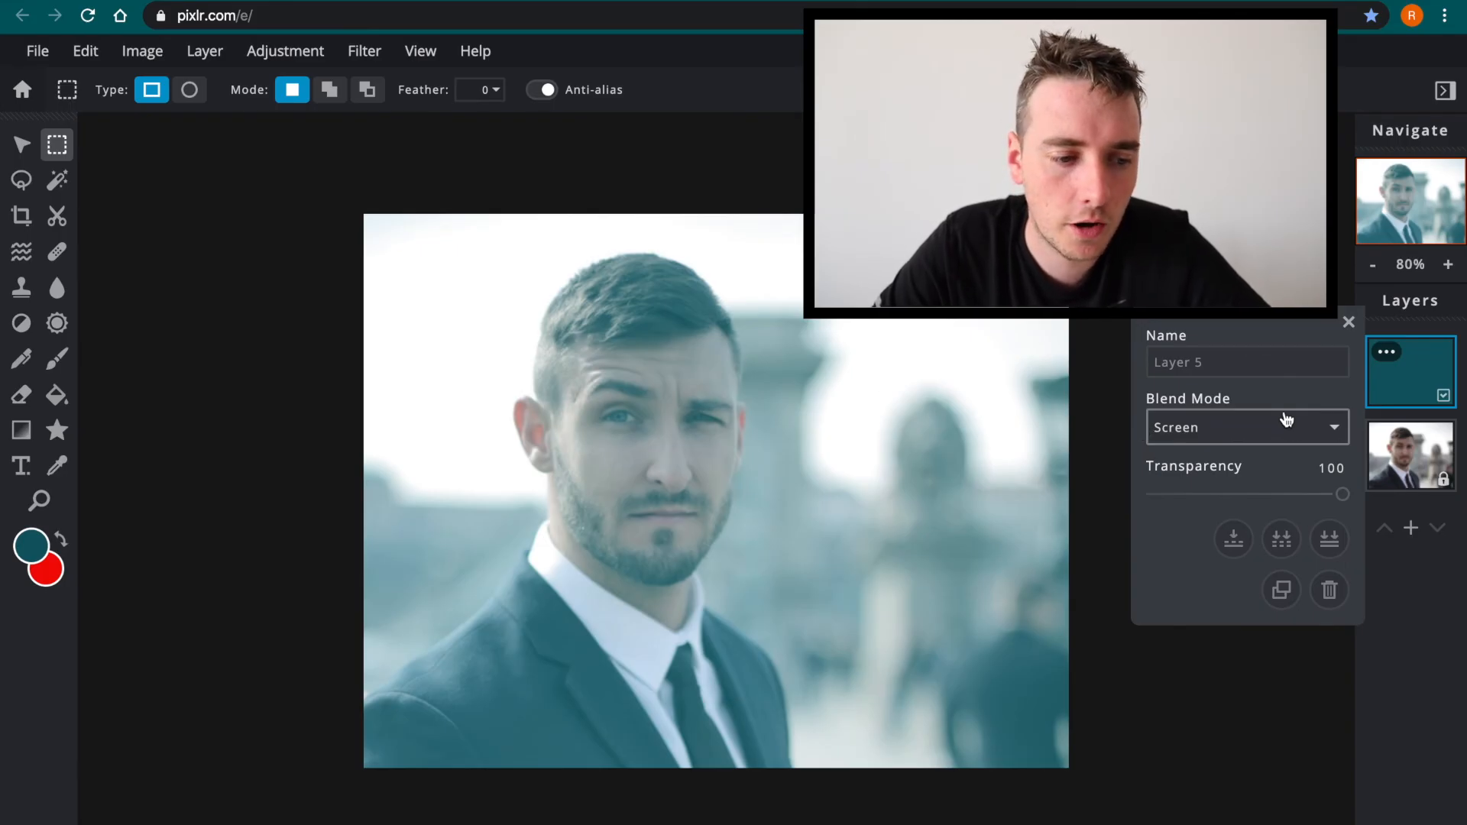
{"action": "left_click", "coordinate": [1247, 427]}
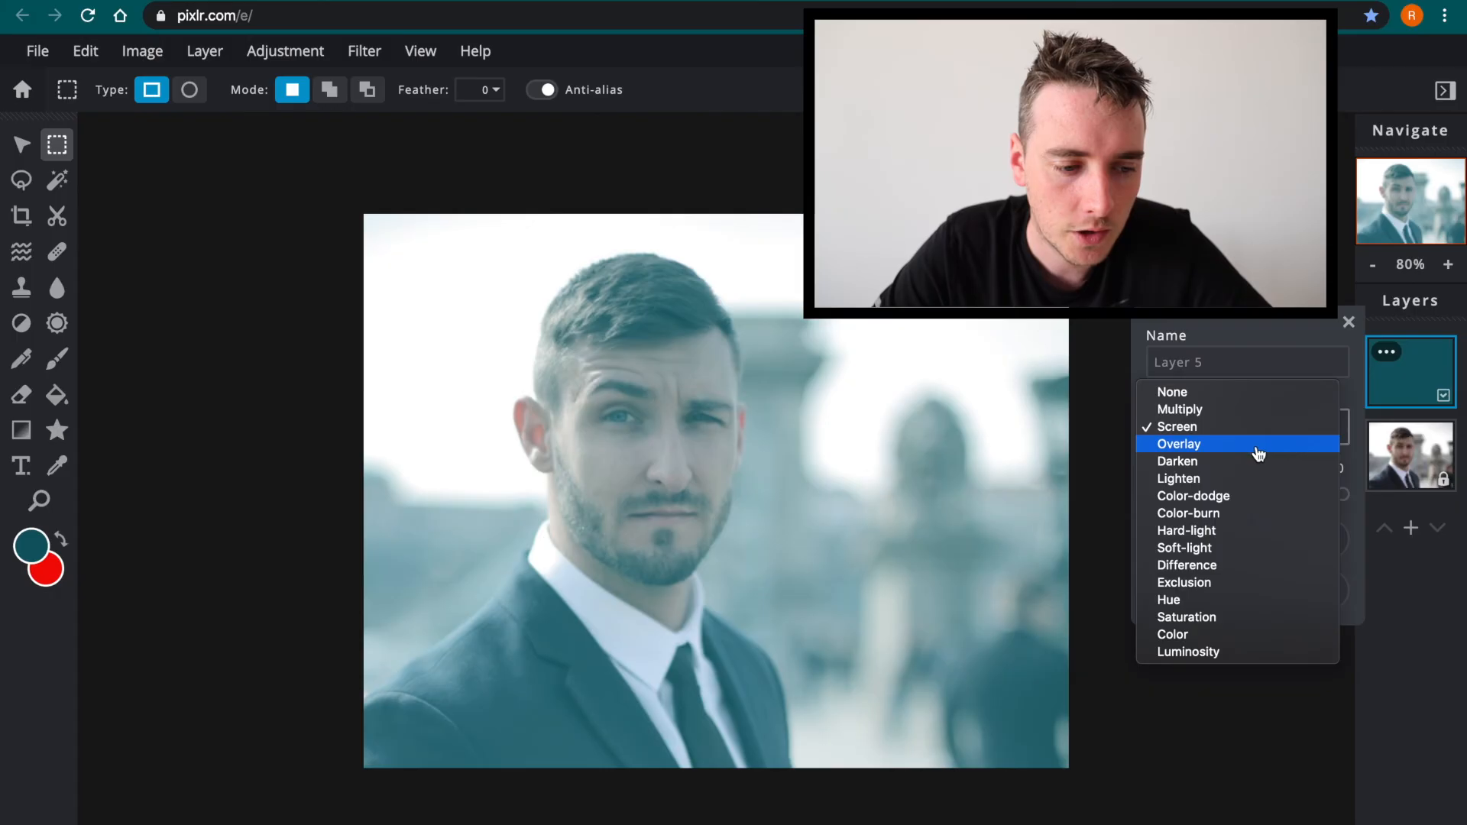
{"action": "left_click", "coordinate": [1179, 444]}
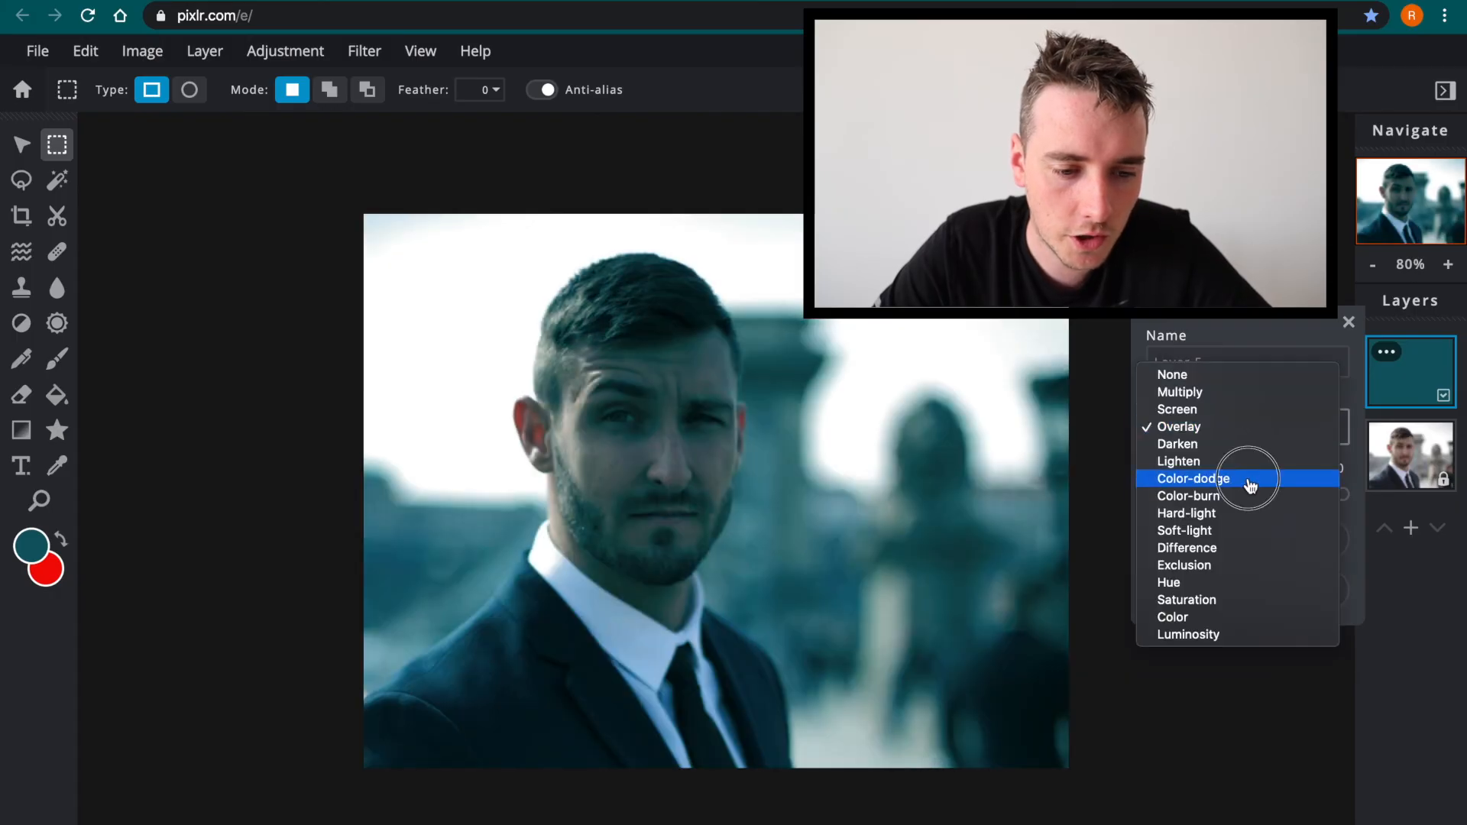
{"action": "left_click", "coordinate": [1193, 479]}
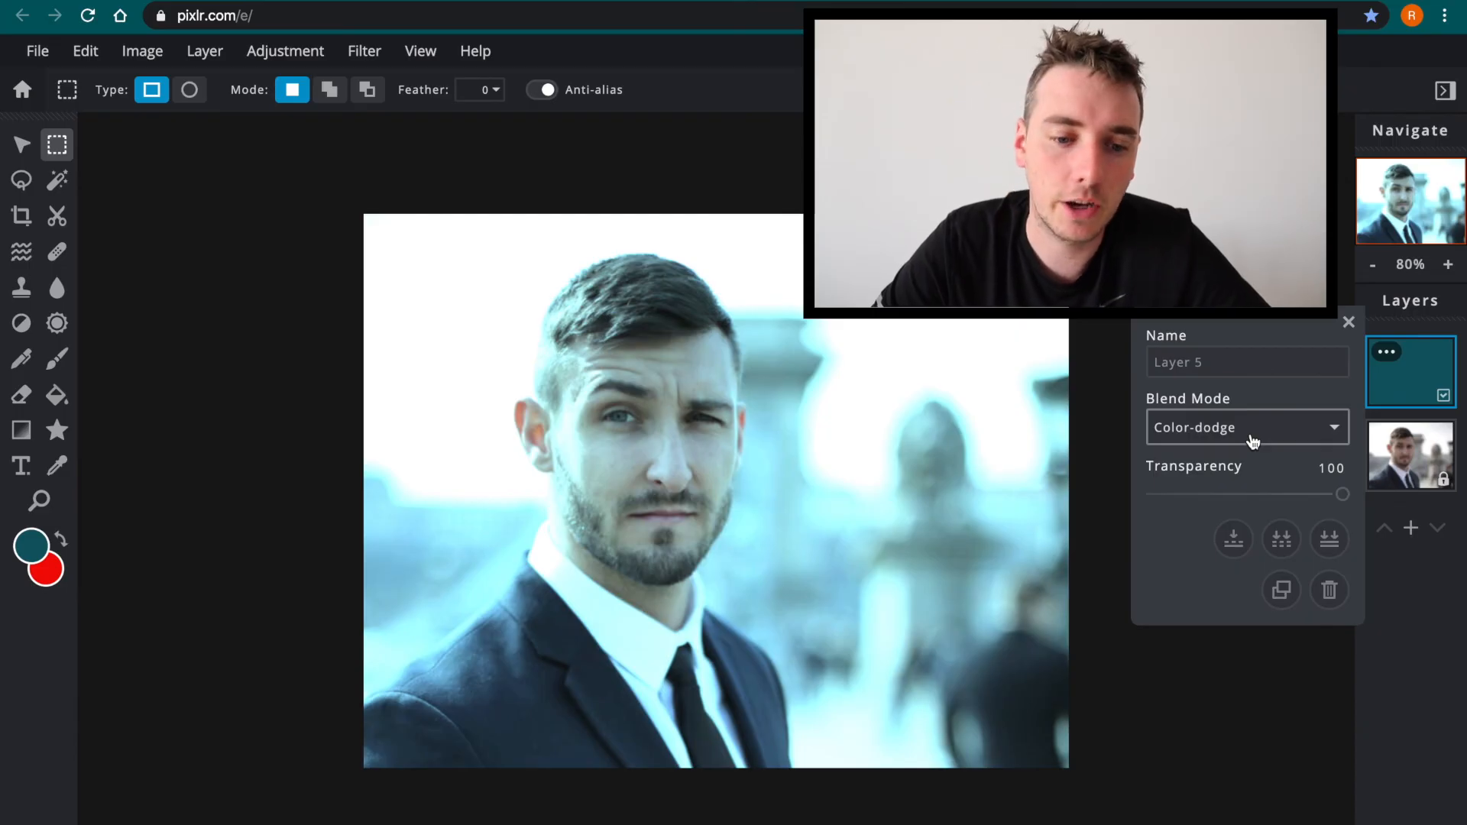
{"action": "mouse_move", "coordinate": [1366, 404]}
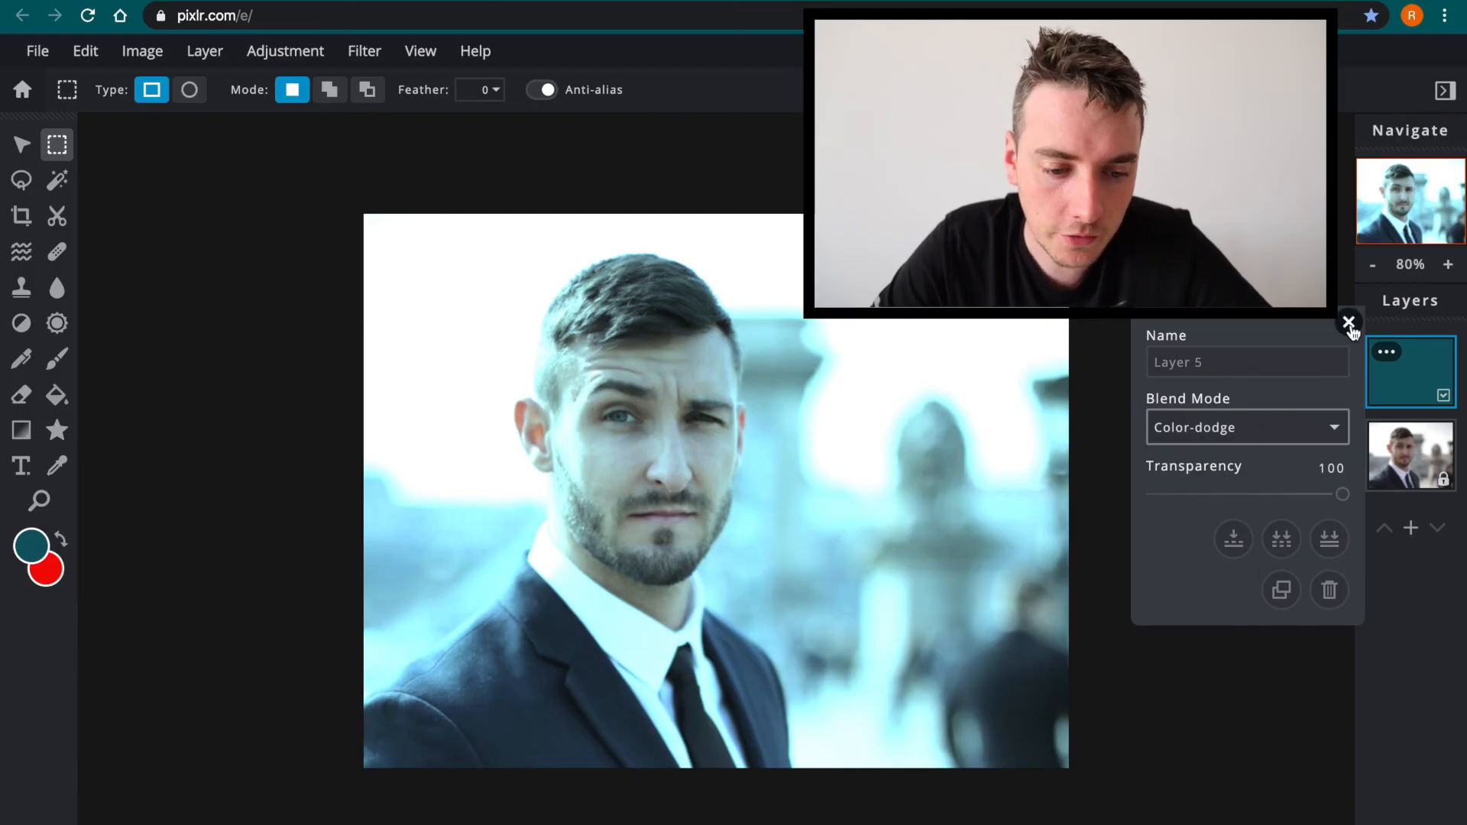
Close the layer settings and bring up File > Save for an 866×681 JPG
{"action": "left_click", "coordinate": [1247, 427]}
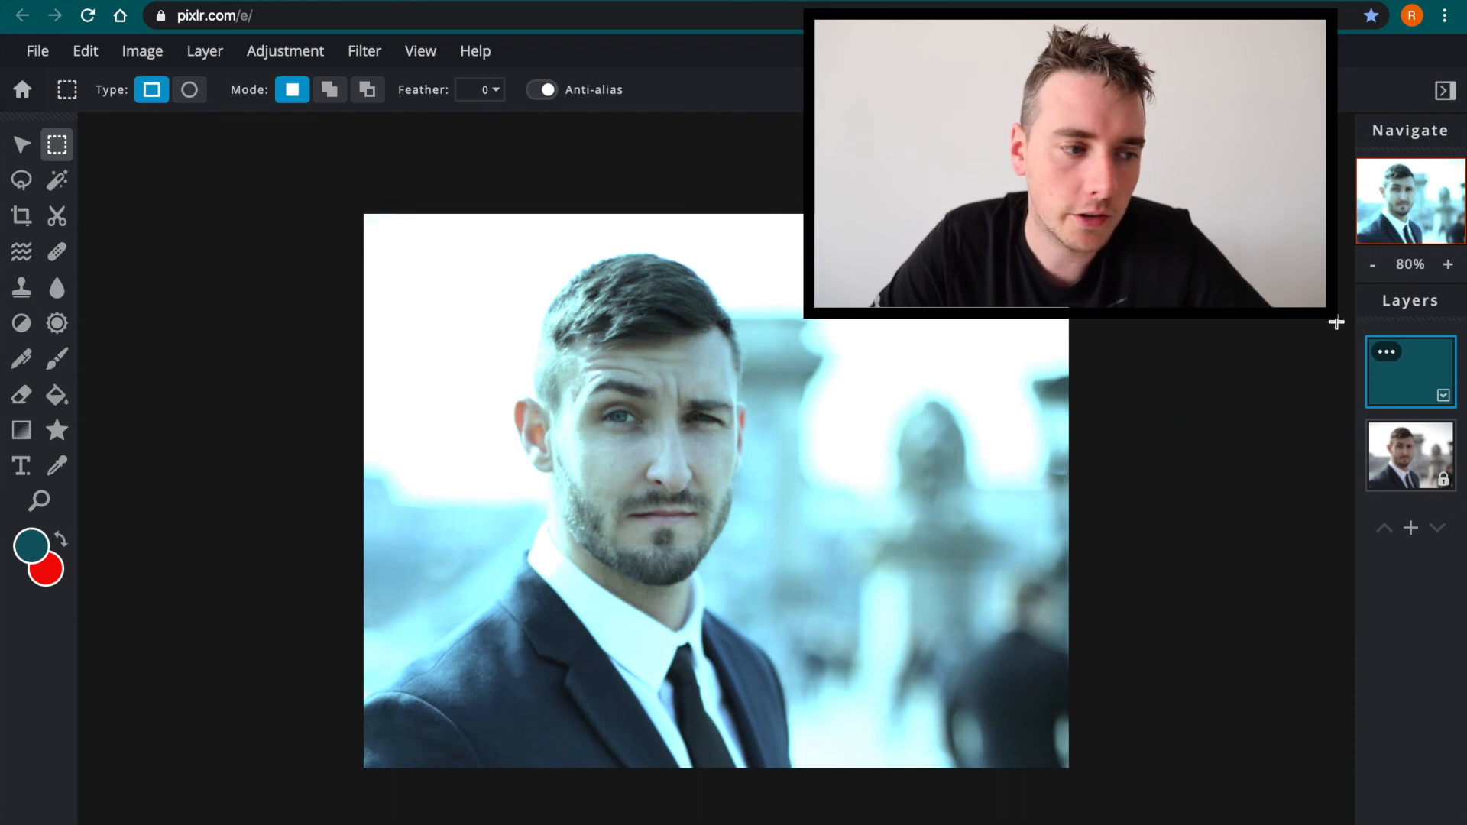
{"action": "left_click", "coordinate": [37, 51]}
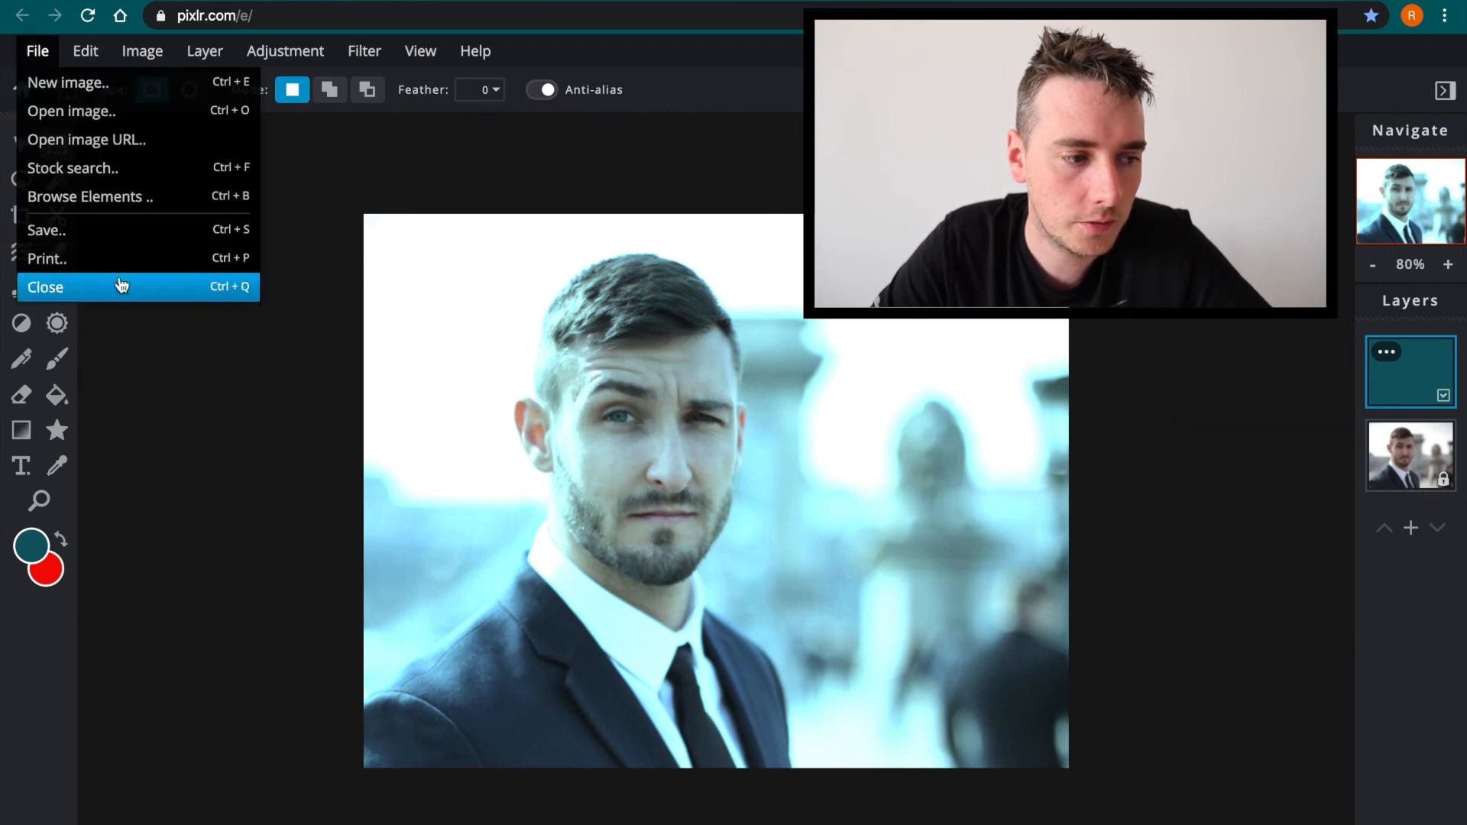
{"action": "mouse_move", "coordinate": [28, 76]}
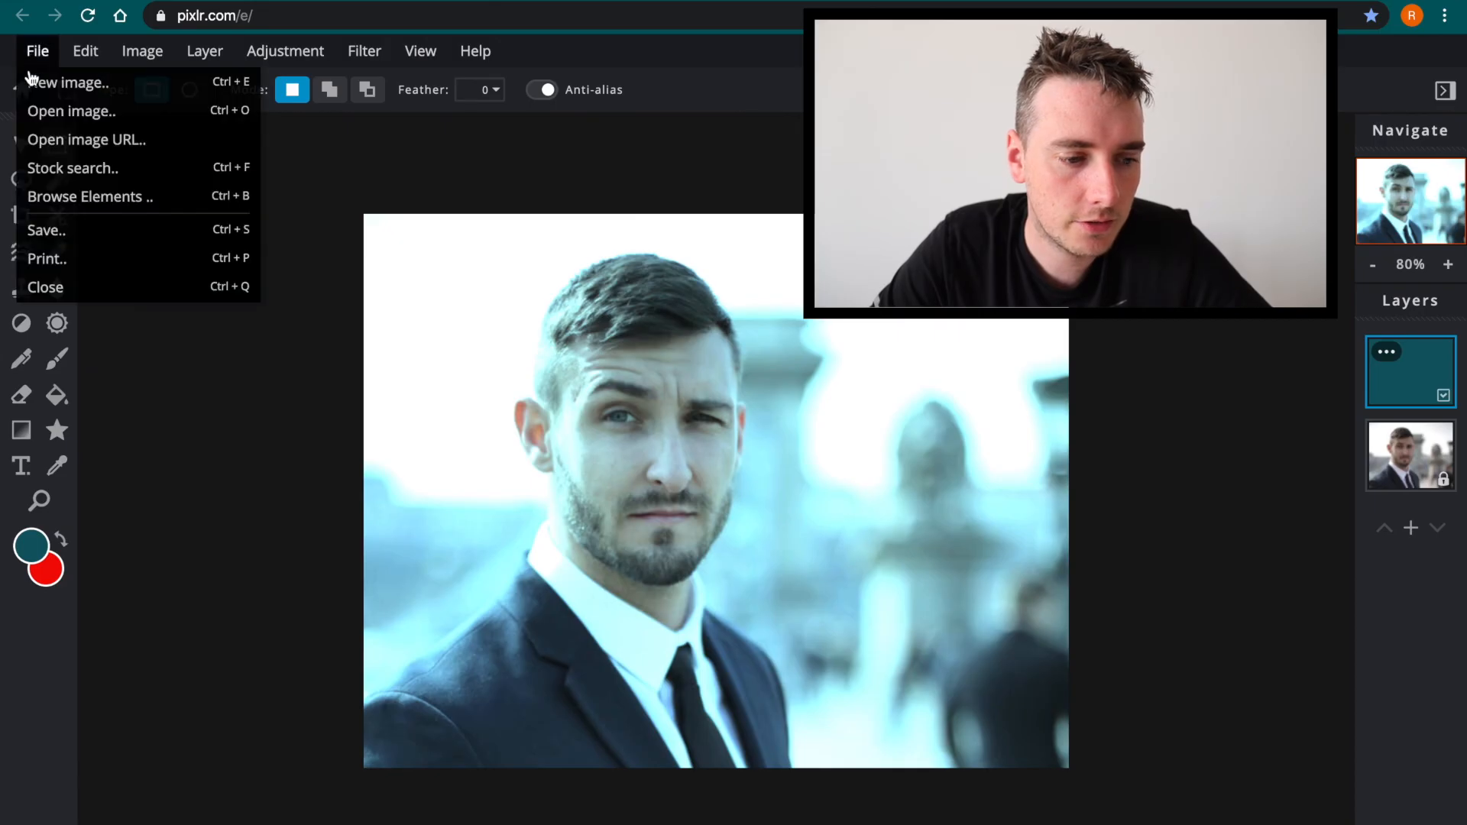
{"action": "left_click", "coordinate": [46, 230]}
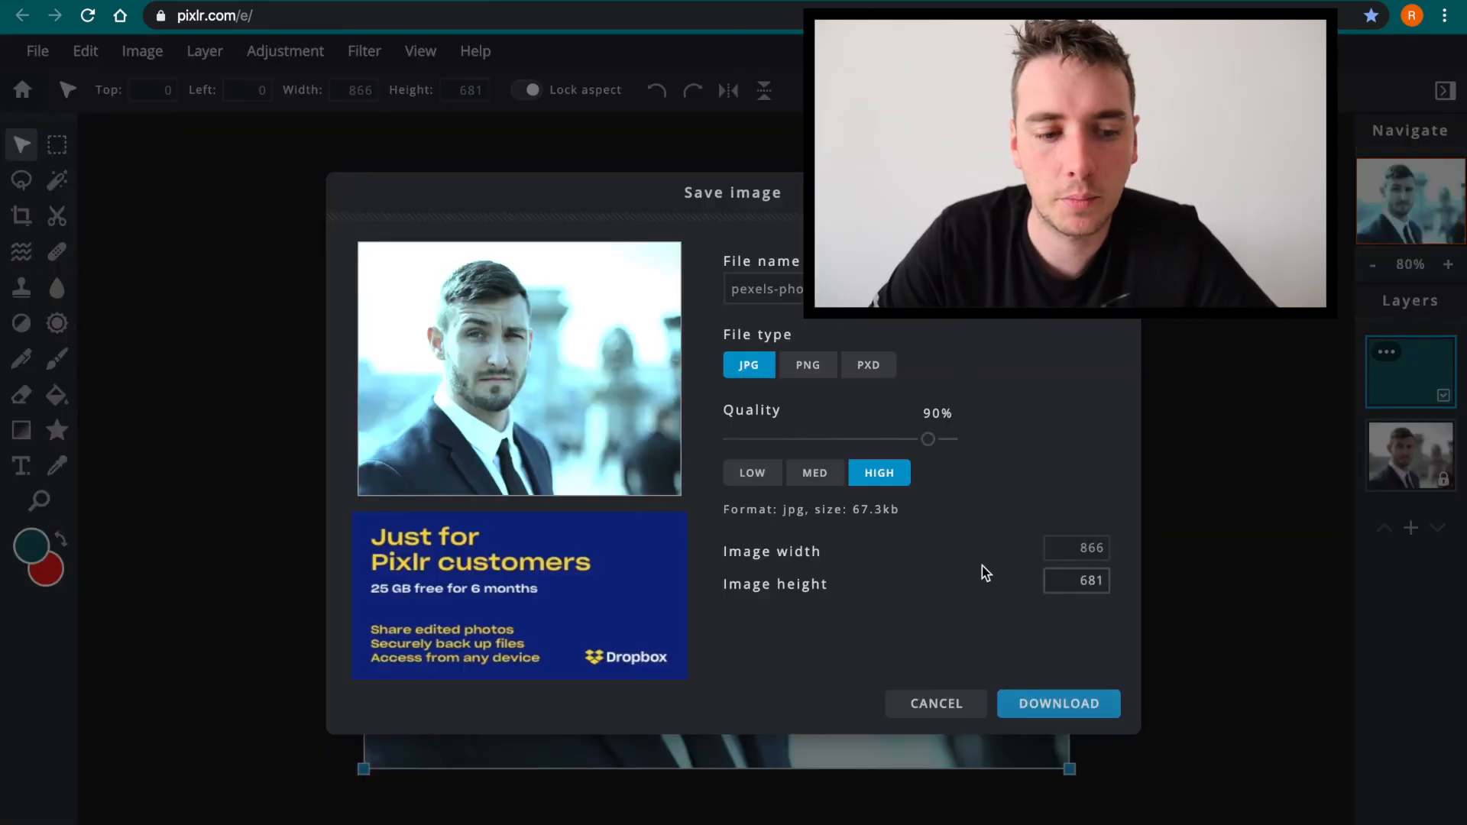